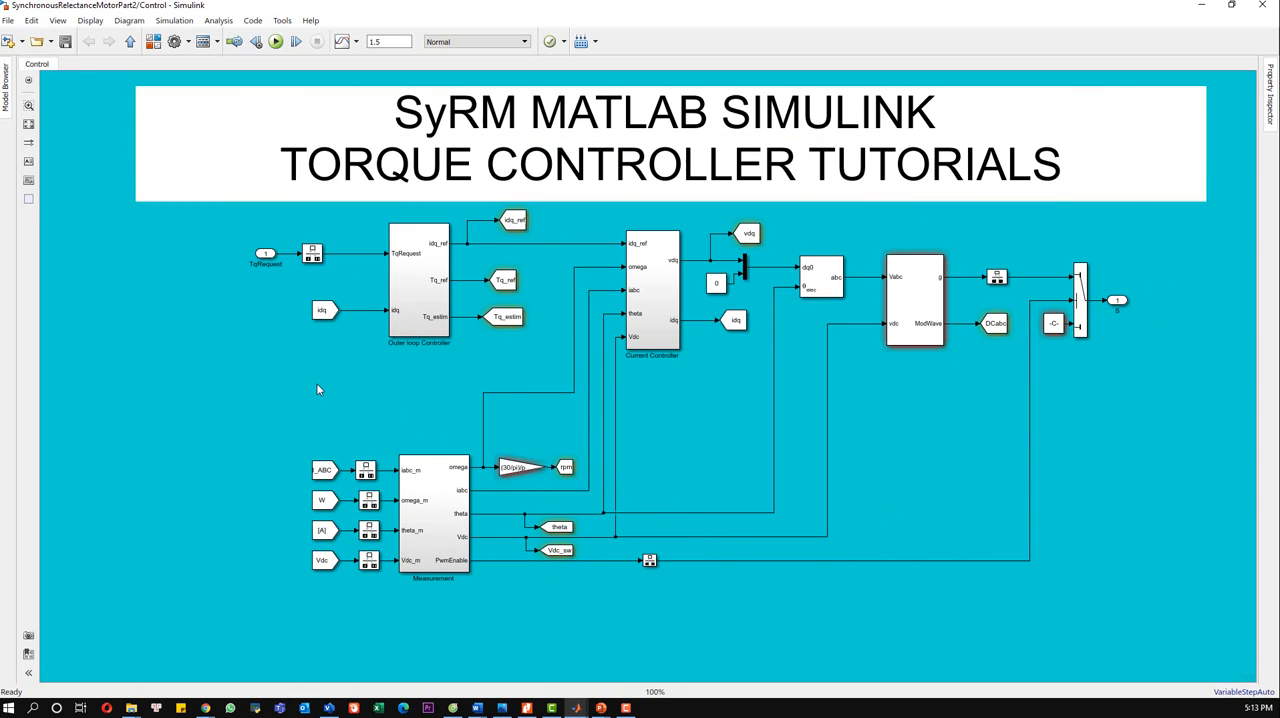
mouse_move(366, 404)
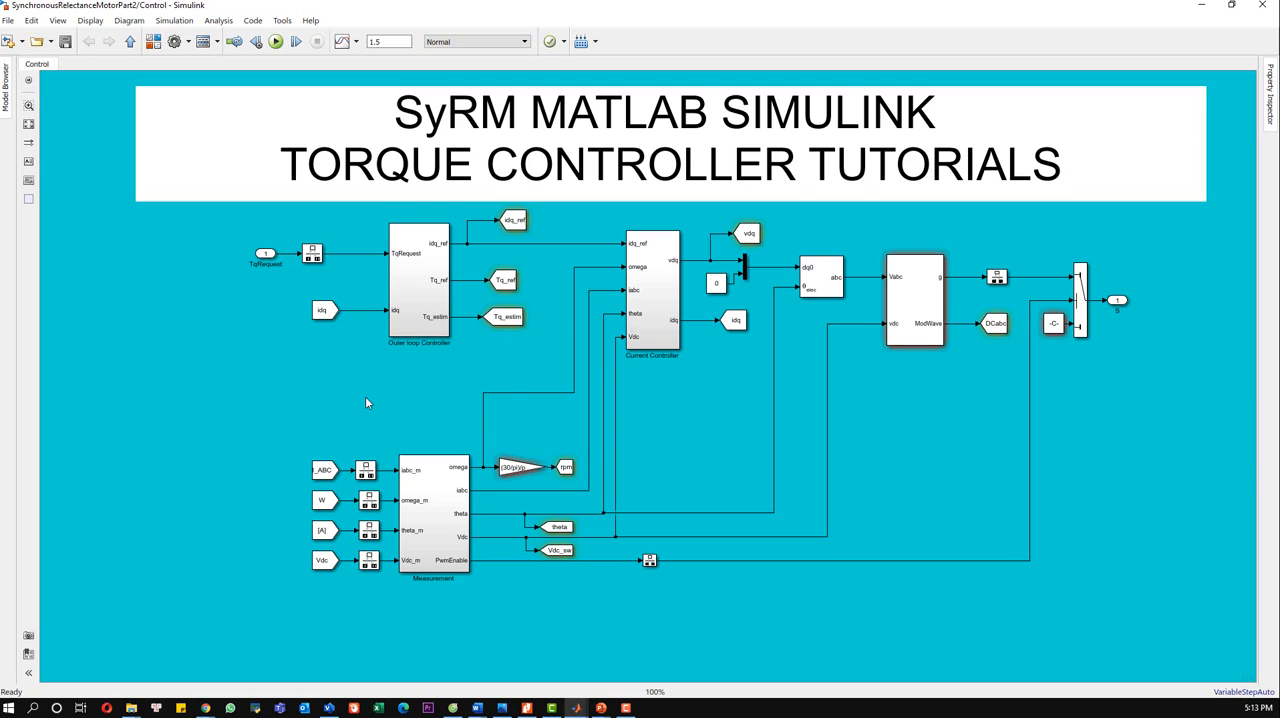
mouse_move(392, 386)
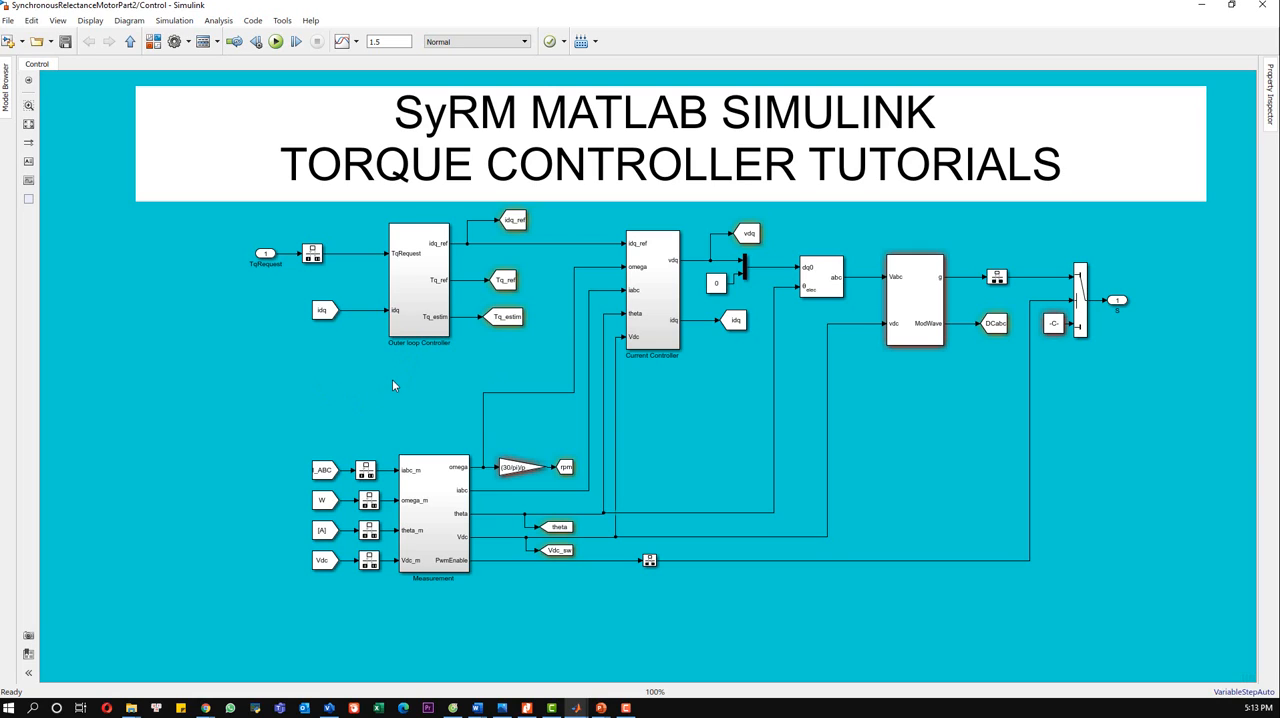
mouse_move(404, 382)
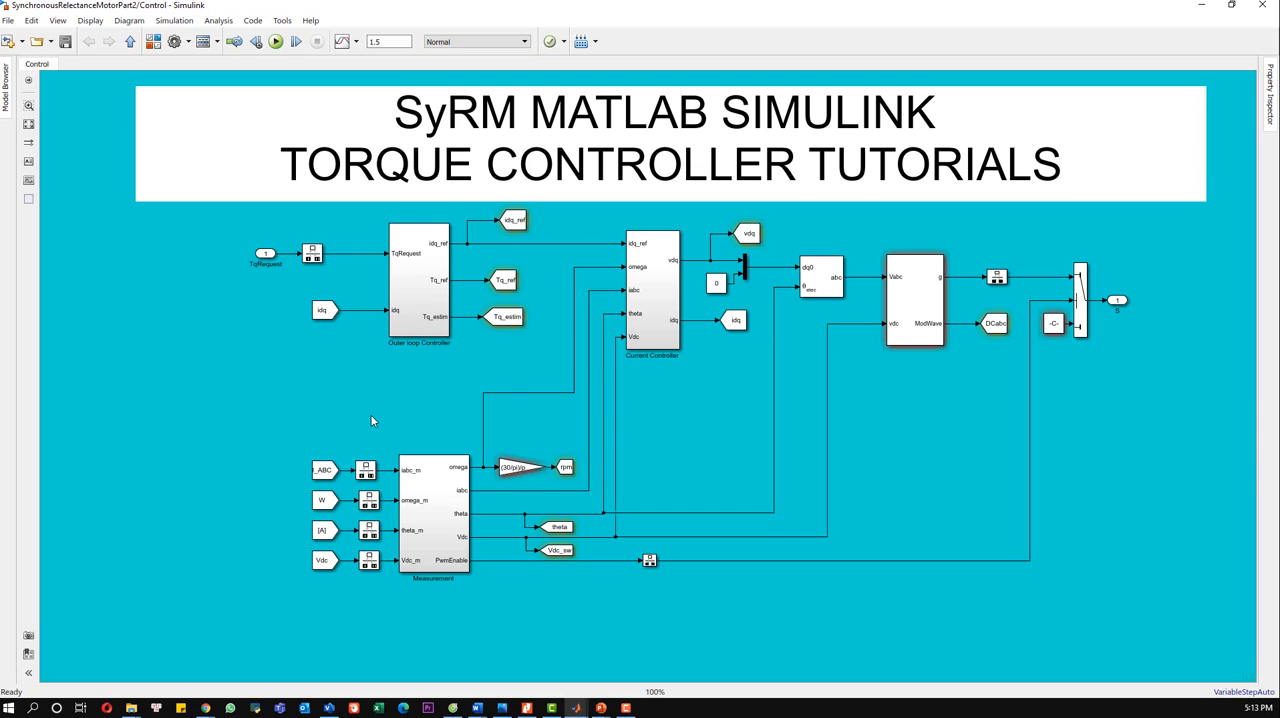
mouse_move(392, 408)
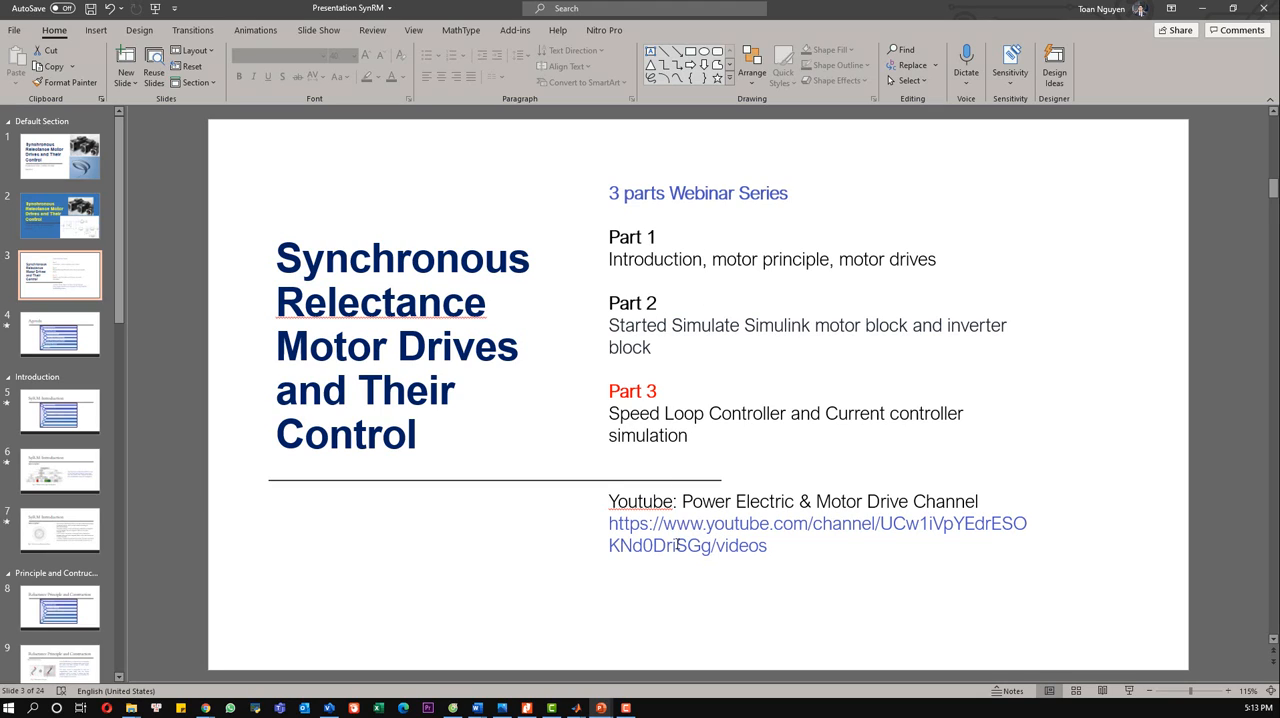
mouse_move(472, 650)
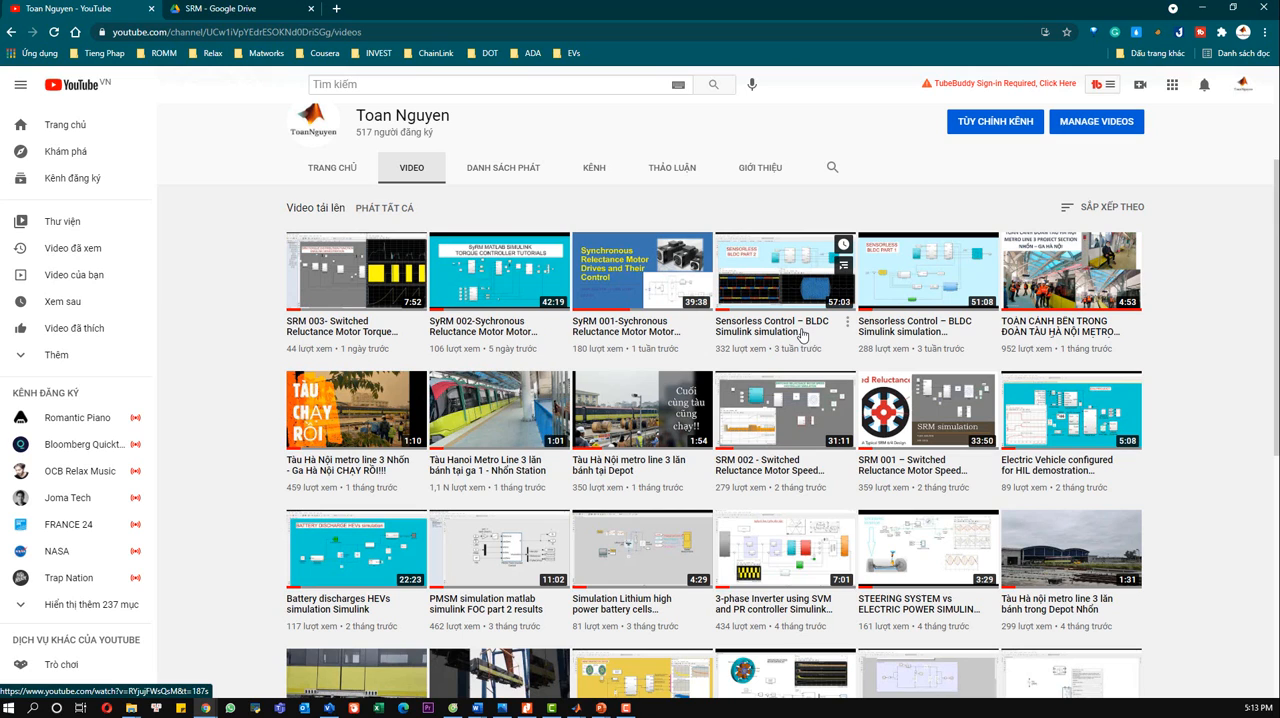
mouse_move(766, 440)
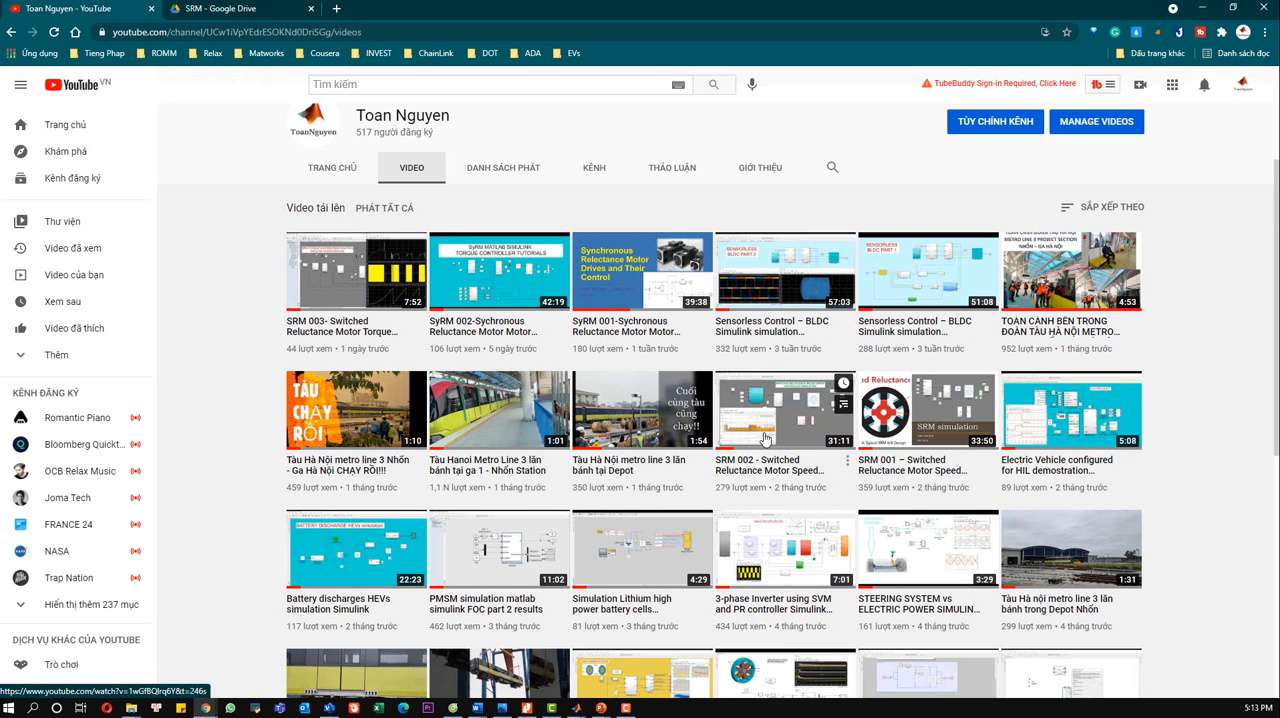
- Browse further down the channel's Videos page, then switch to the SRM Google Drive folder
scroll("down", 3)
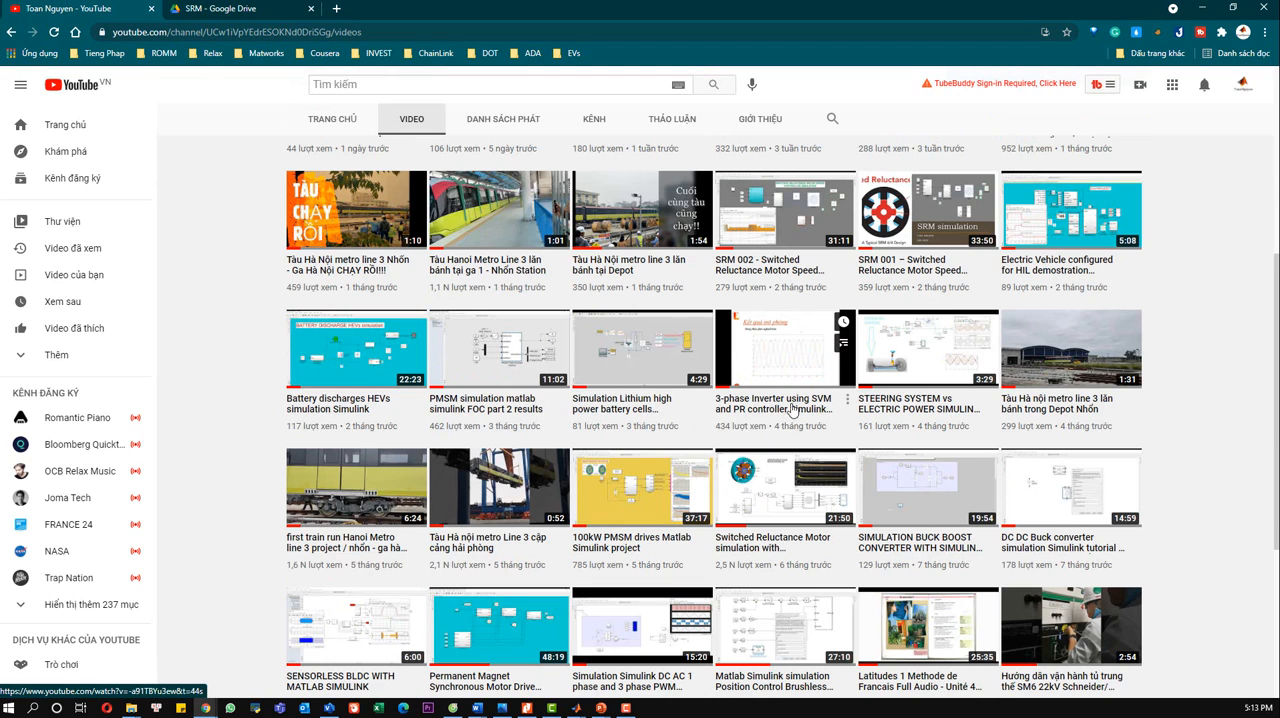
scroll("down", 3)
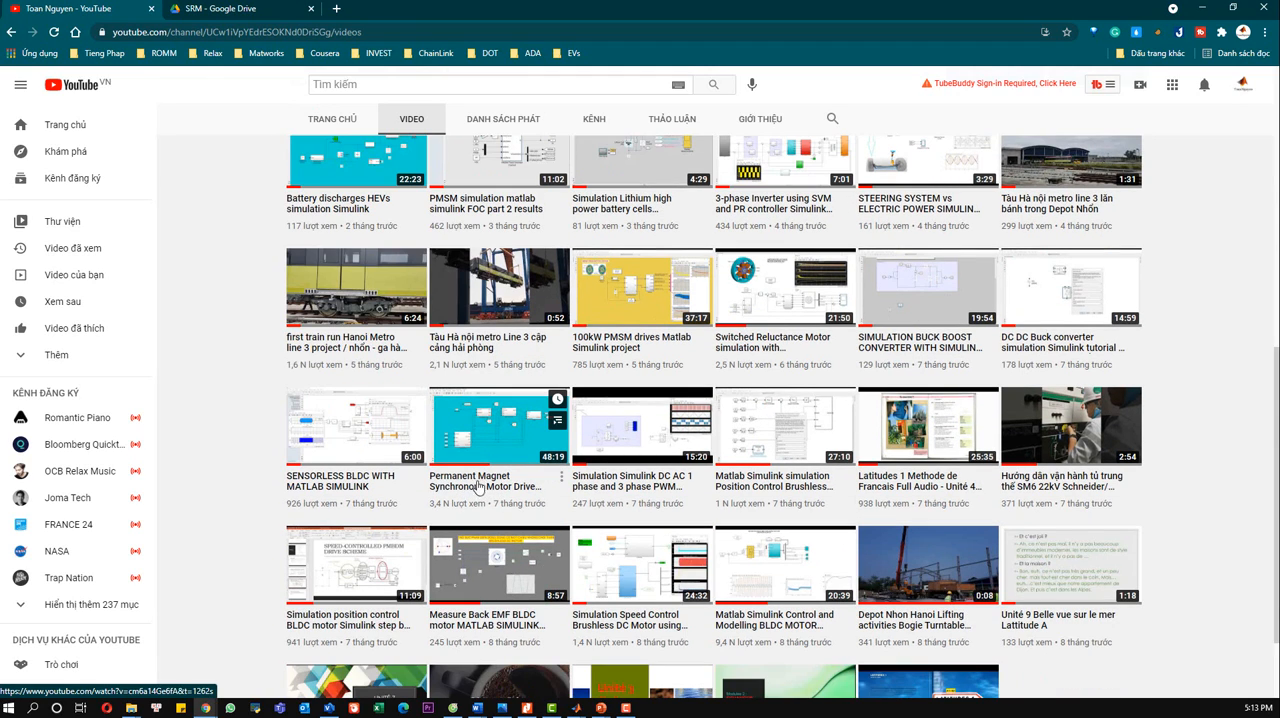
left_click(240, 8)
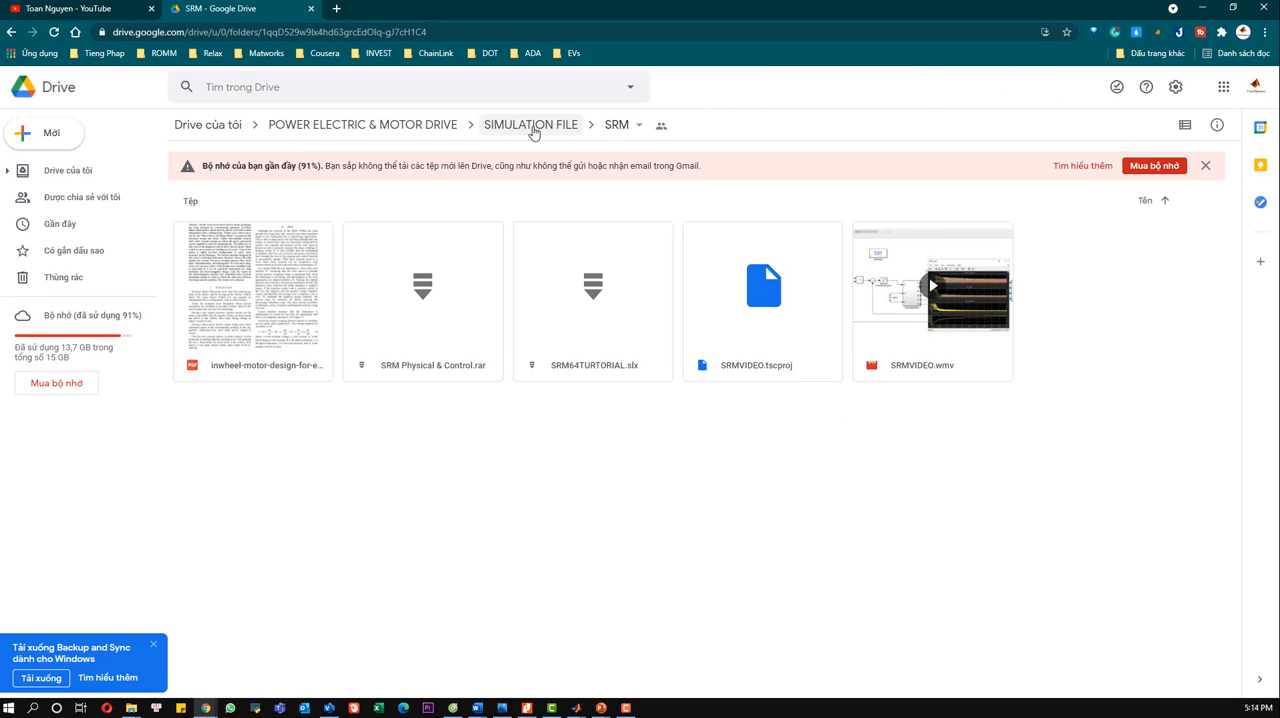
- Navigate up via the breadcrumbs to POWER ELECTRIC & MOTOR DRIVE, enter a subfolder, and return to YouTube
left_click(530, 124)
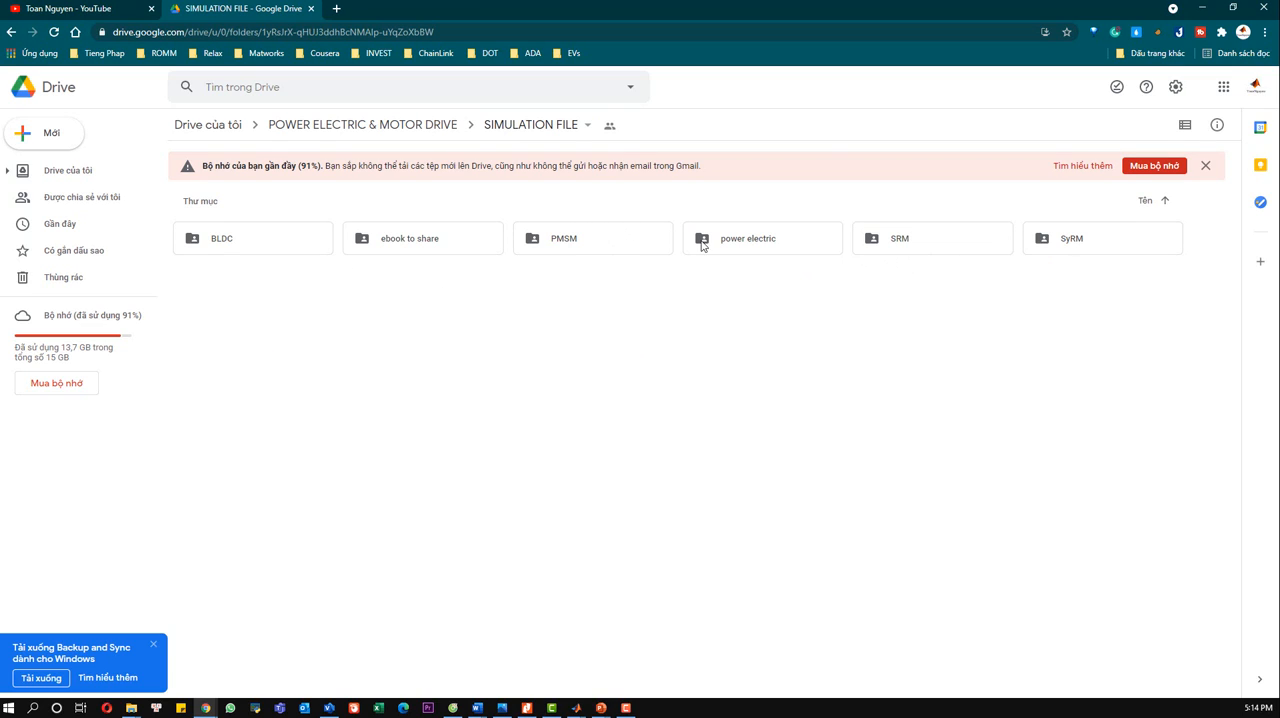
left_click(362, 124)
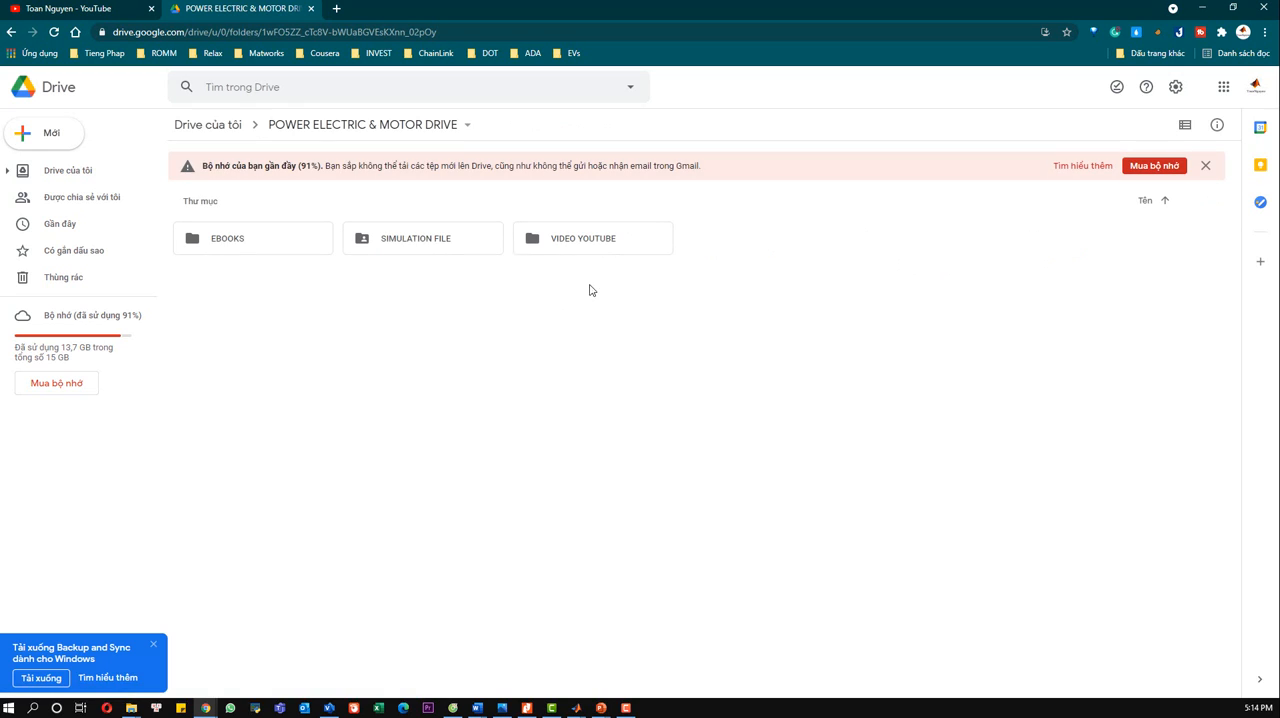
double_click(228, 238)
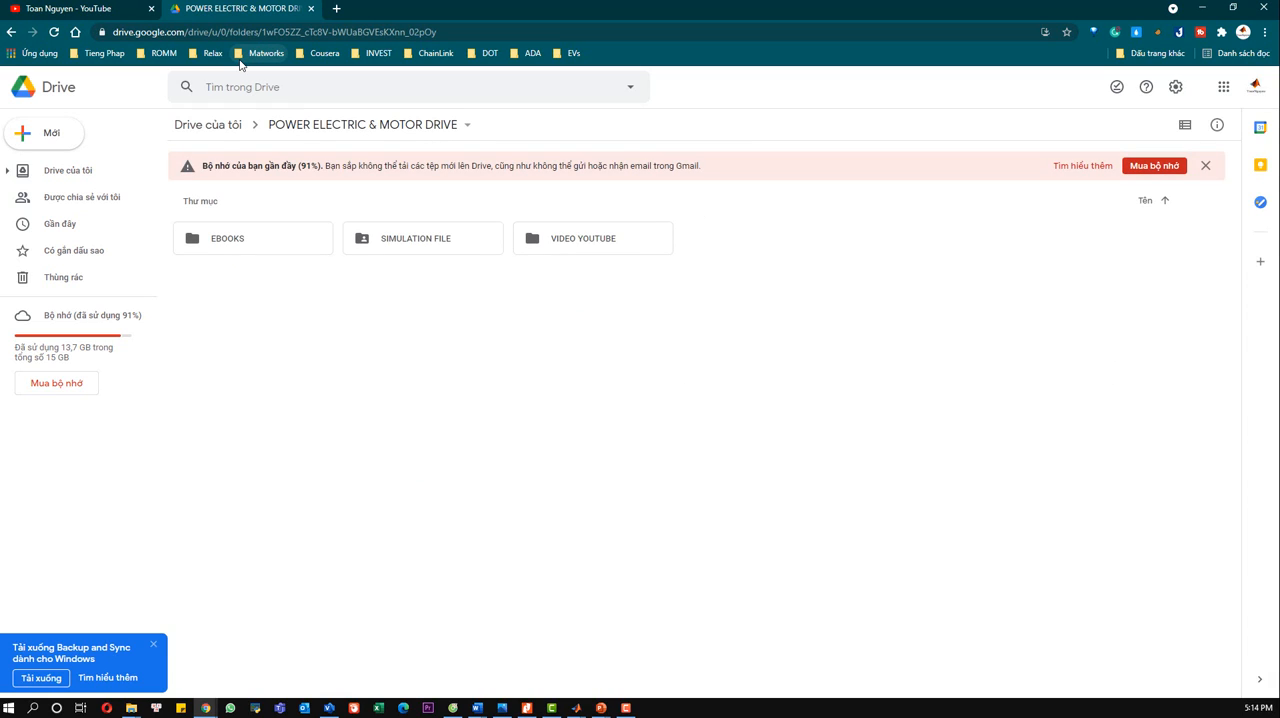
mouse_move(1136, 186)
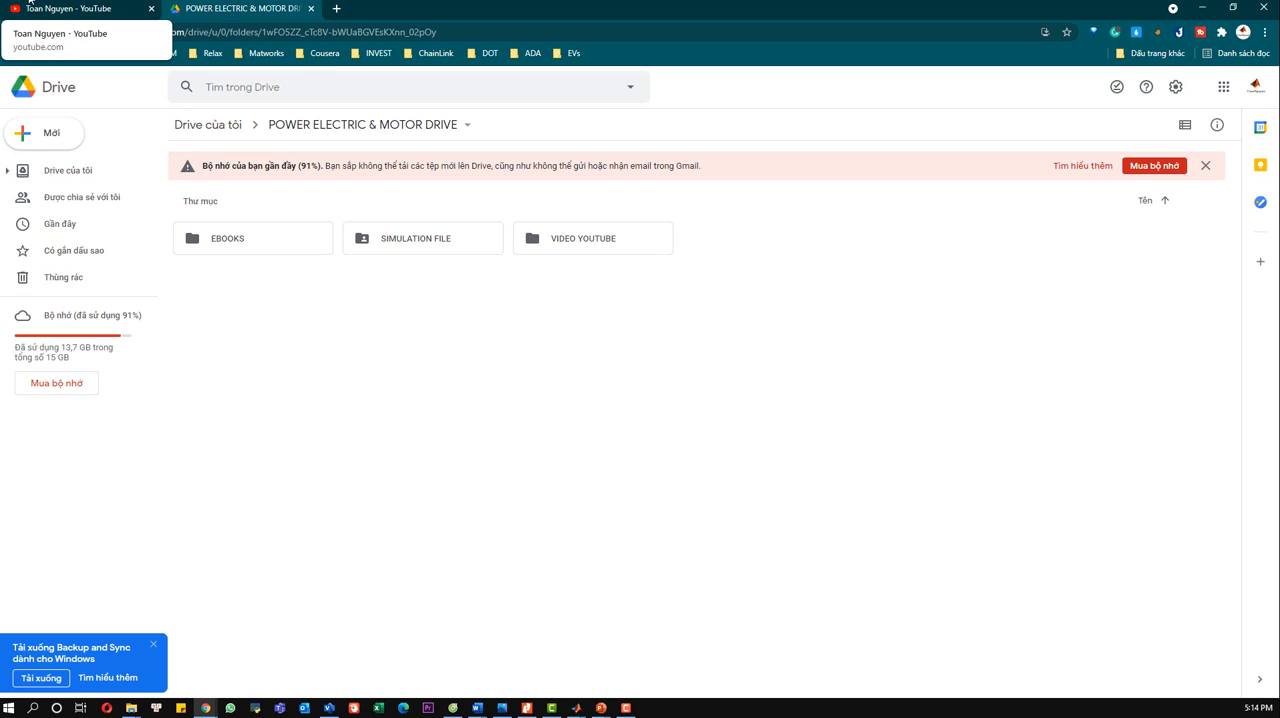
left_click(76, 8)
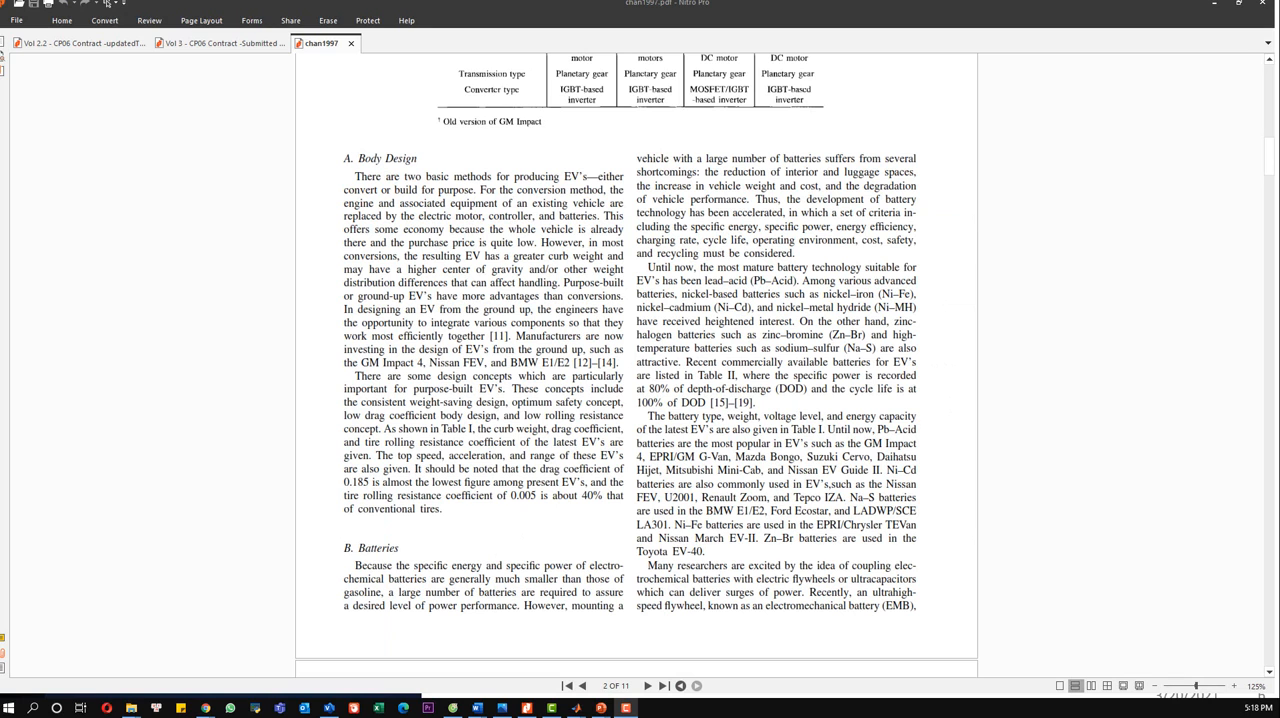
mouse_move(512, 378)
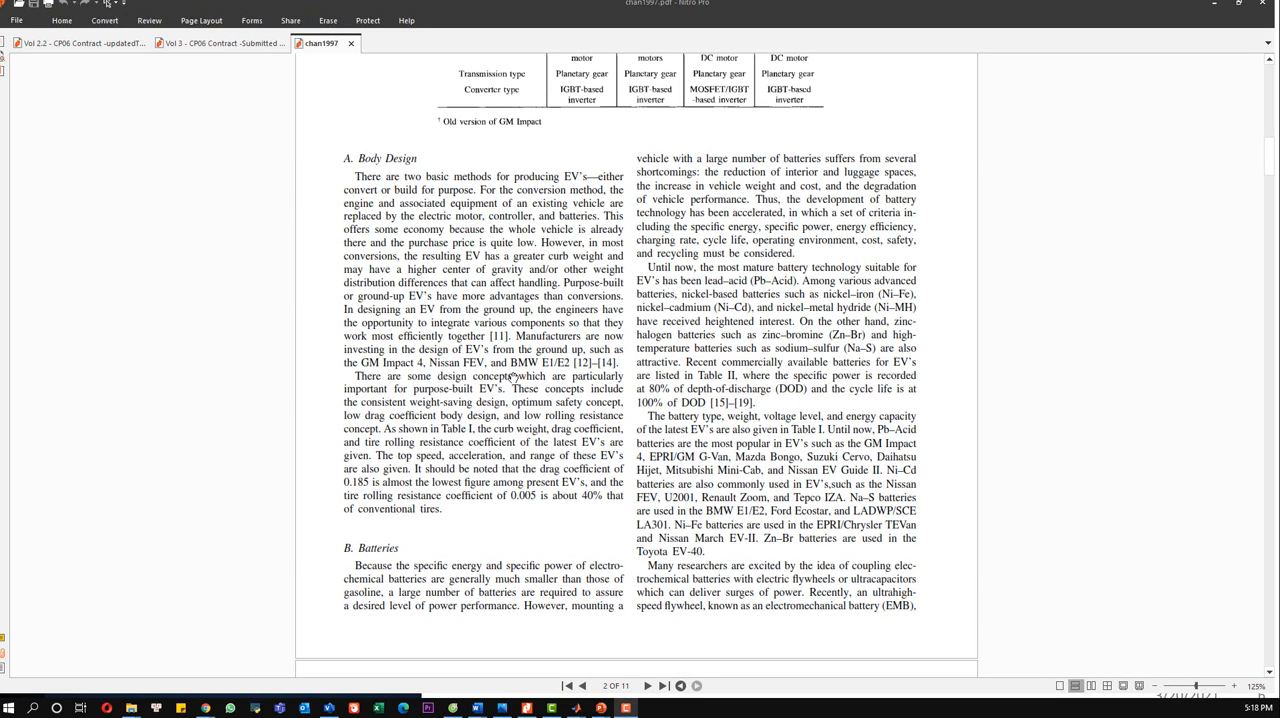
mouse_move(488, 332)
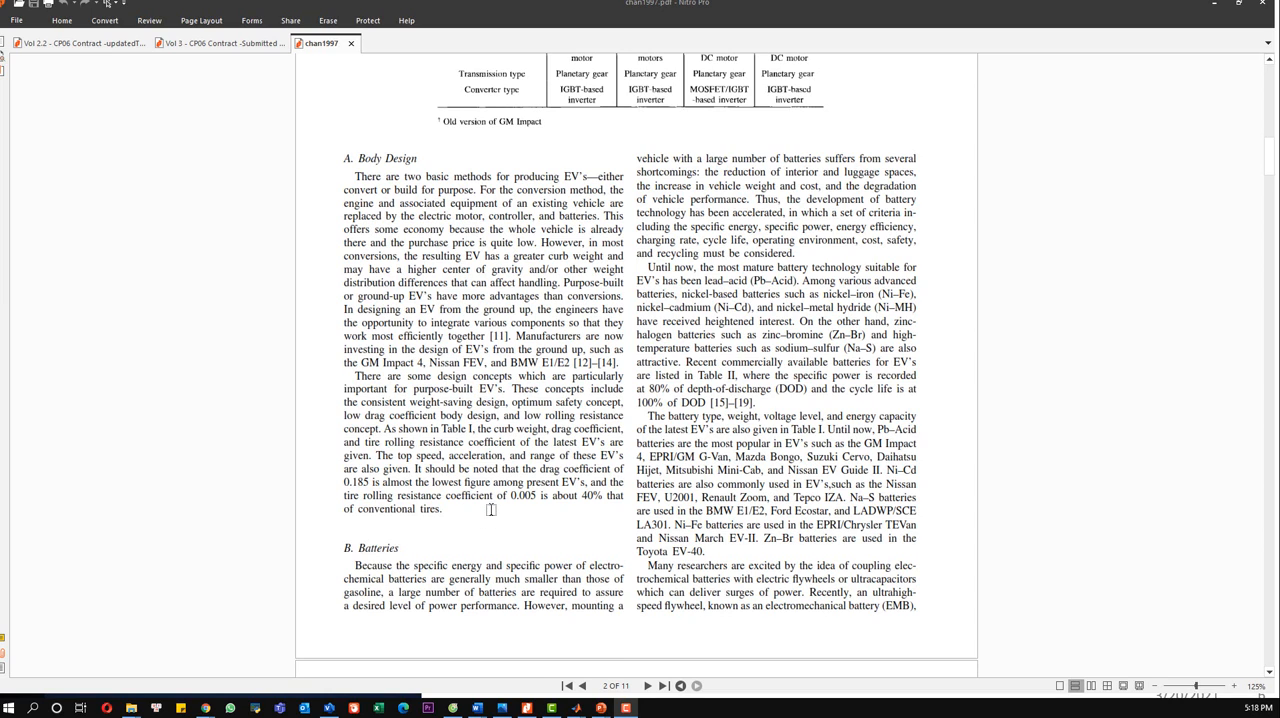
- Scroll the paper to the lead-acid battery sentence and Table II's battery comparison on page 2
scroll("down", 3)
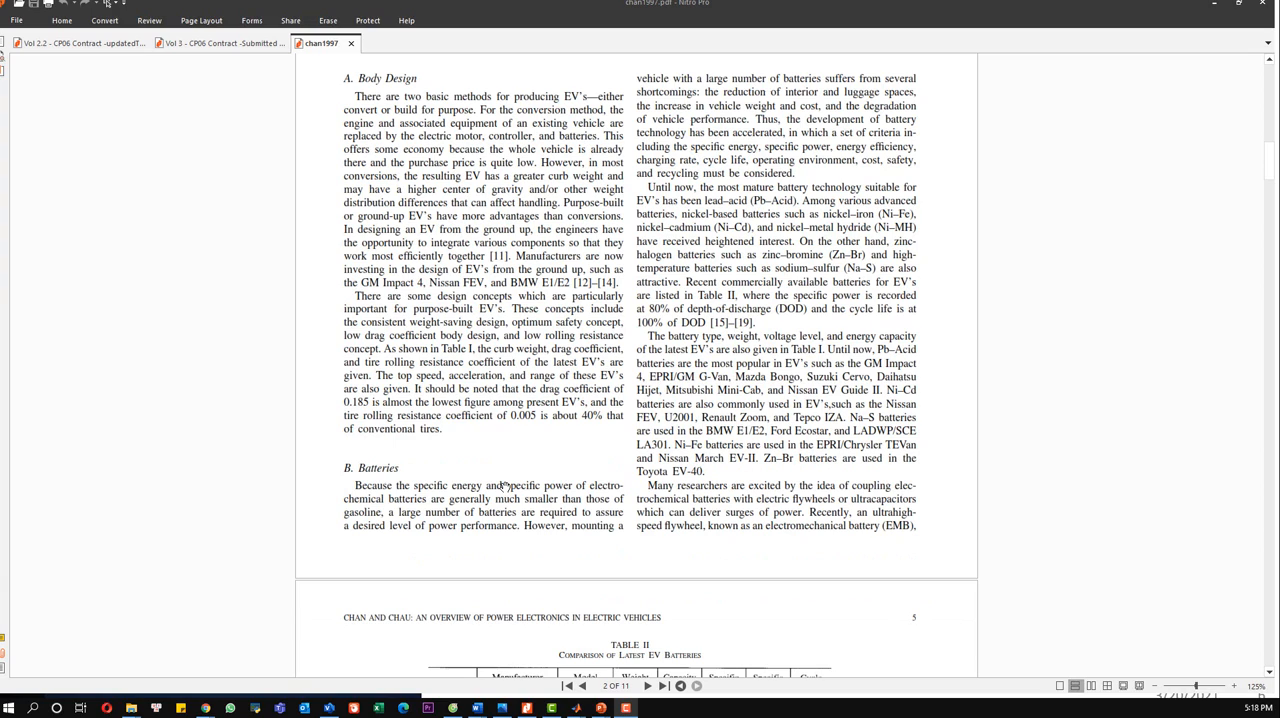
mouse_move(516, 458)
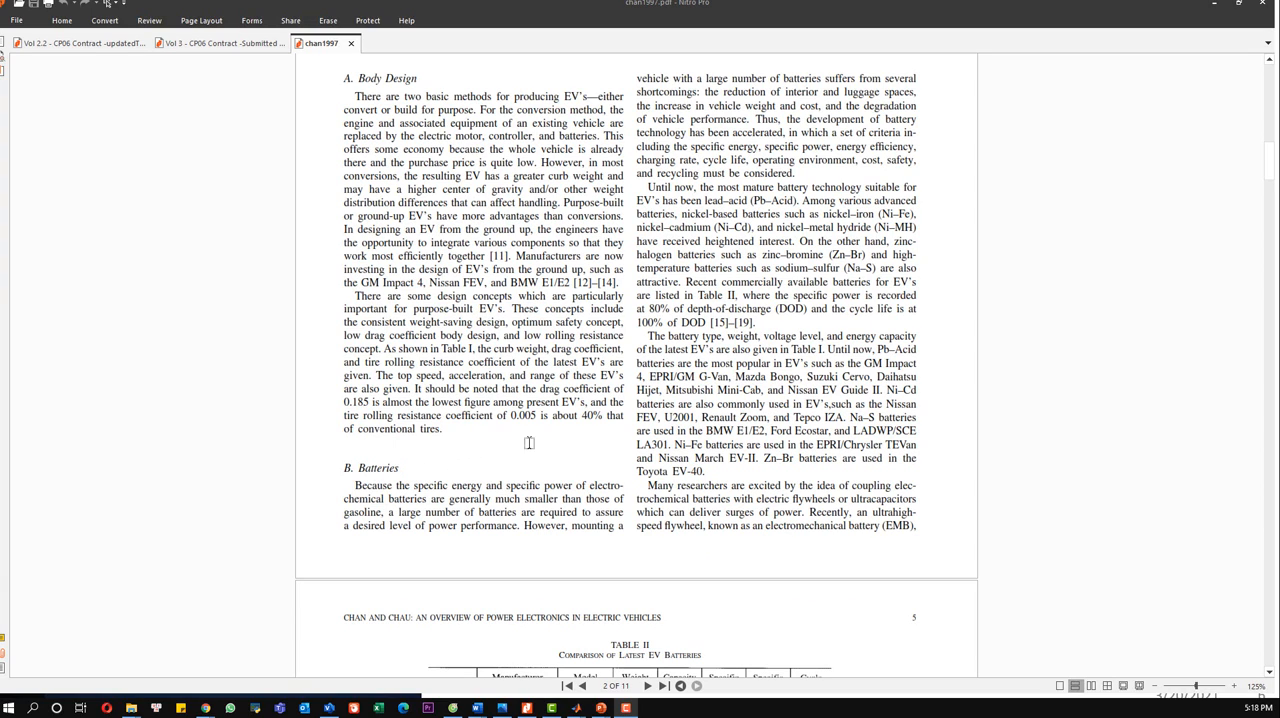
mouse_move(542, 430)
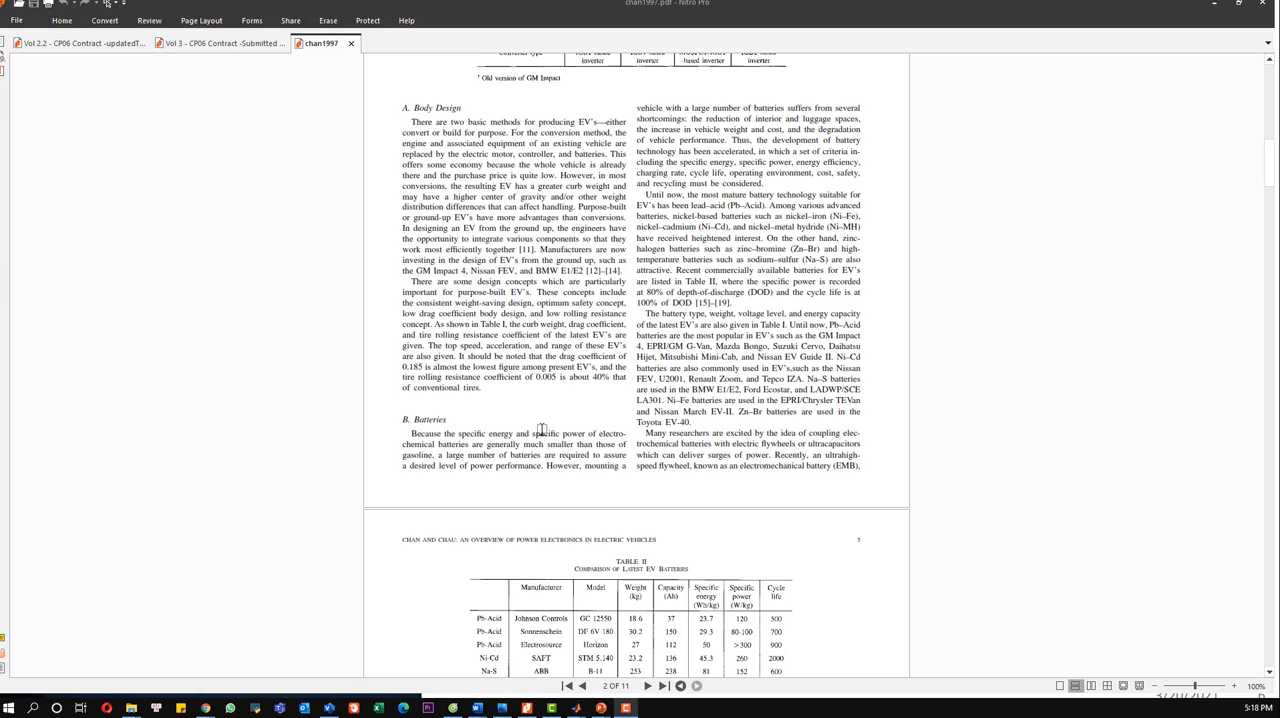
mouse_move(676, 204)
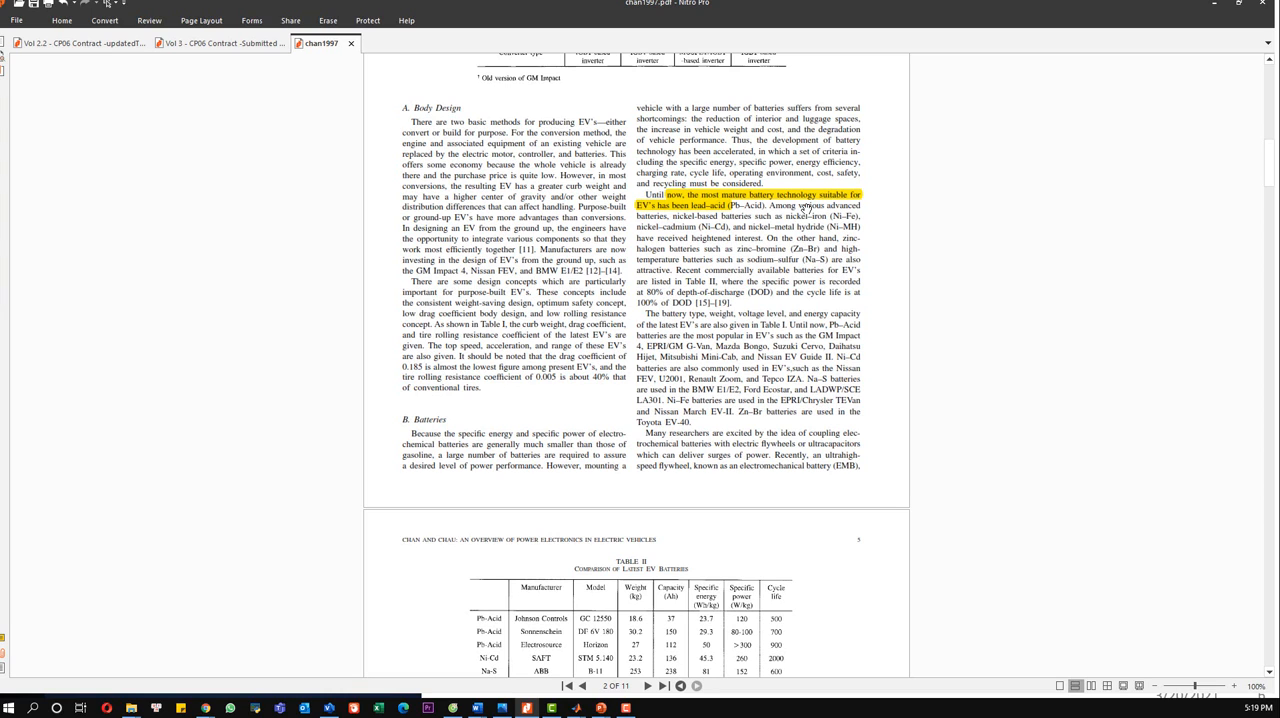
mouse_move(792, 218)
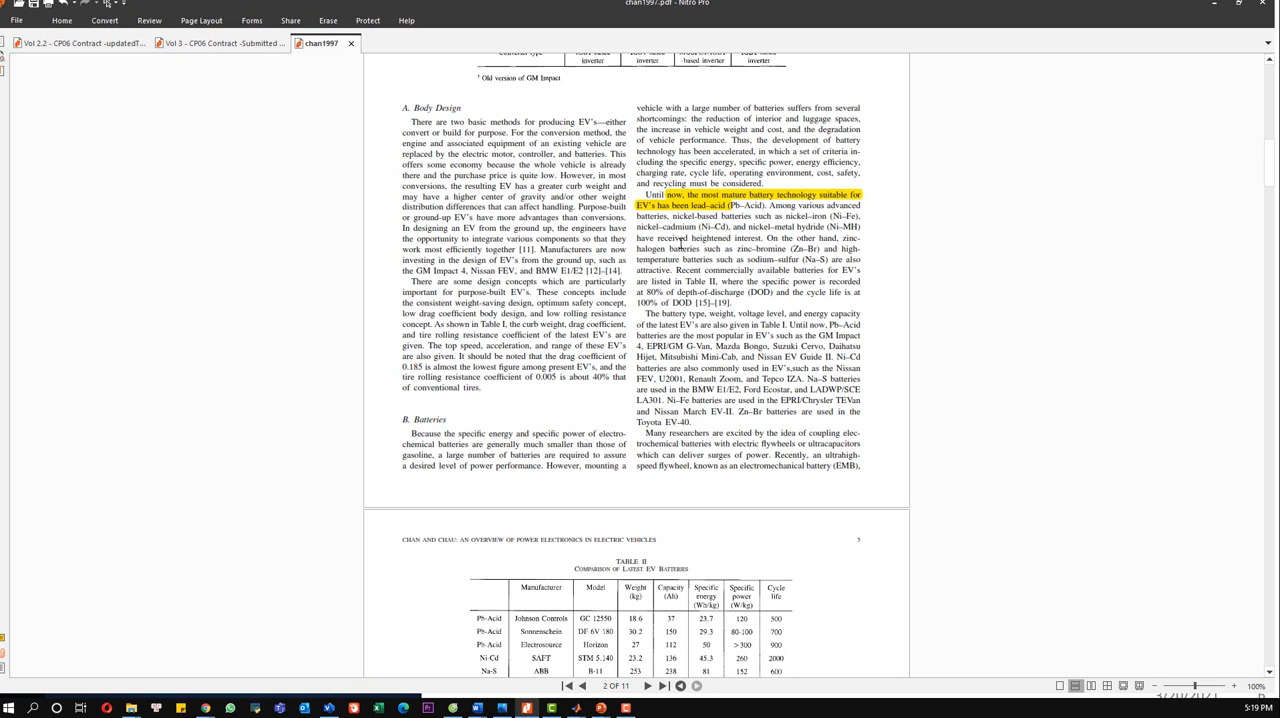
scroll("down", 3)
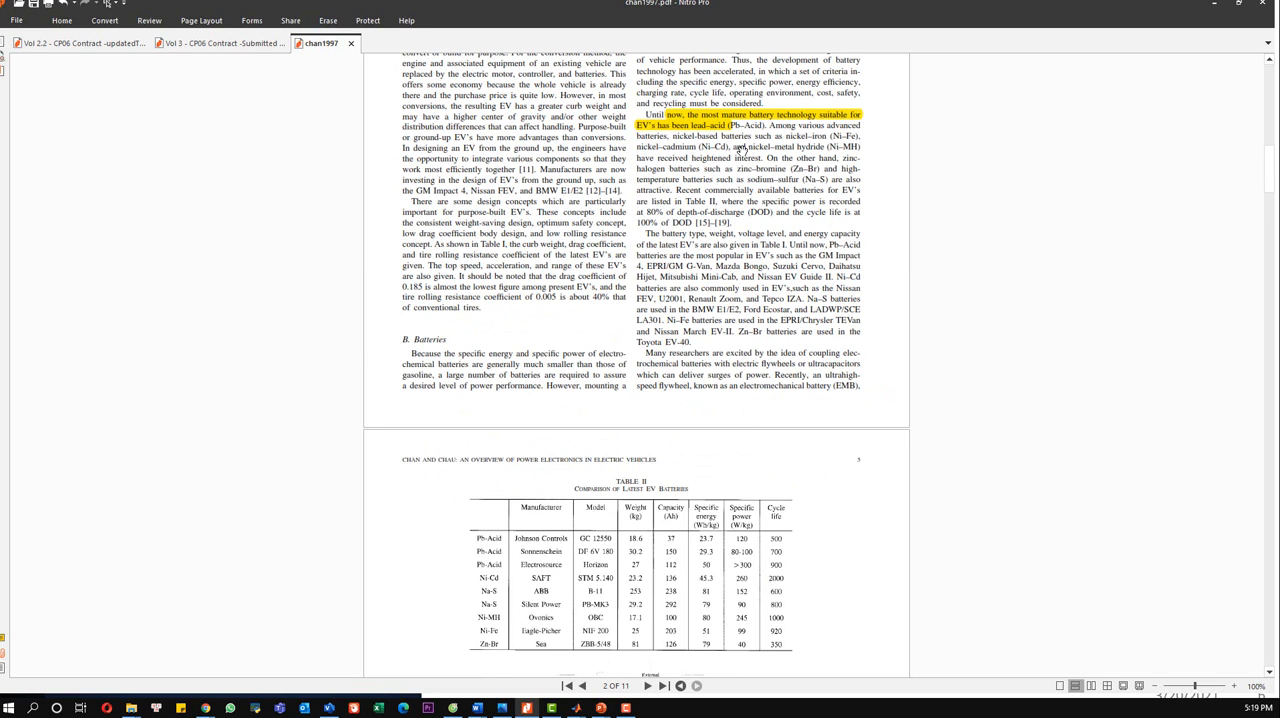
- Scroll past Fig. 2 and the EV Propulsion section down to page 7's Motors classification
scroll("down", 3)
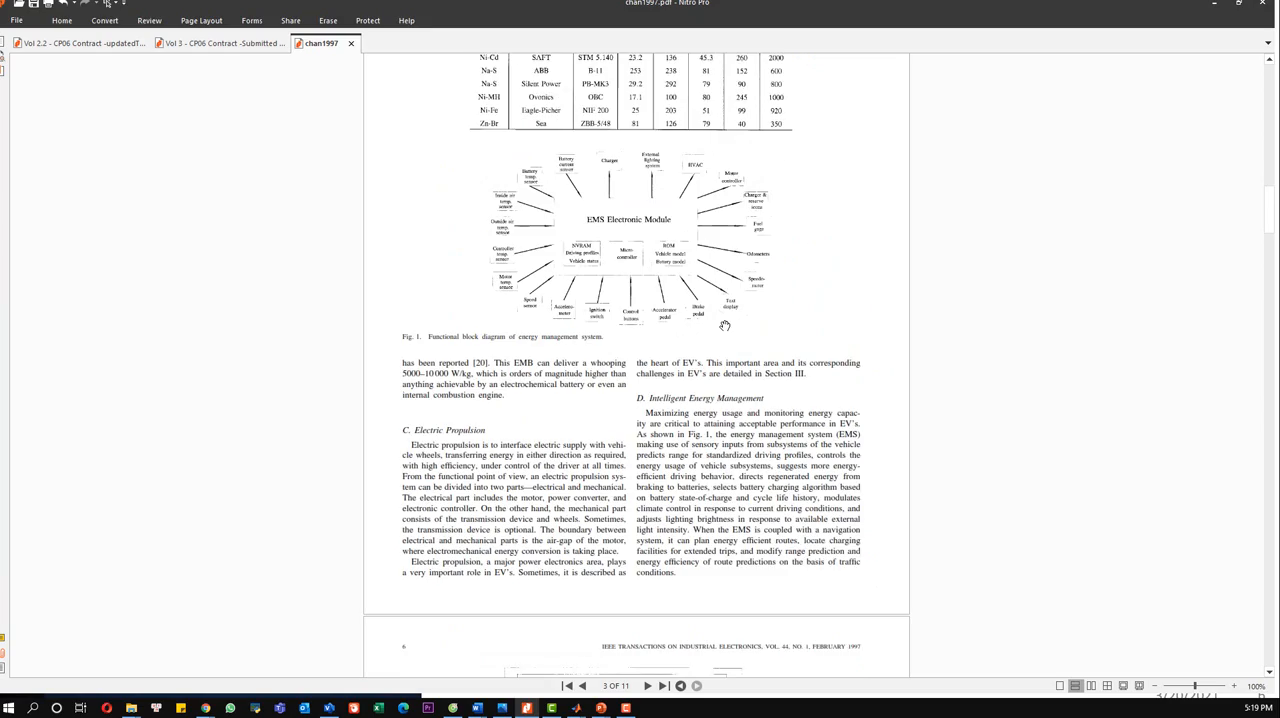
scroll("down", 3)
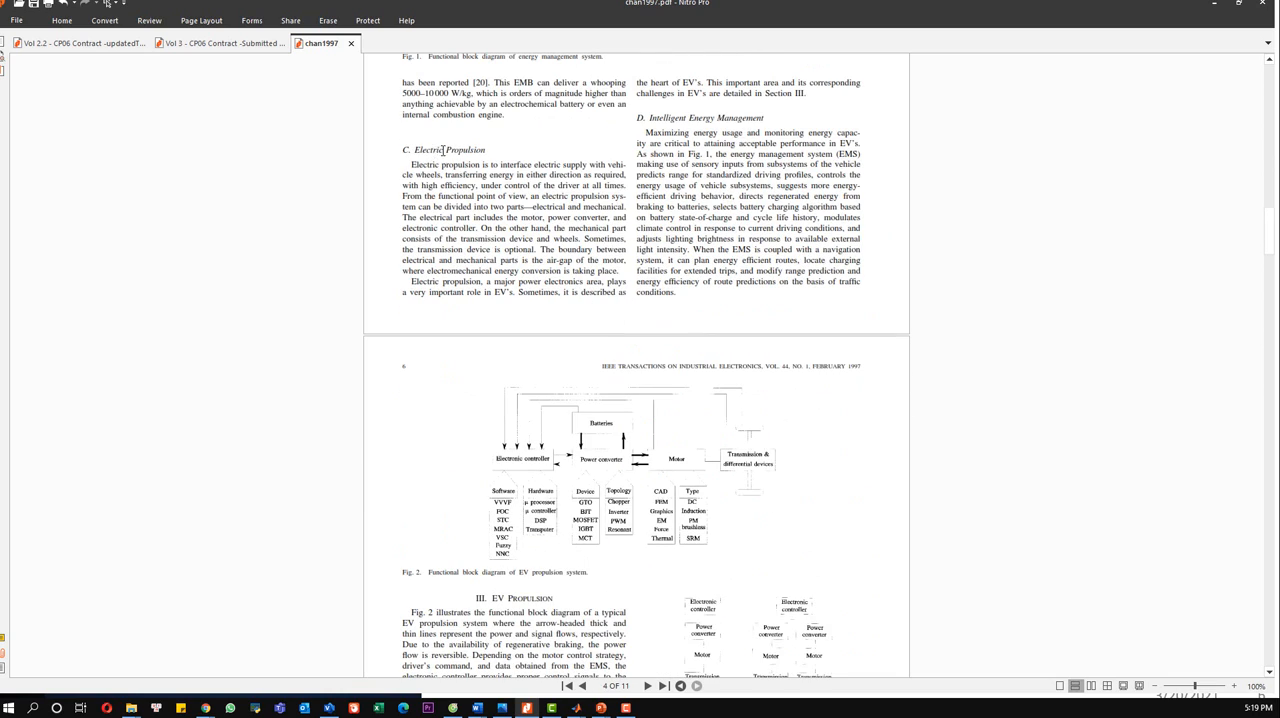
scroll("down", 3)
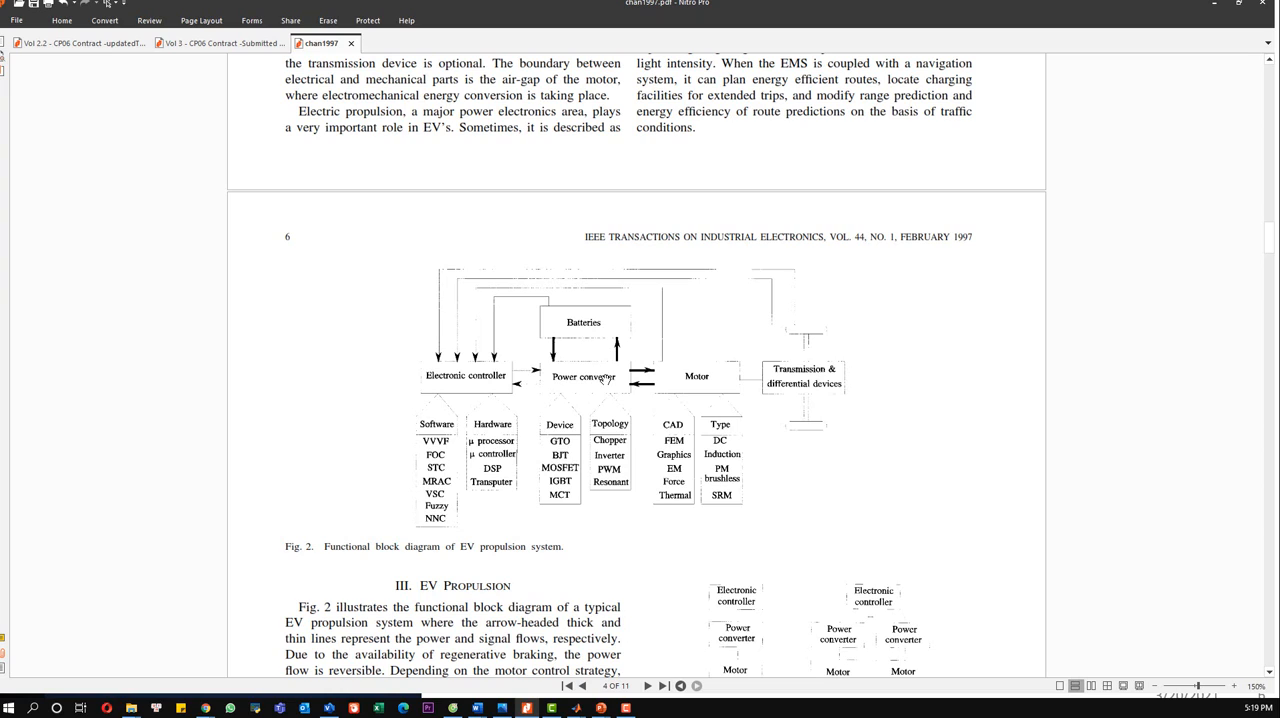
mouse_move(588, 314)
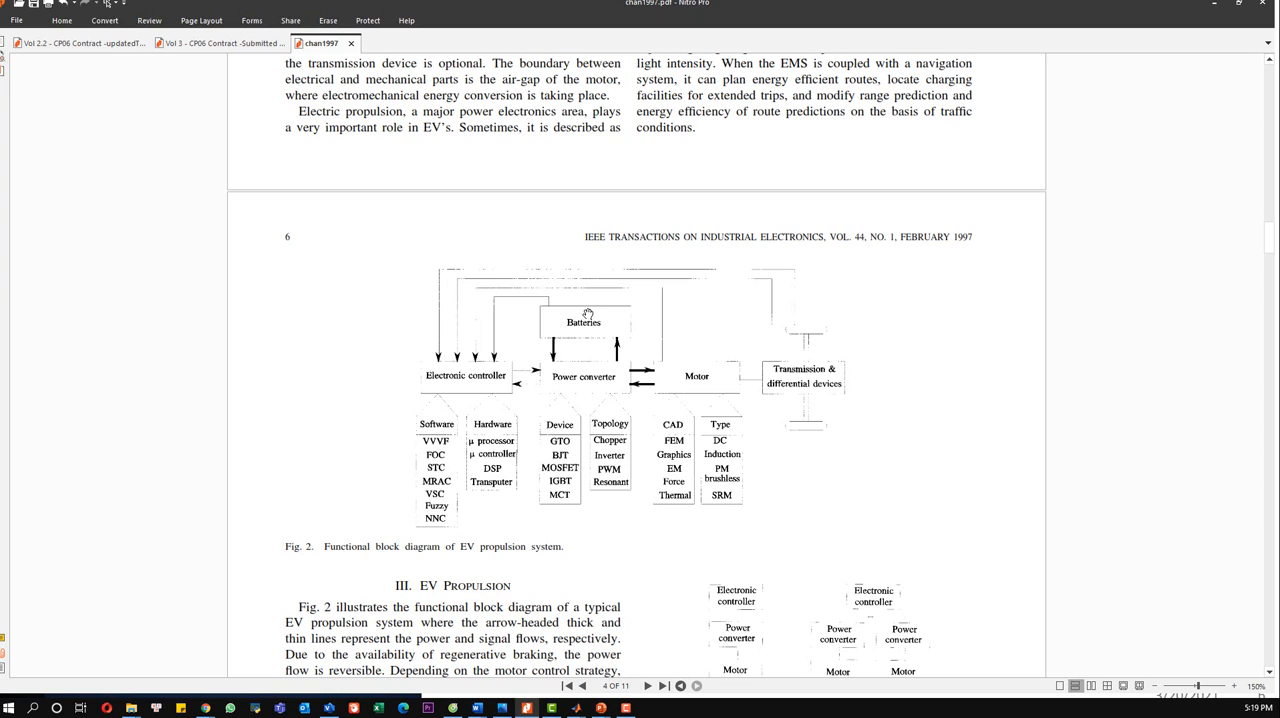
mouse_move(492, 368)
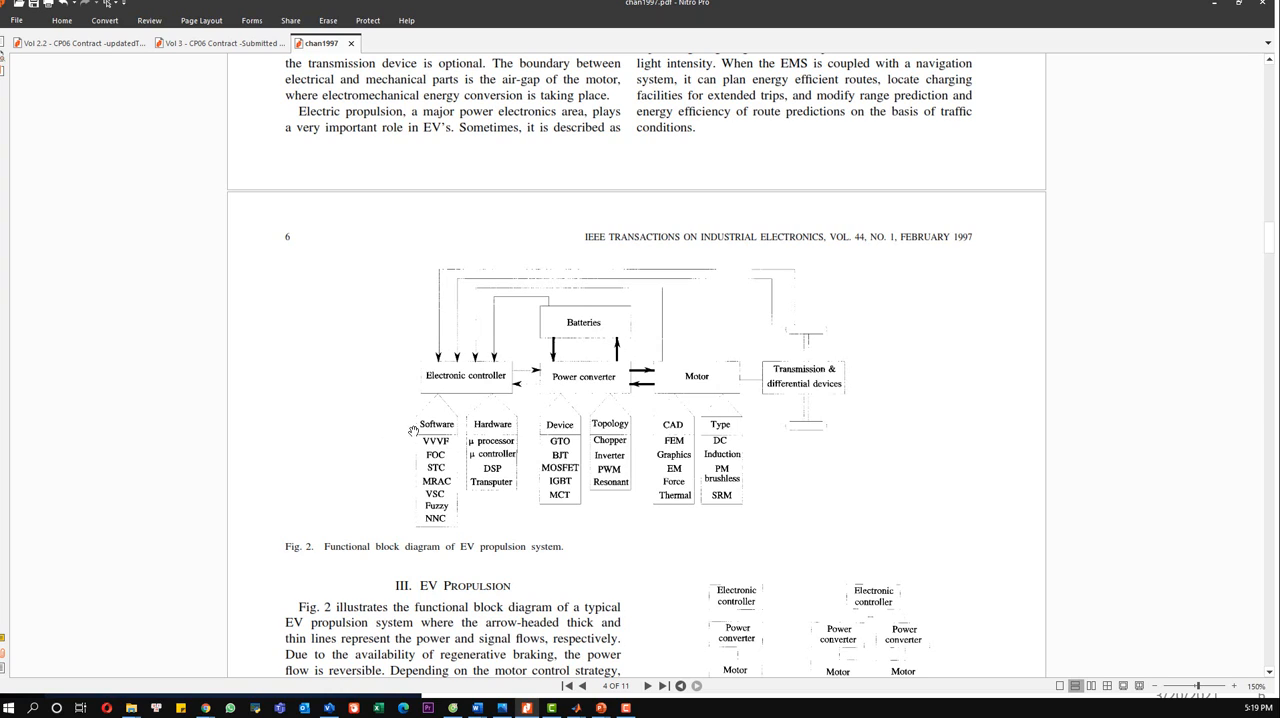
mouse_move(450, 432)
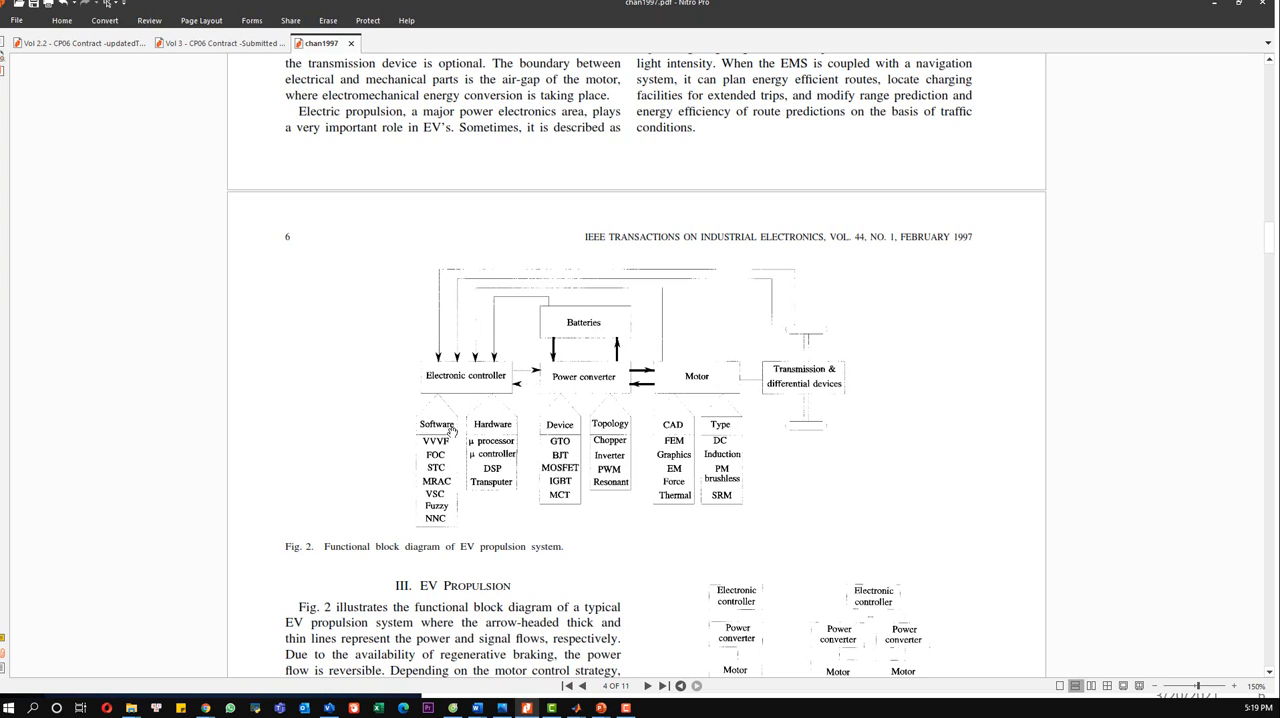
mouse_move(498, 490)
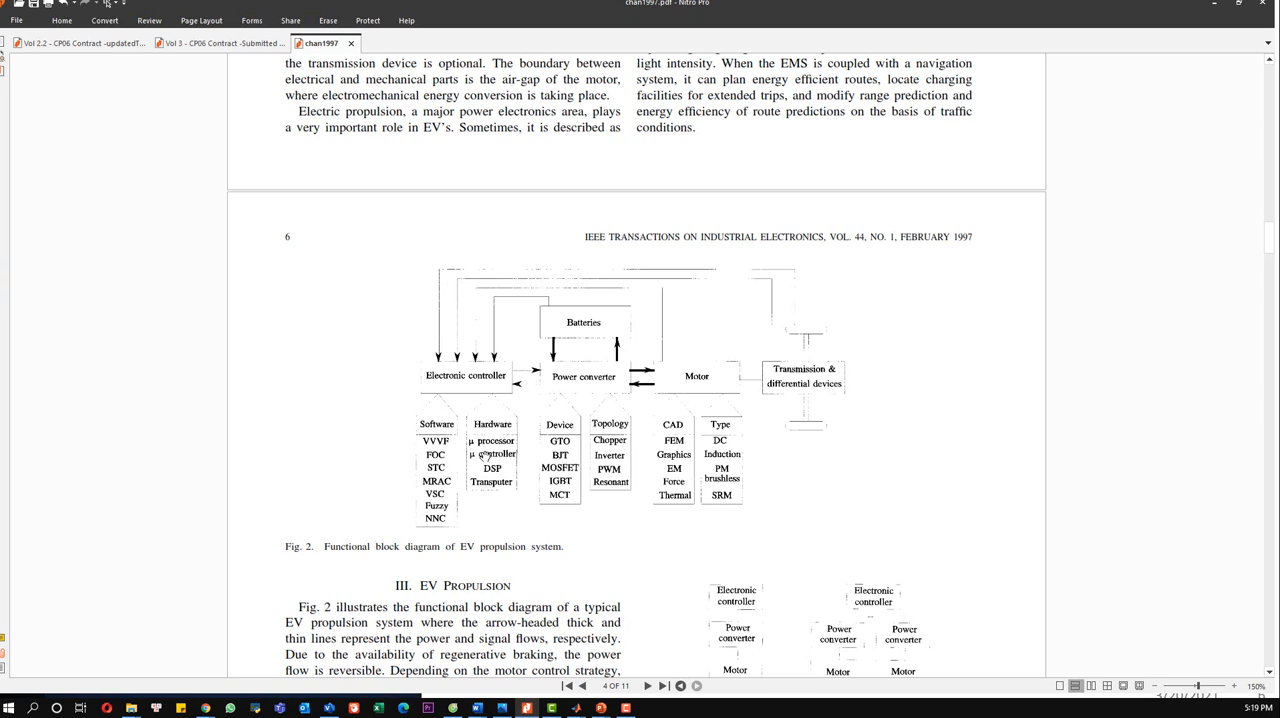
scroll("down", 3)
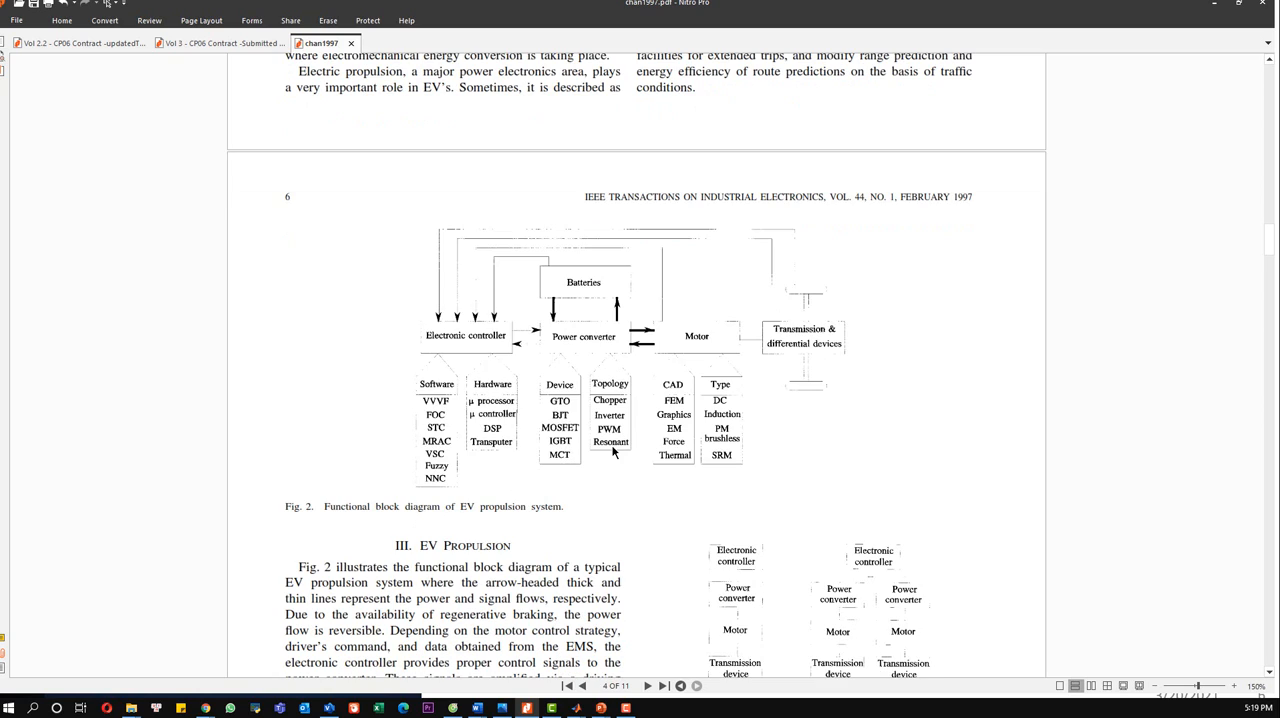
mouse_move(736, 398)
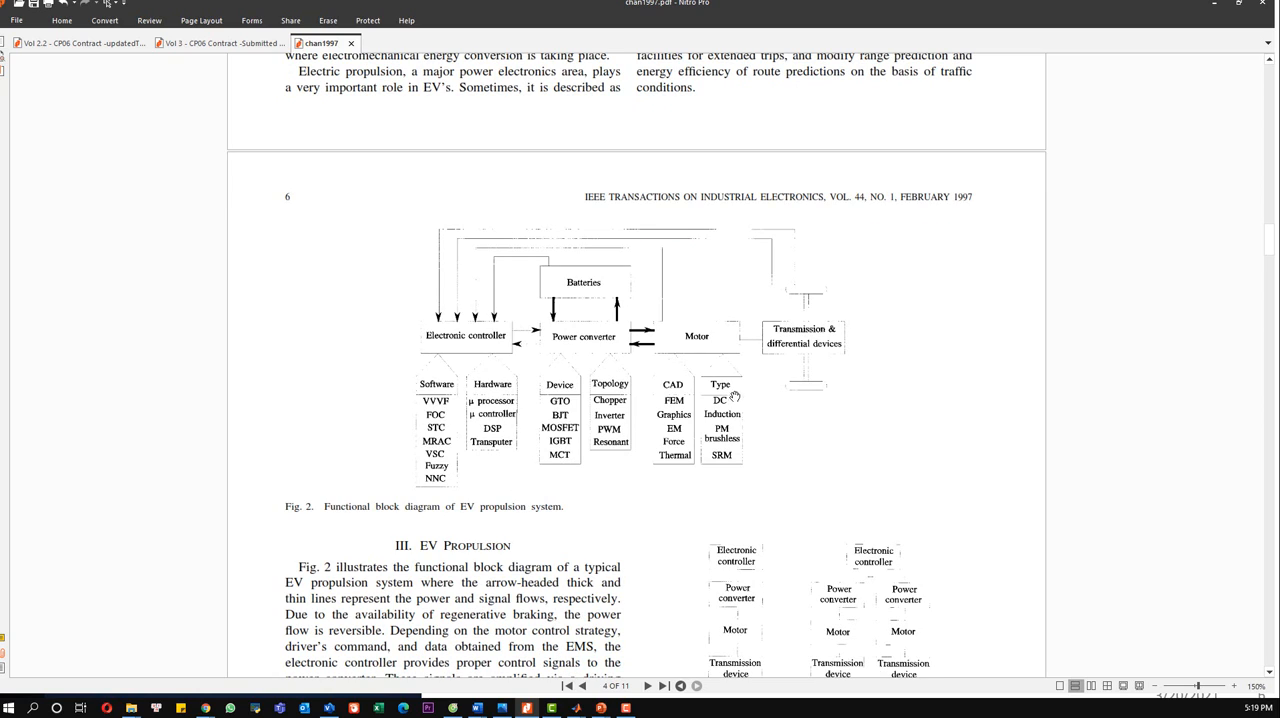
mouse_move(748, 404)
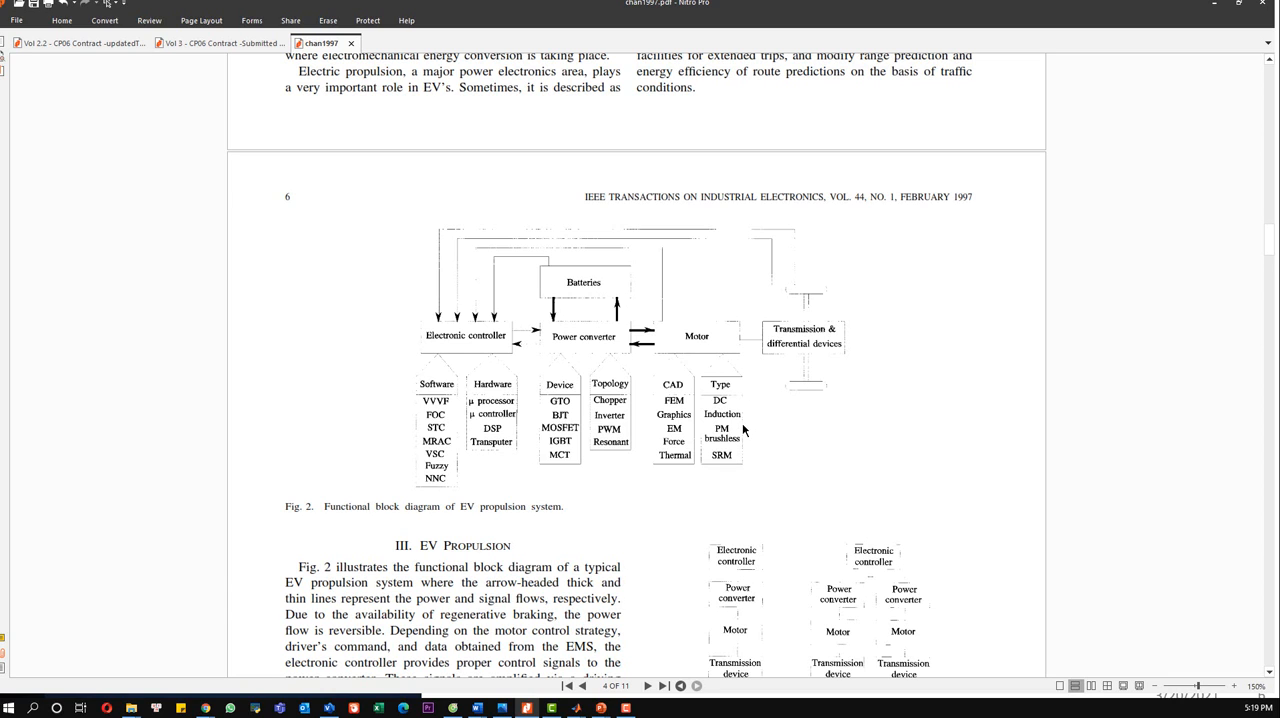
mouse_move(728, 474)
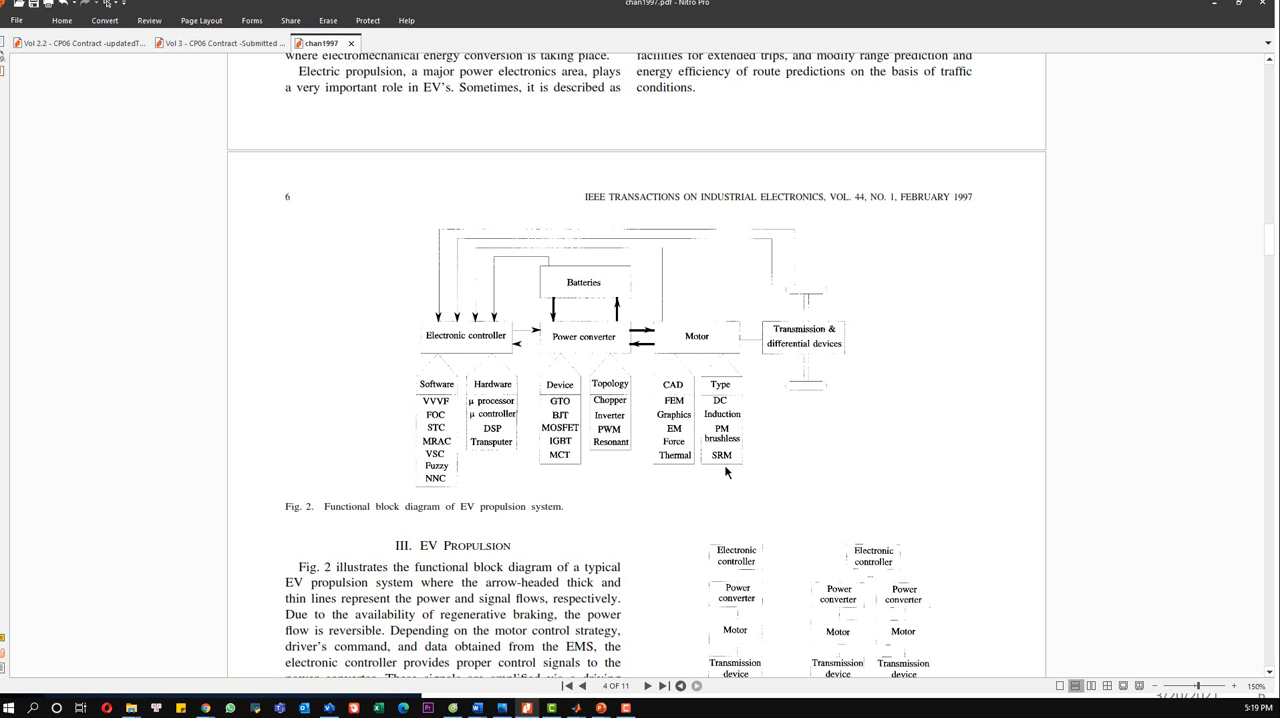
scroll("down", 3)
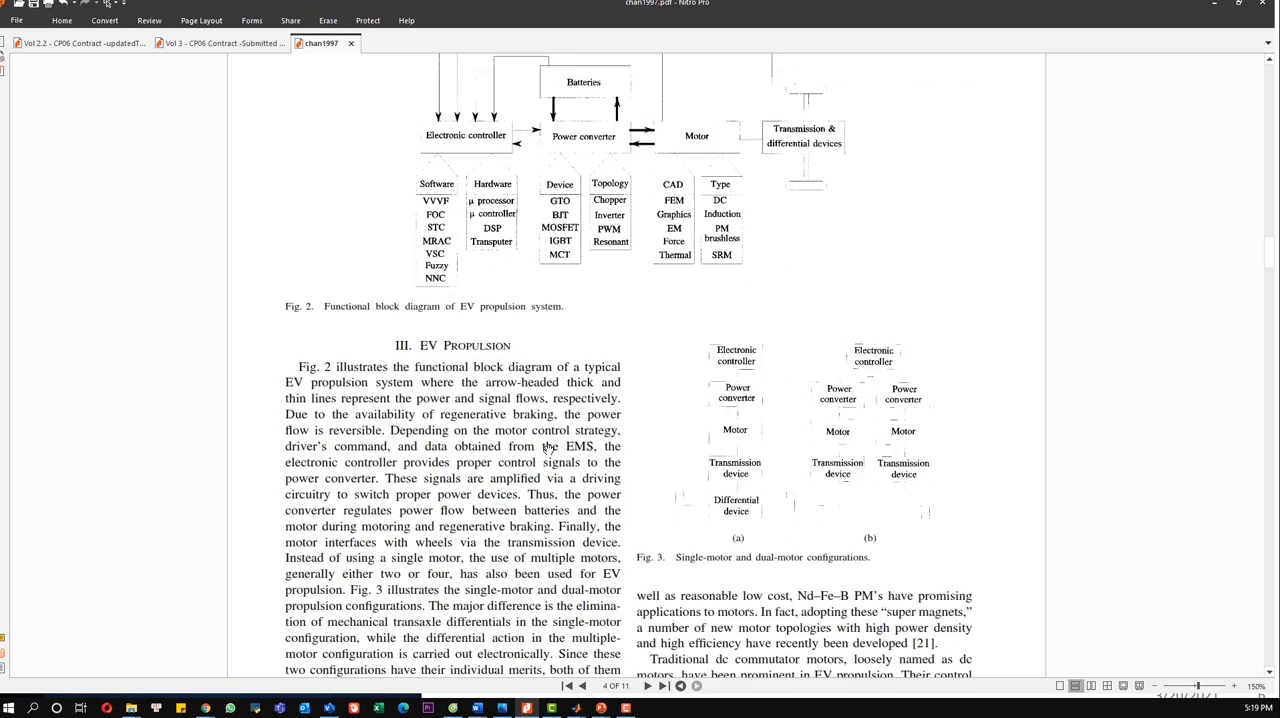
scroll("down", 3)
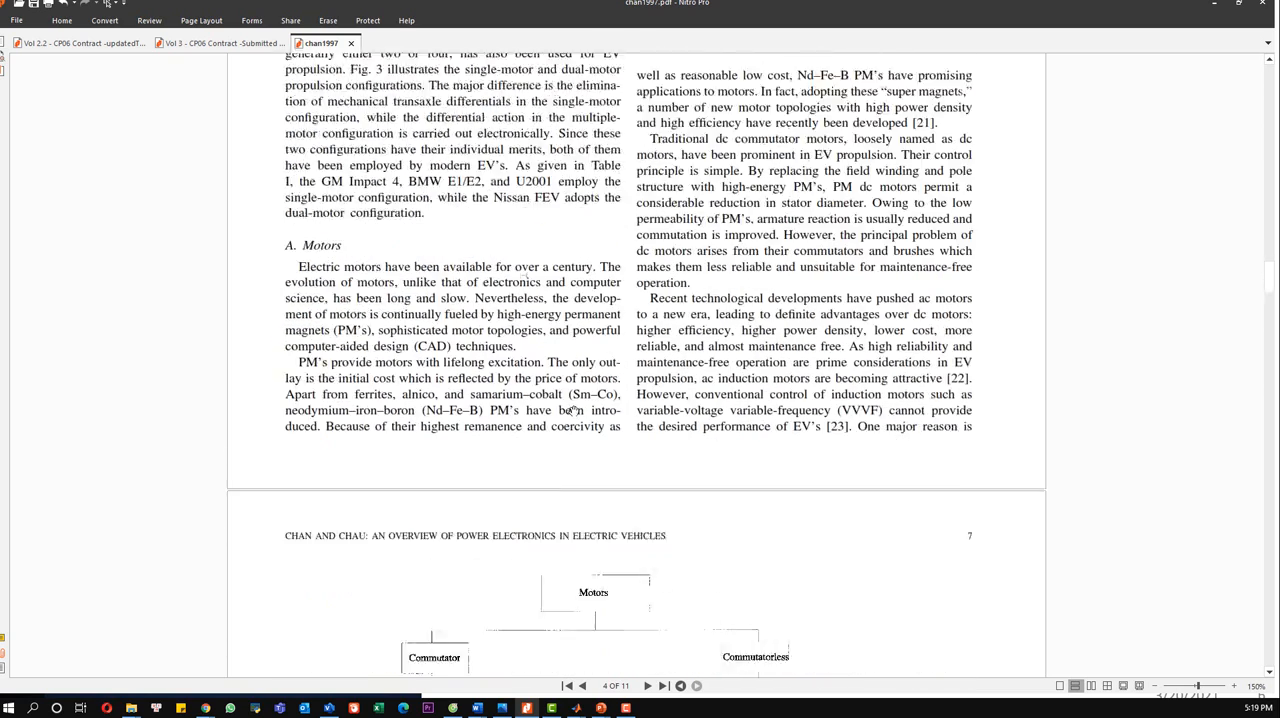
scroll("down", 3)
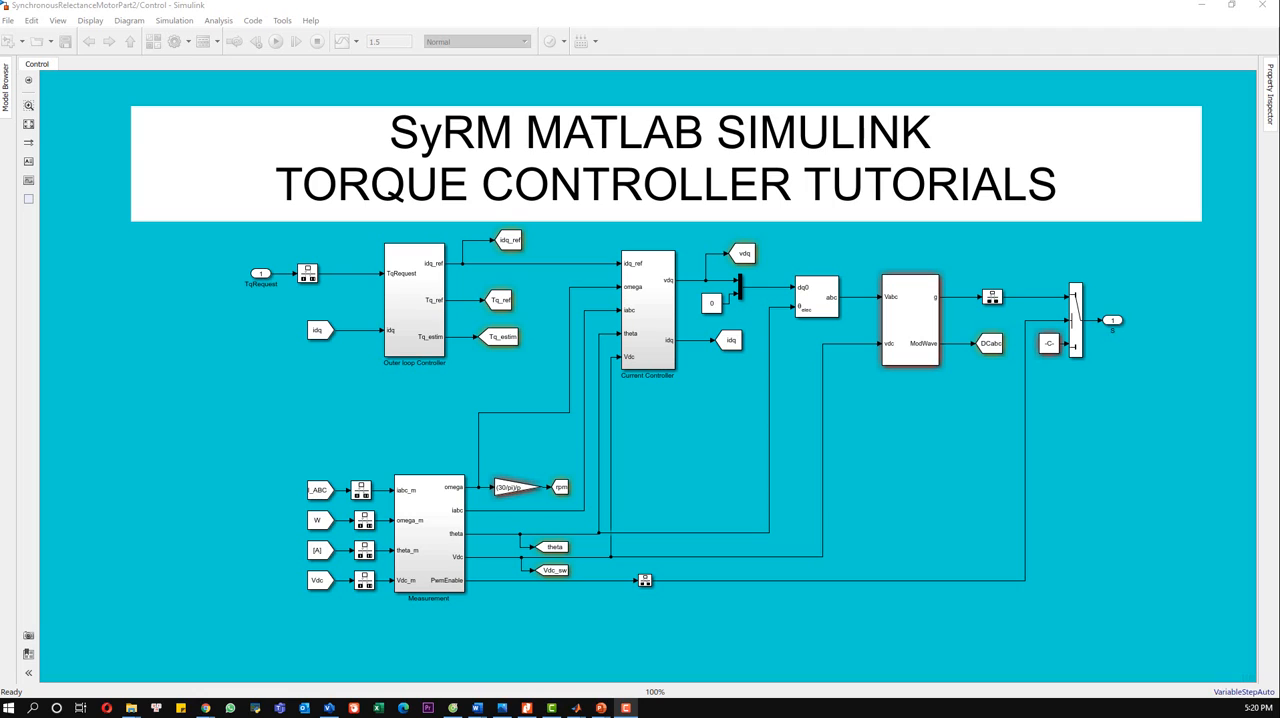
left_click(414, 300)
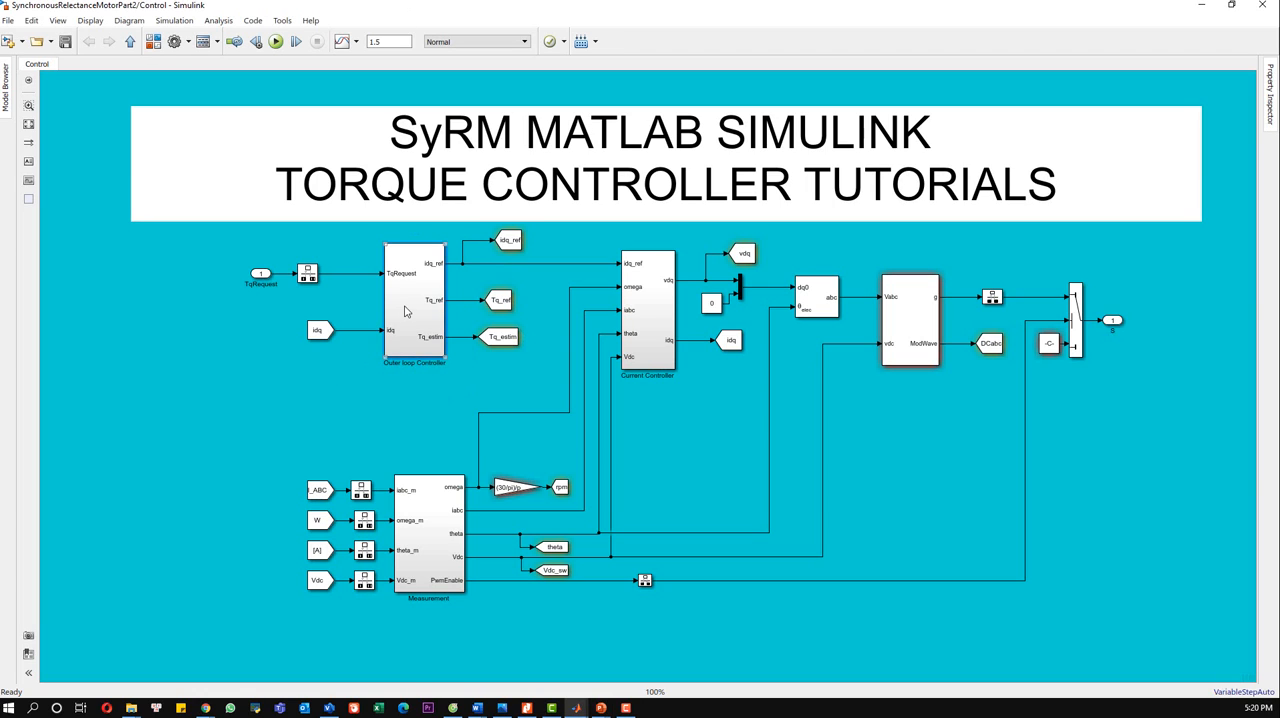
double_click(412, 300)
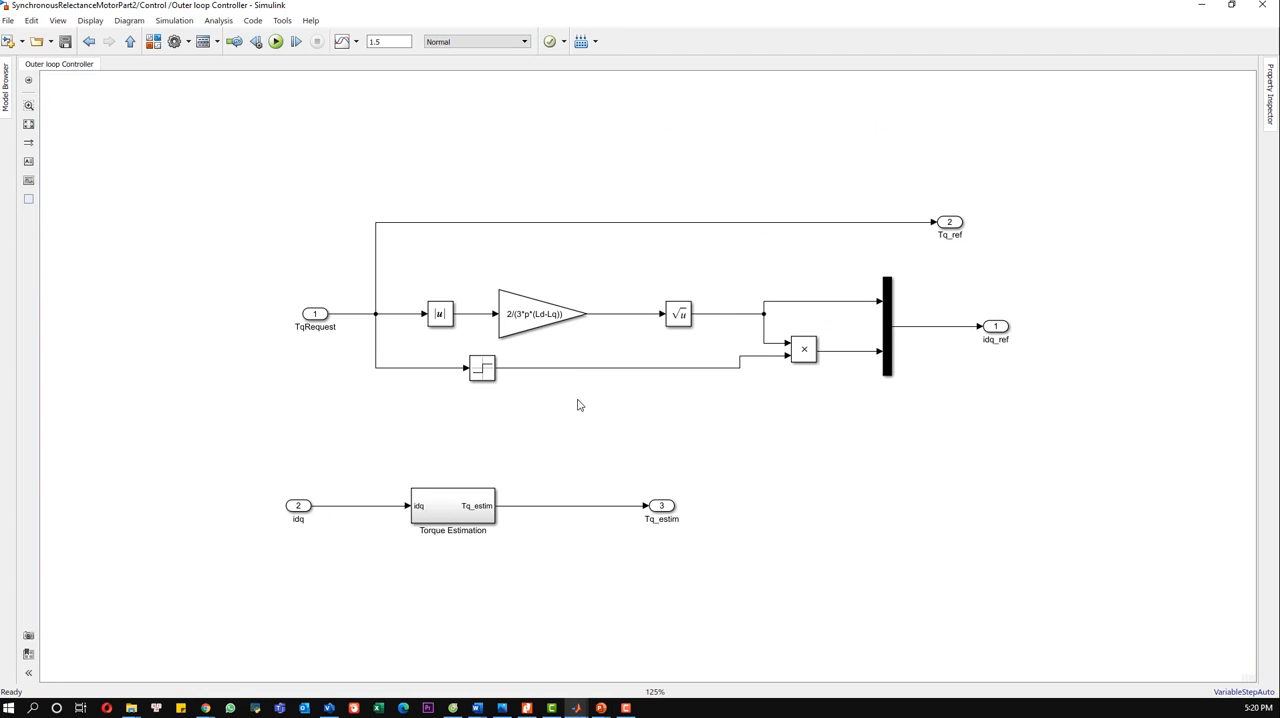
mouse_move(412, 454)
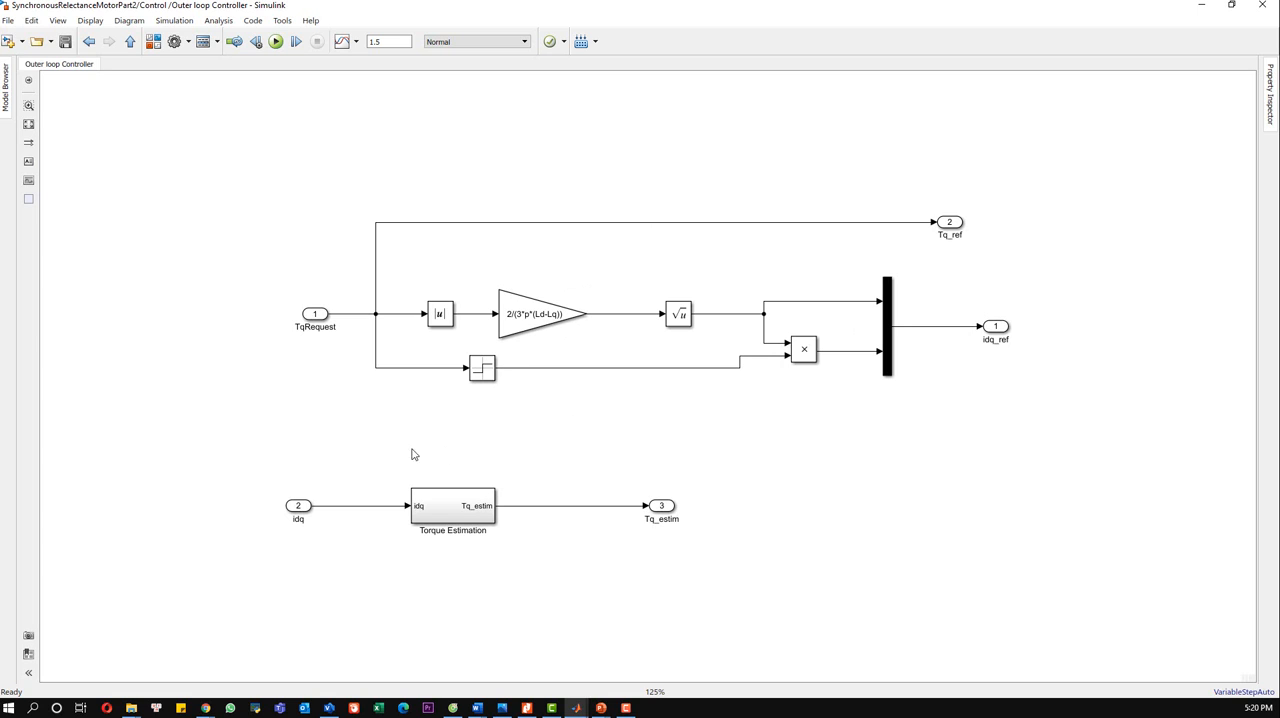
double_click(452, 504)
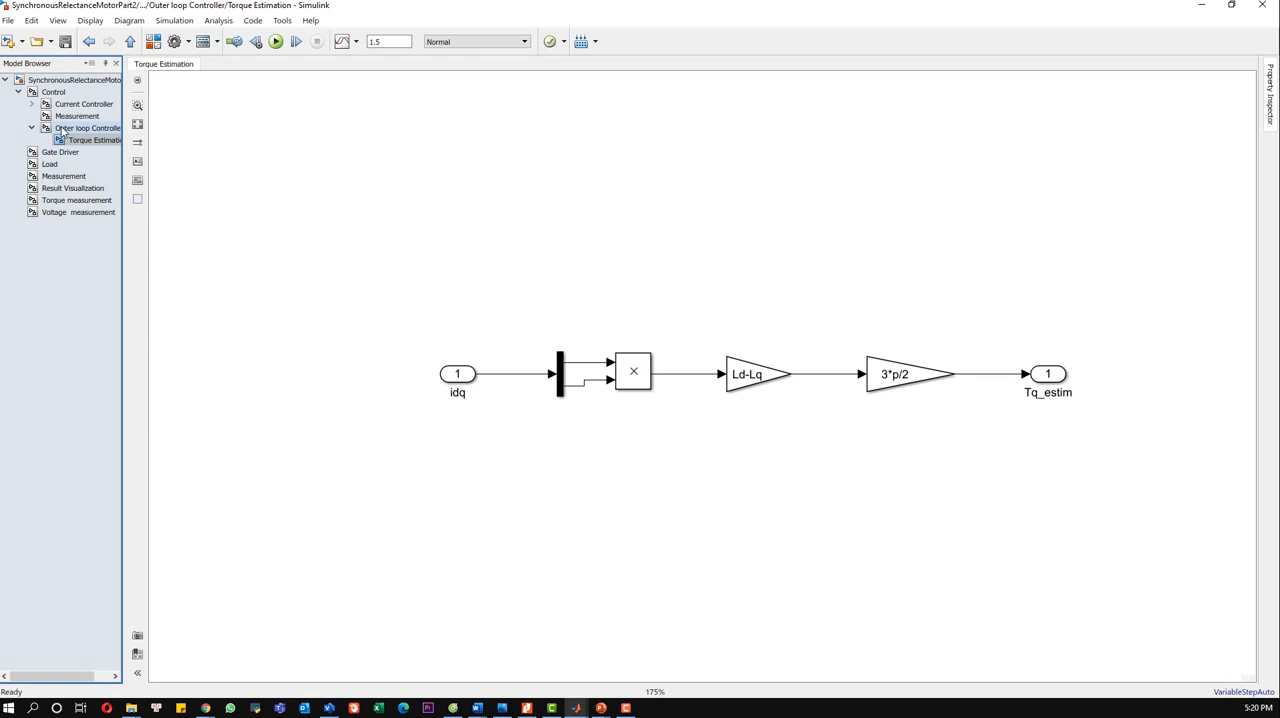
left_click(84, 104)
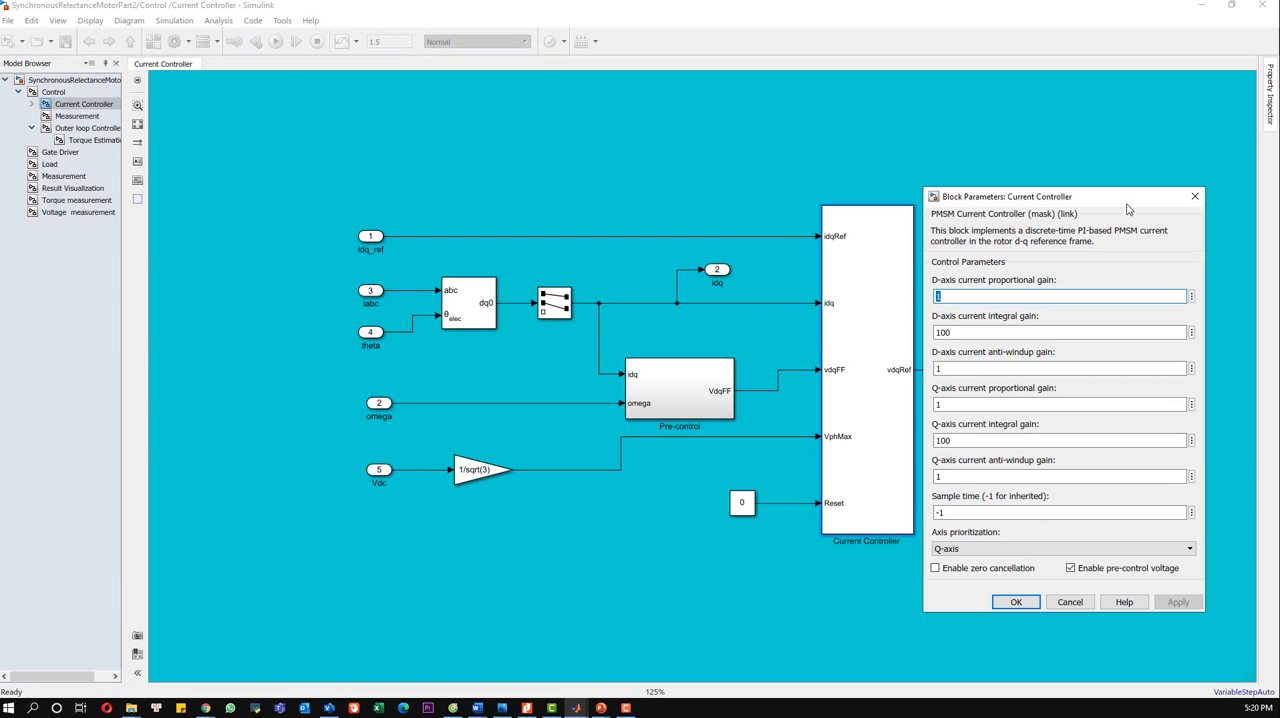
left_click(1016, 600)
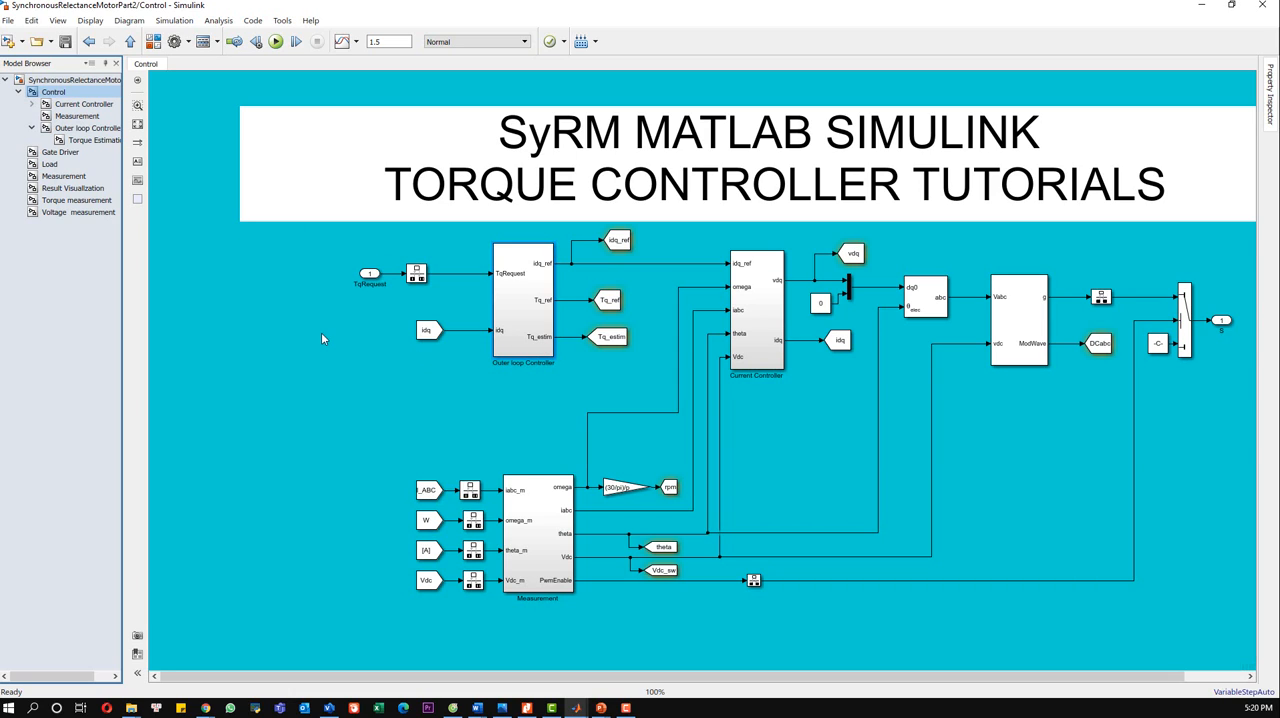
mouse_move(528, 426)
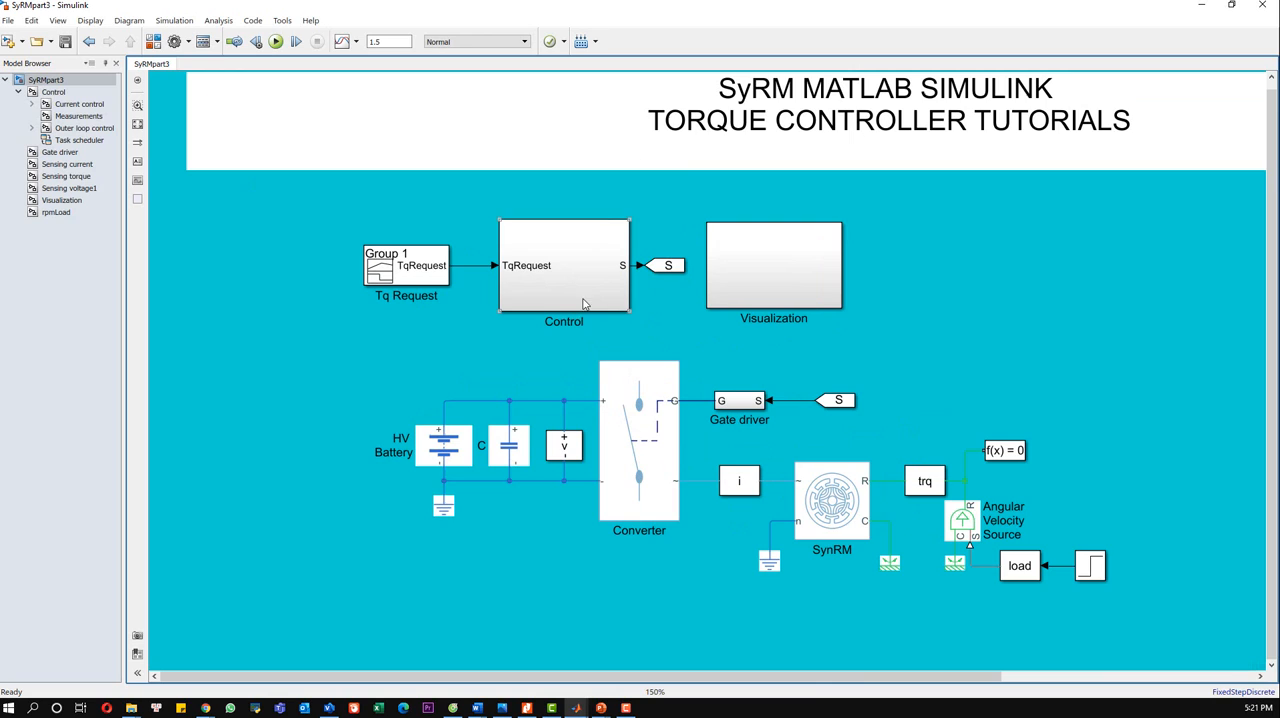
- Inspect the Control subsystem's outer-loop, current control, PWM and scheduler blocks, then return to the top level
double_click(564, 264)
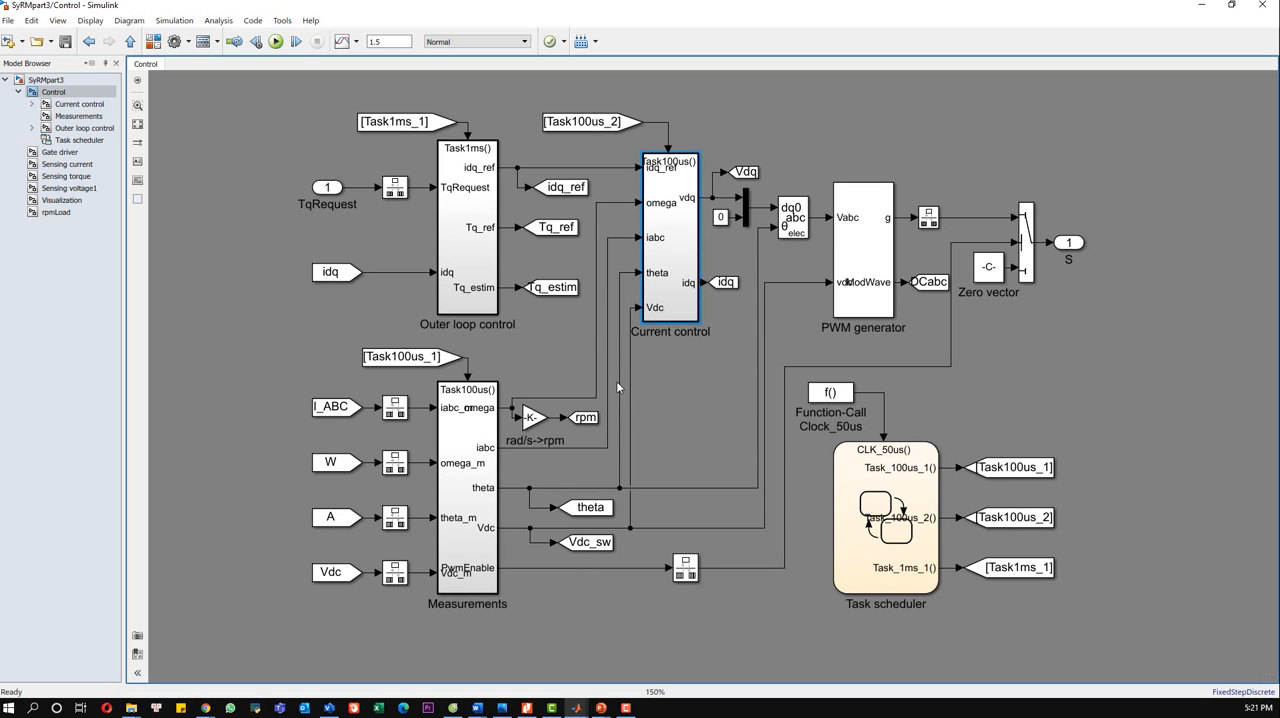
mouse_move(670, 412)
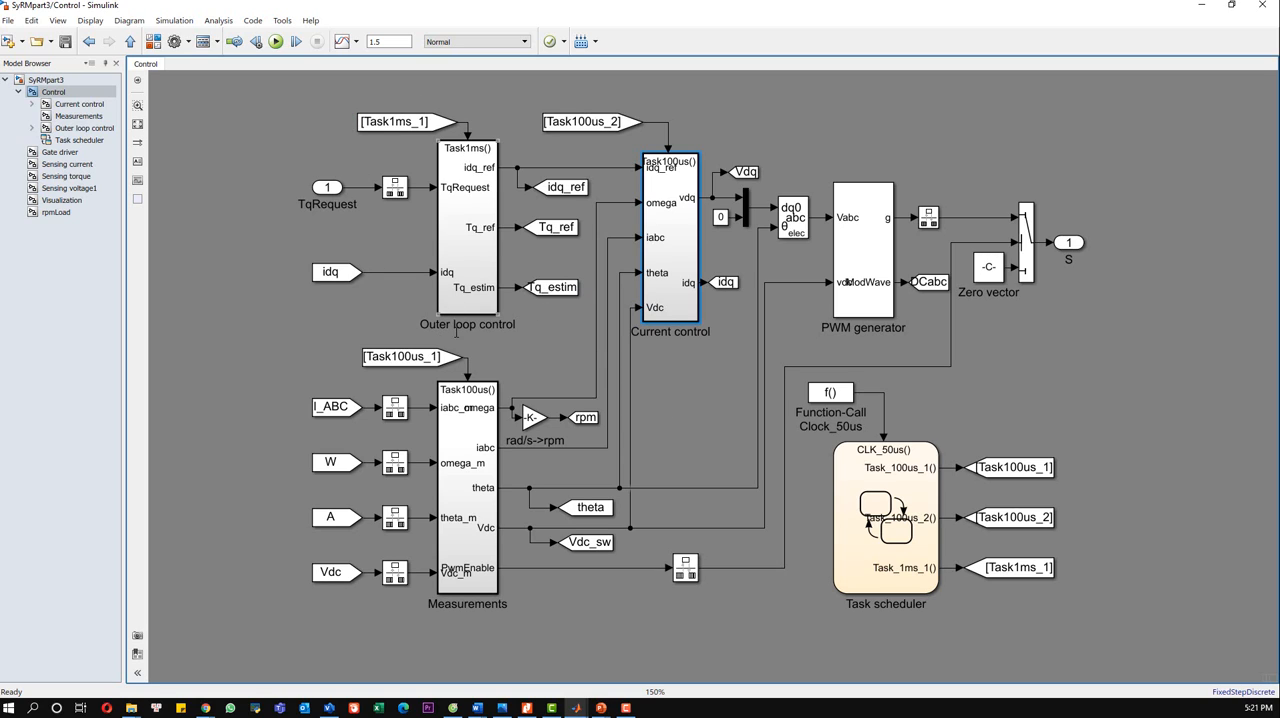
left_click(400, 120)
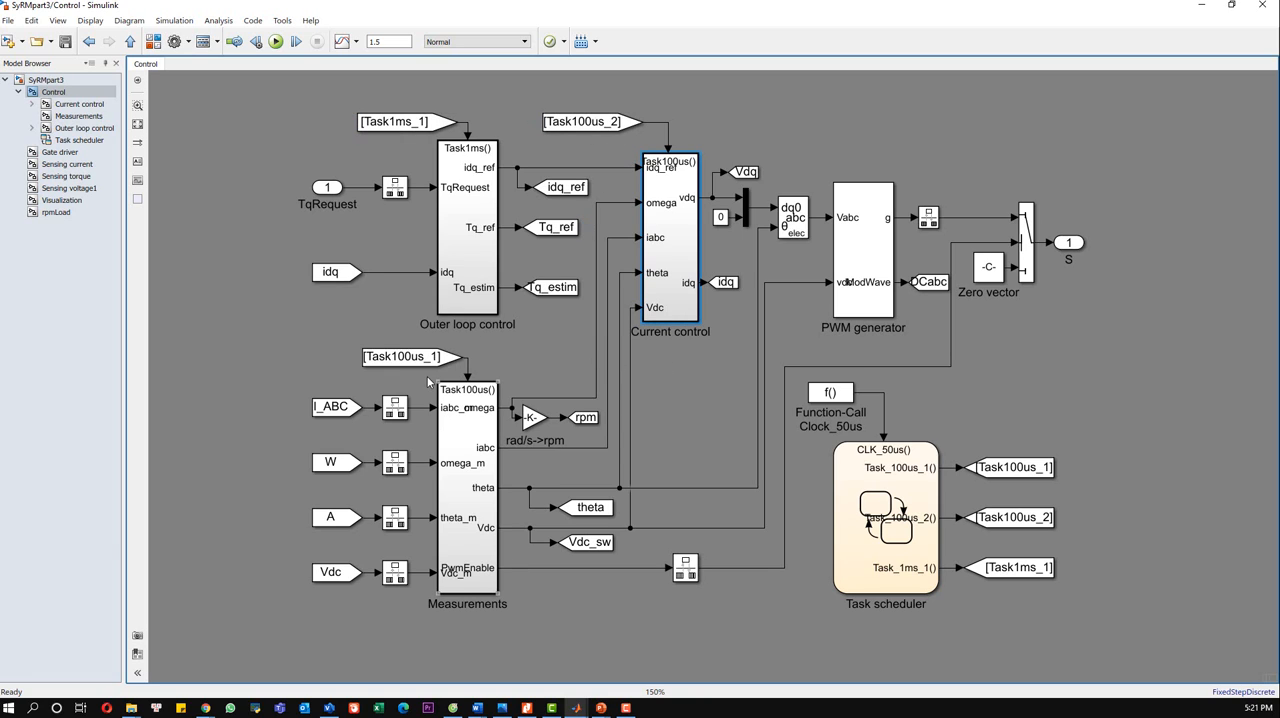
left_click(410, 356)
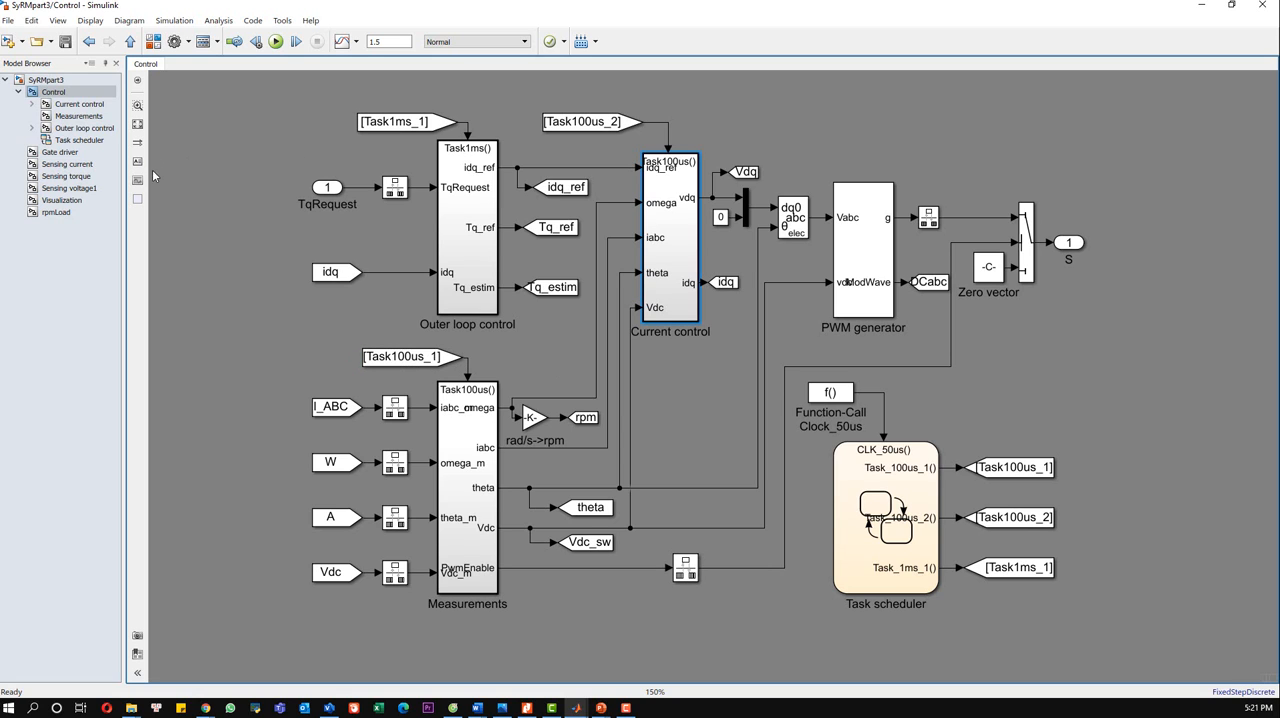
left_click(54, 92)
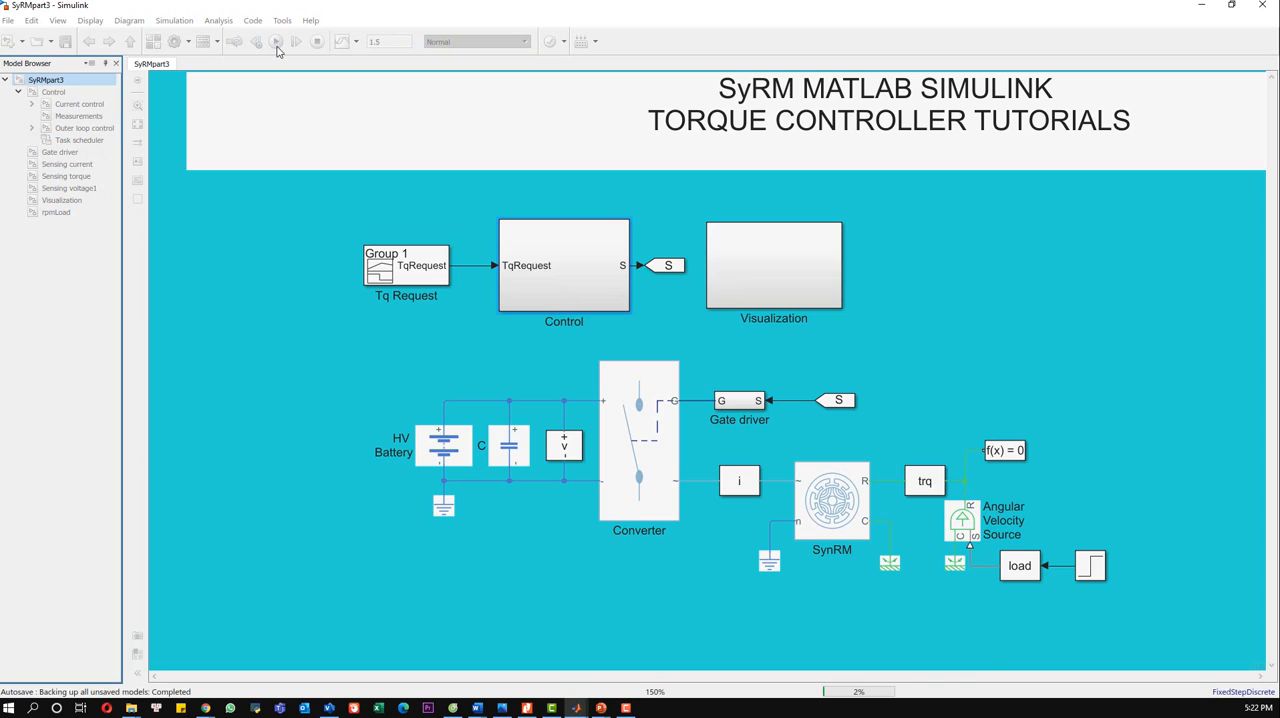
- Start the SyRMpart3 simulation from the toolbar Run button
left_click(276, 40)
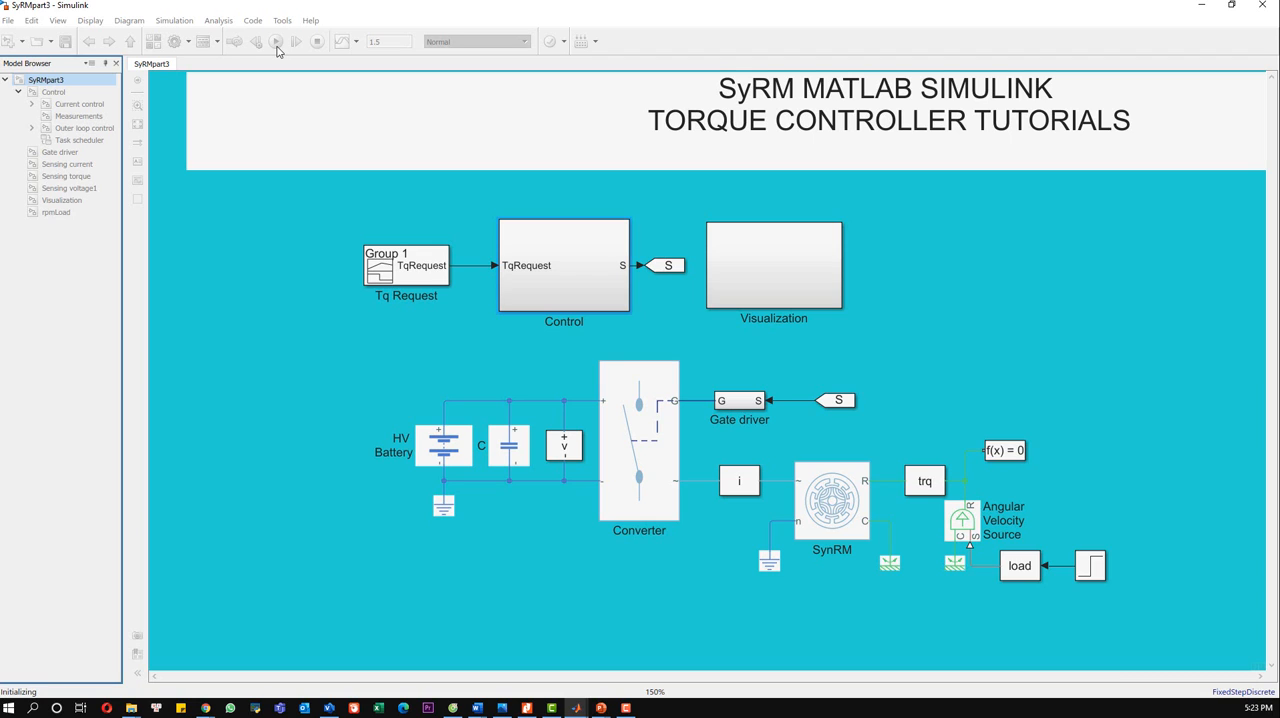
left_click(276, 40)
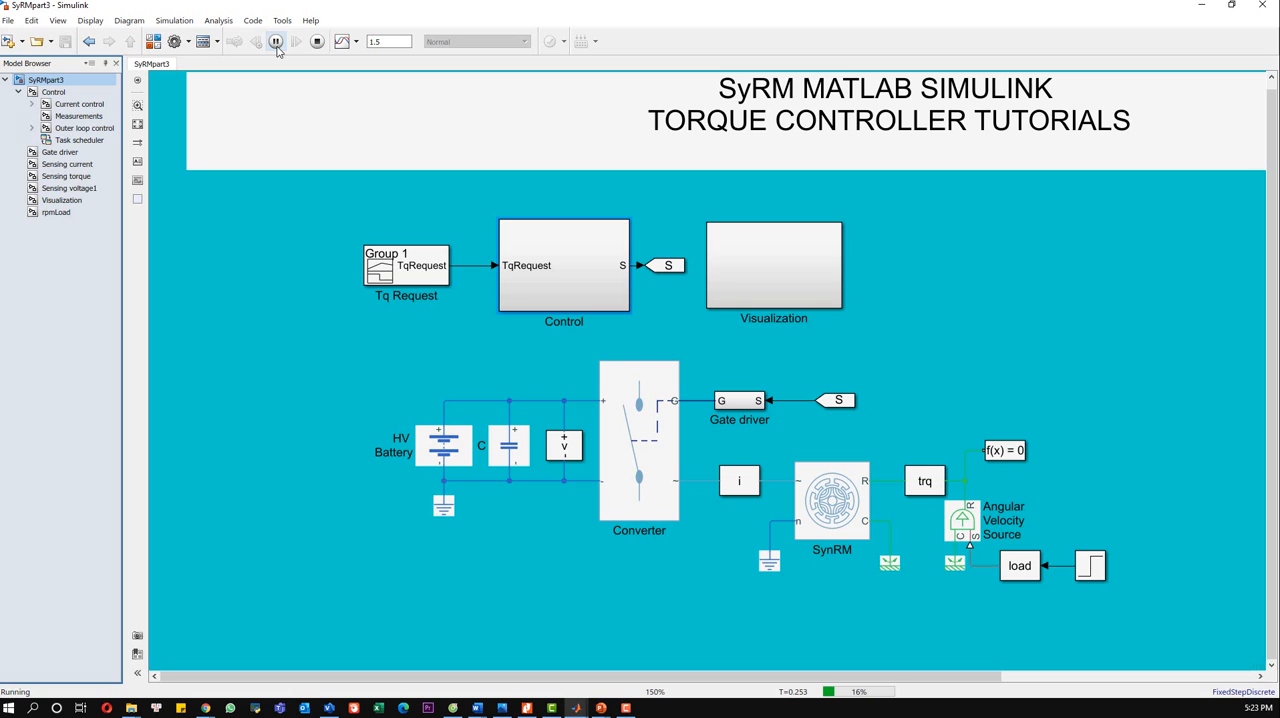
left_click(276, 40)
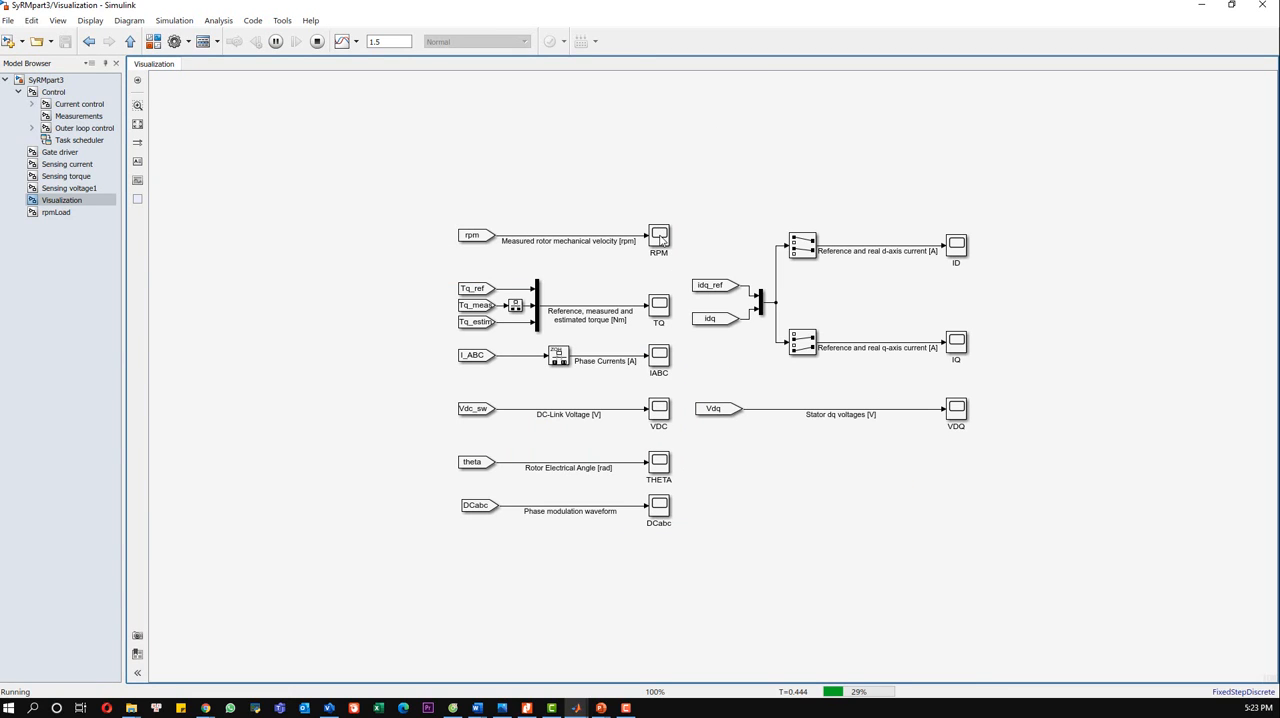
- Enter the Visualization subsystem and bring up the rotor speed and TQ torque scopes
left_click(660, 238)
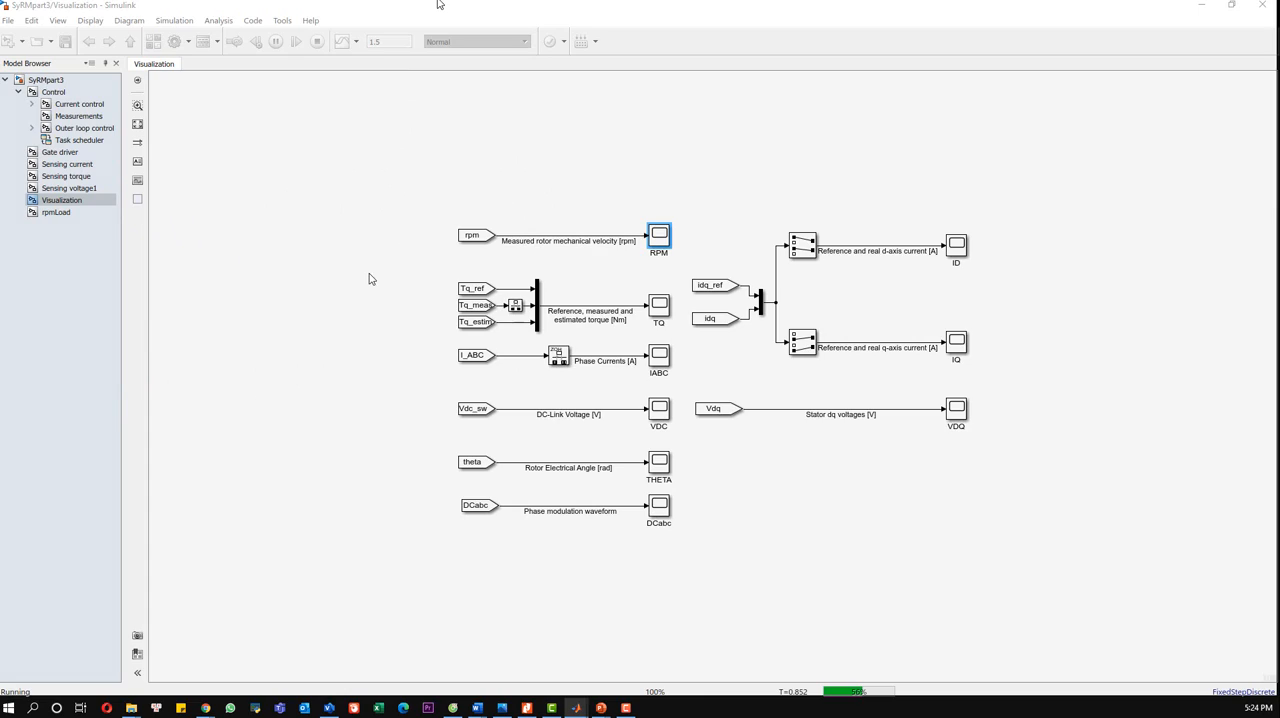
double_click(660, 232)
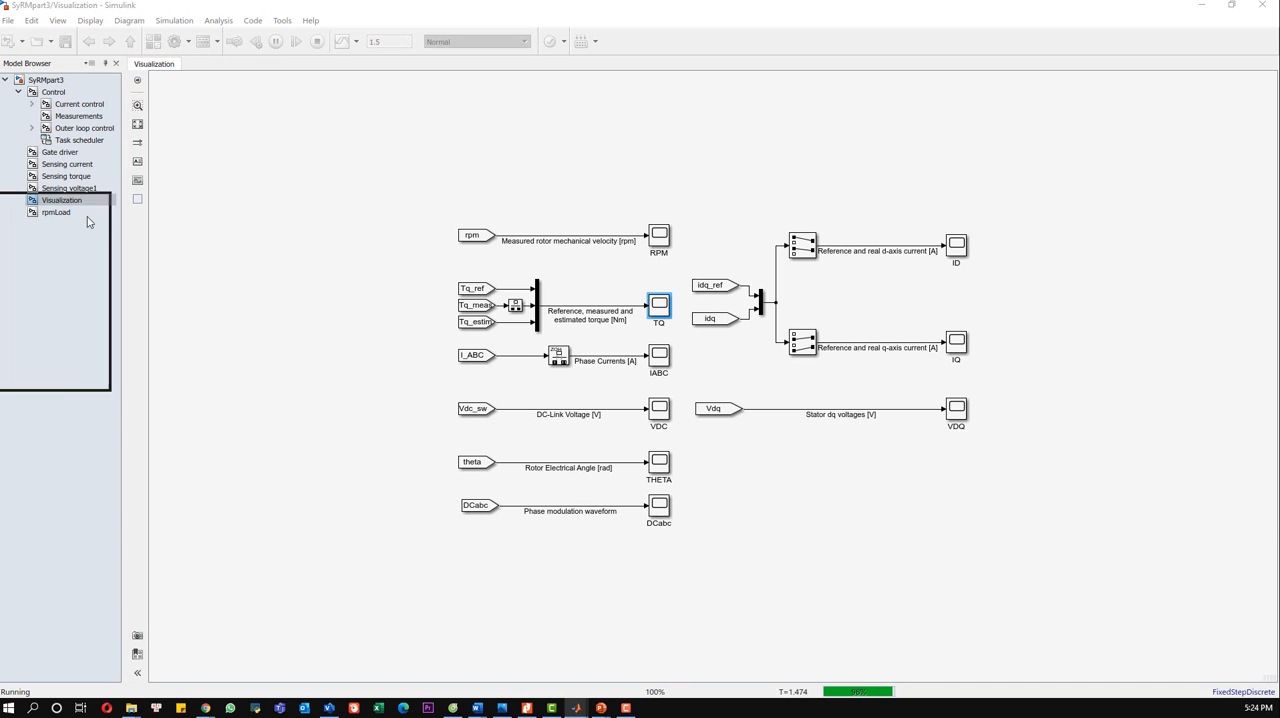
double_click(660, 304)
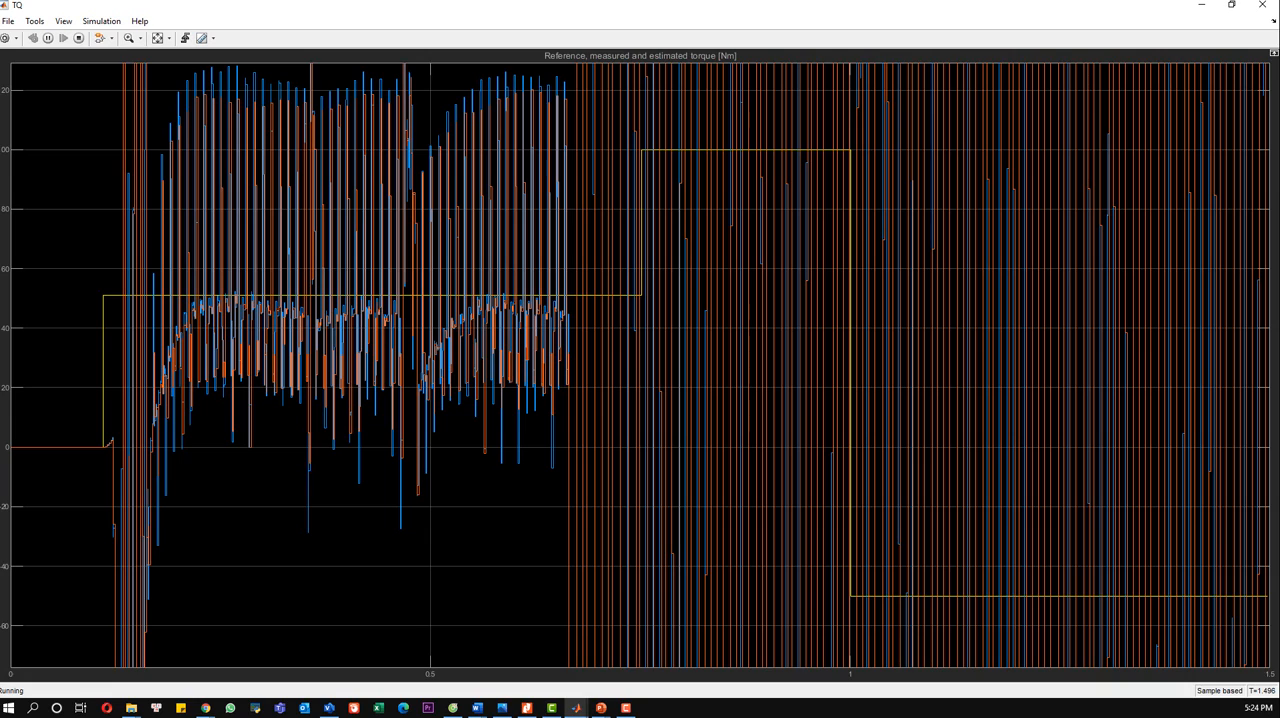
mouse_move(336, 16)
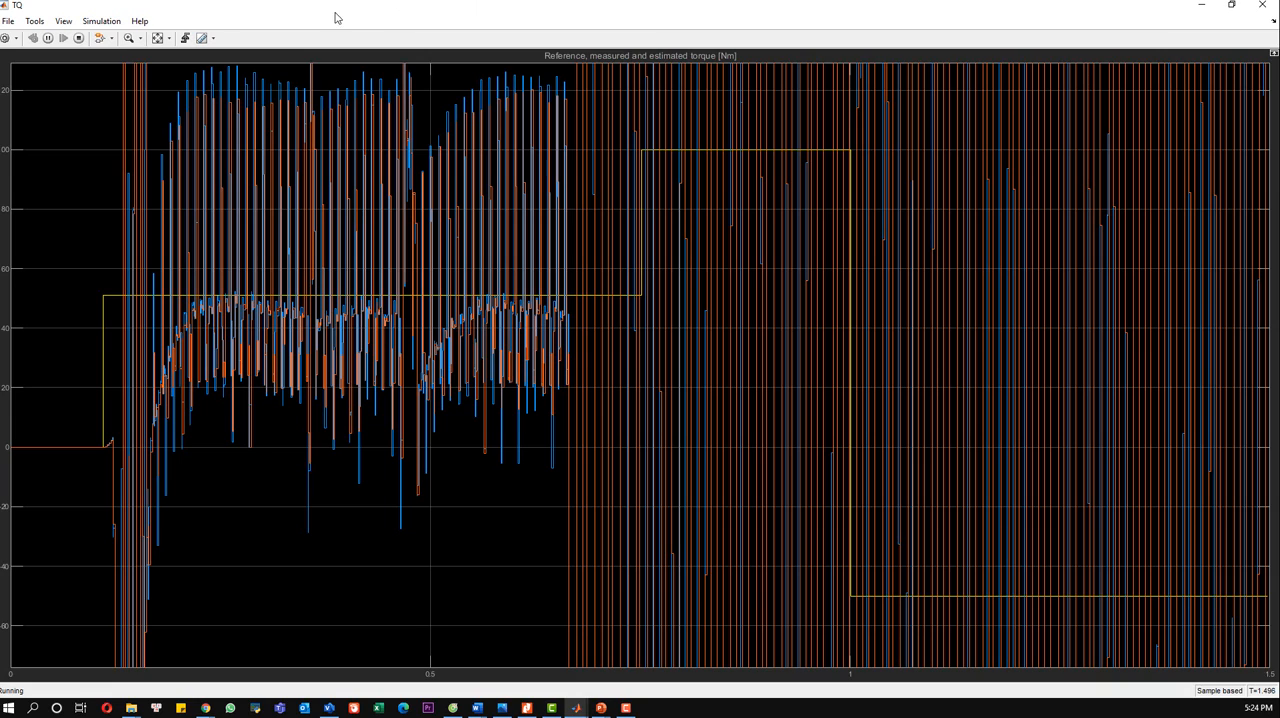
- Fit the torque plot axes, zoom onto a few torque pulses, then pick the IABC phase-currents scope
left_click(48, 38)
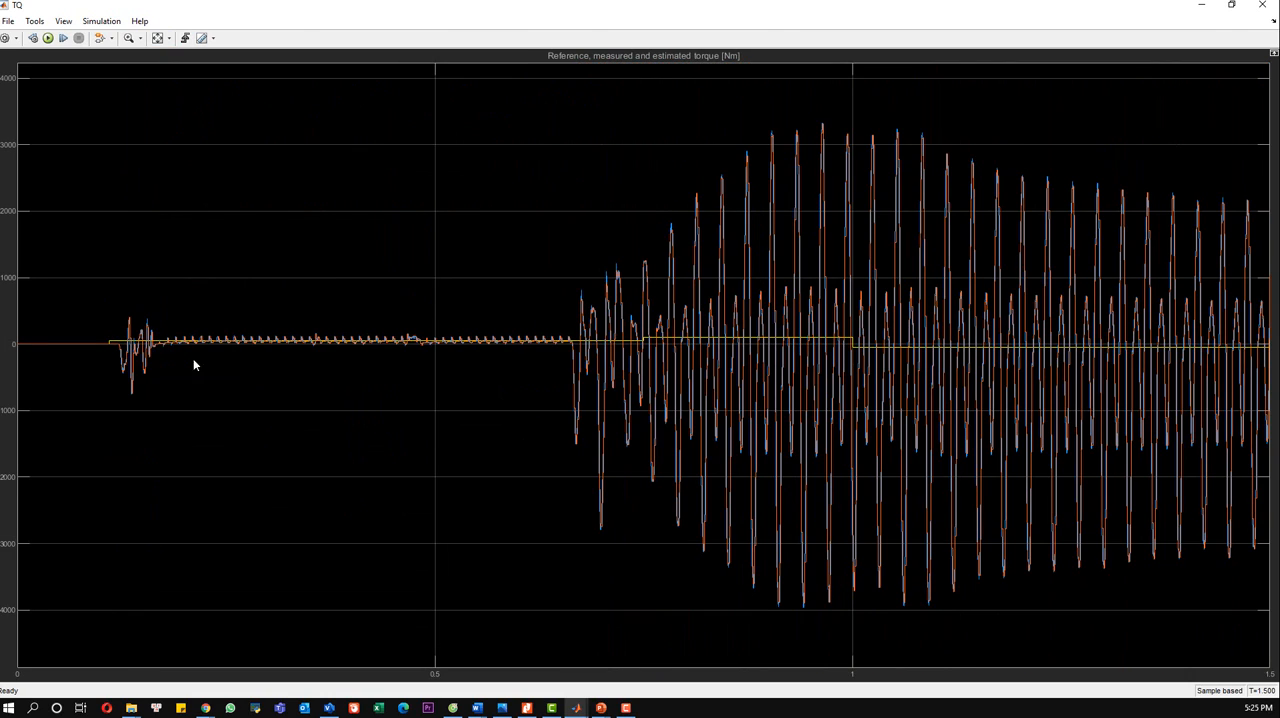
mouse_move(130, 364)
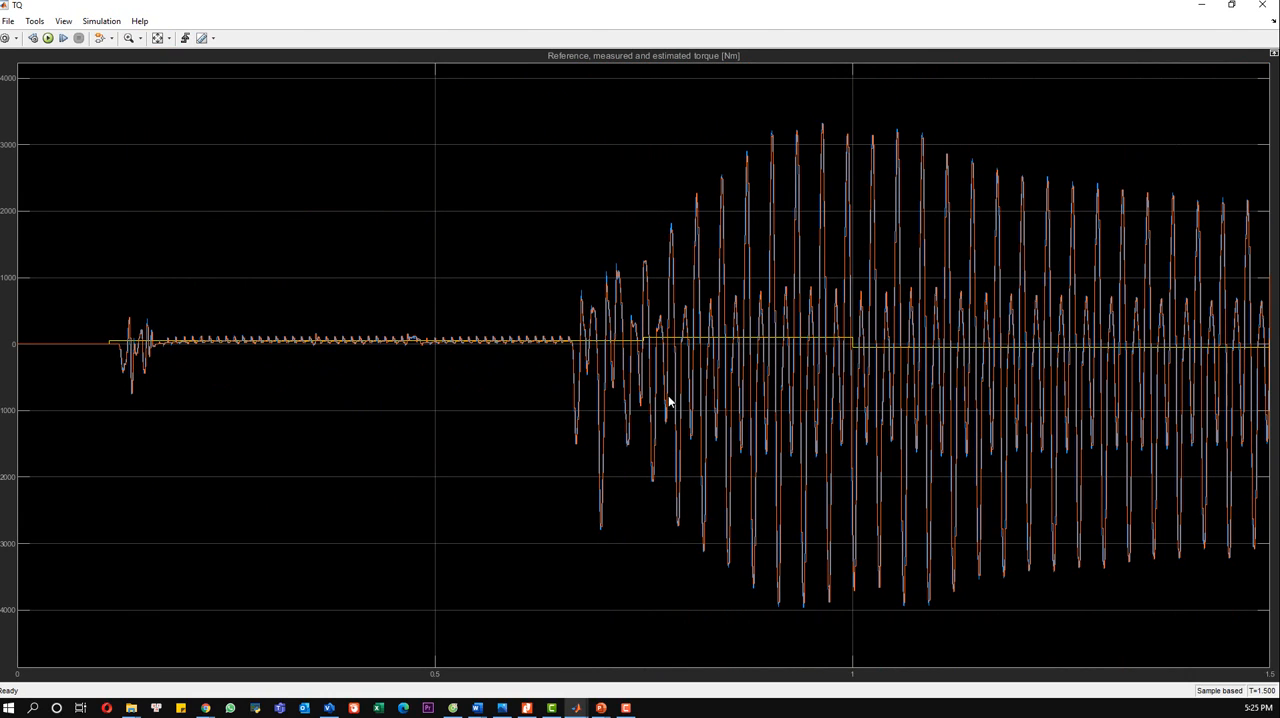
left_click(128, 38)
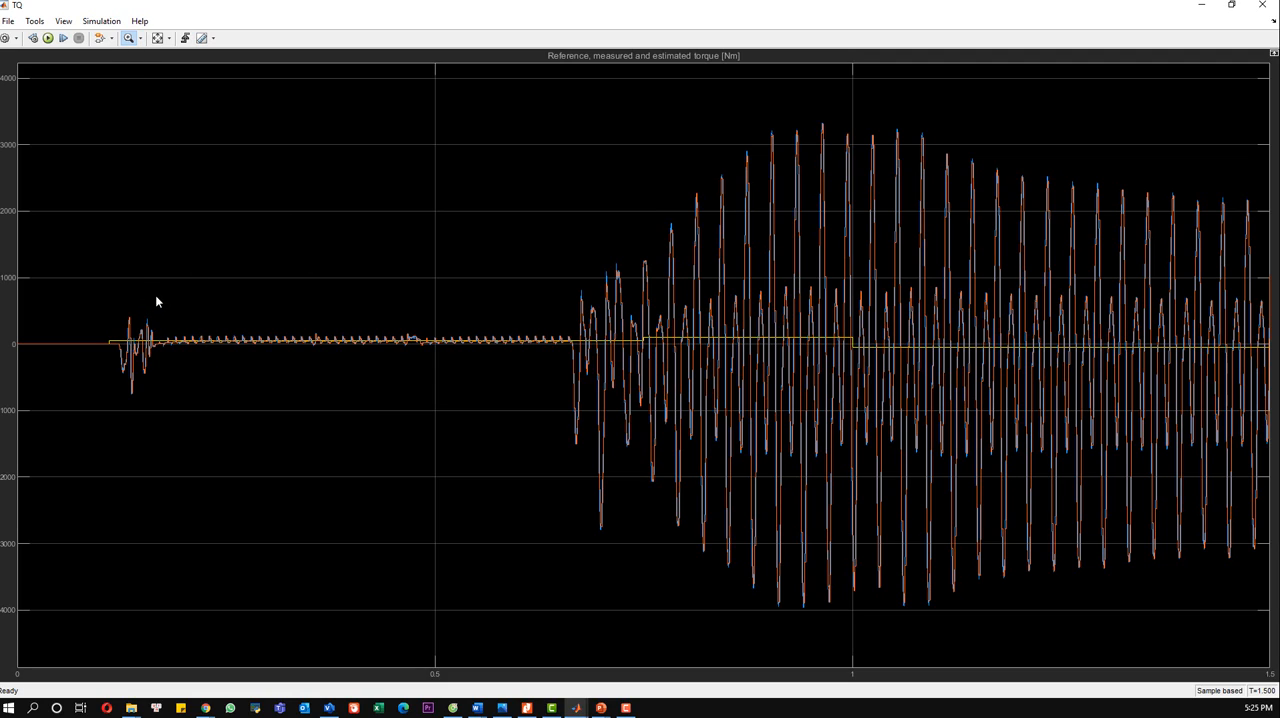
mouse_move(148, 312)
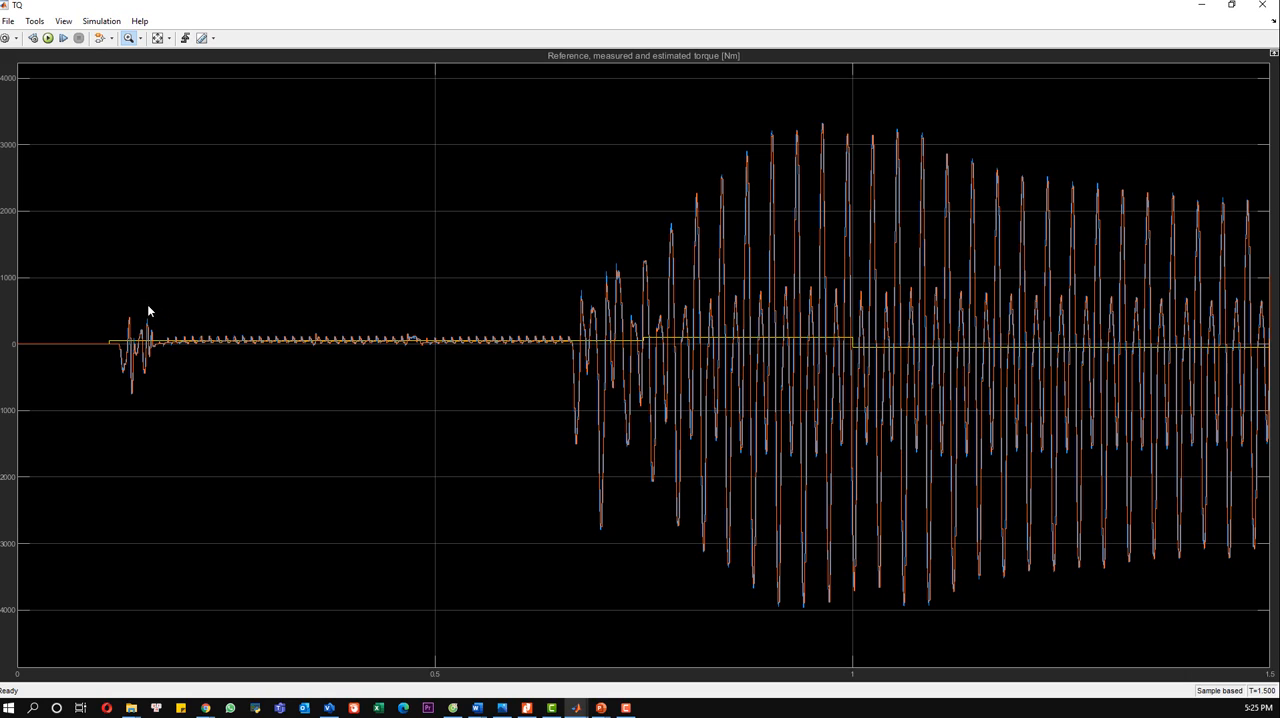
mouse_move(308, 368)
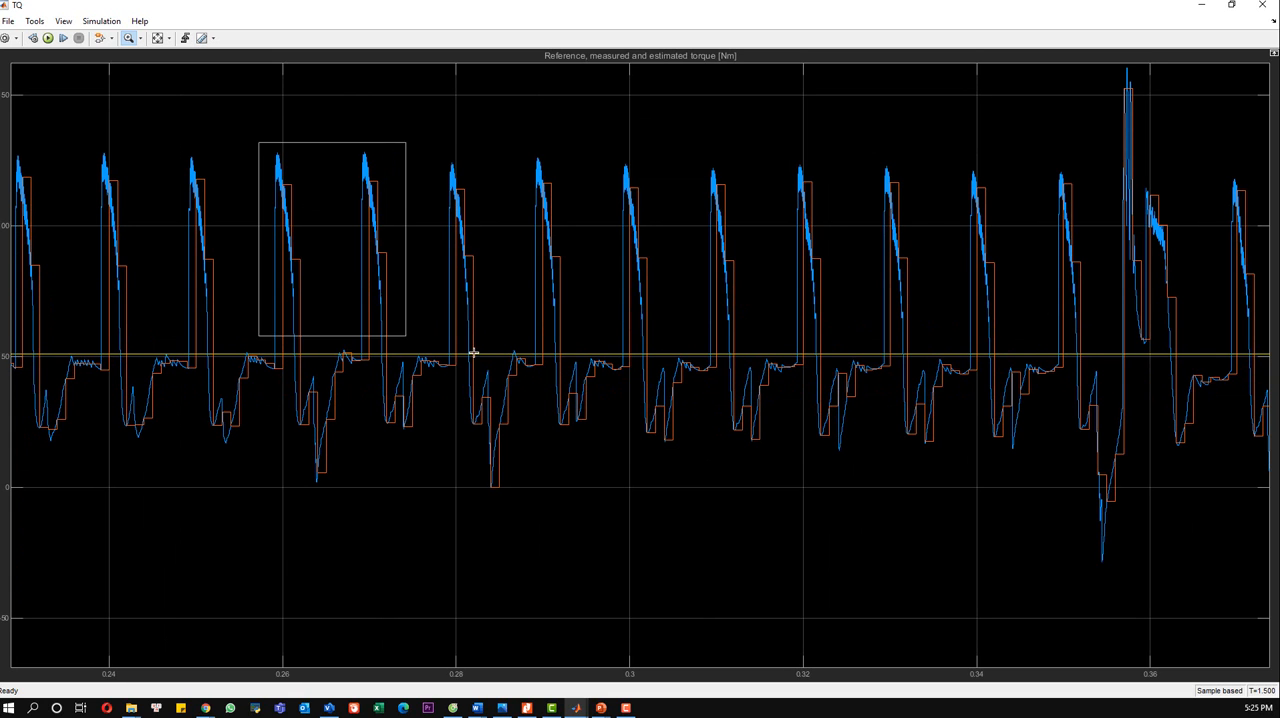
left_click_drag(258, 144, 406, 338)
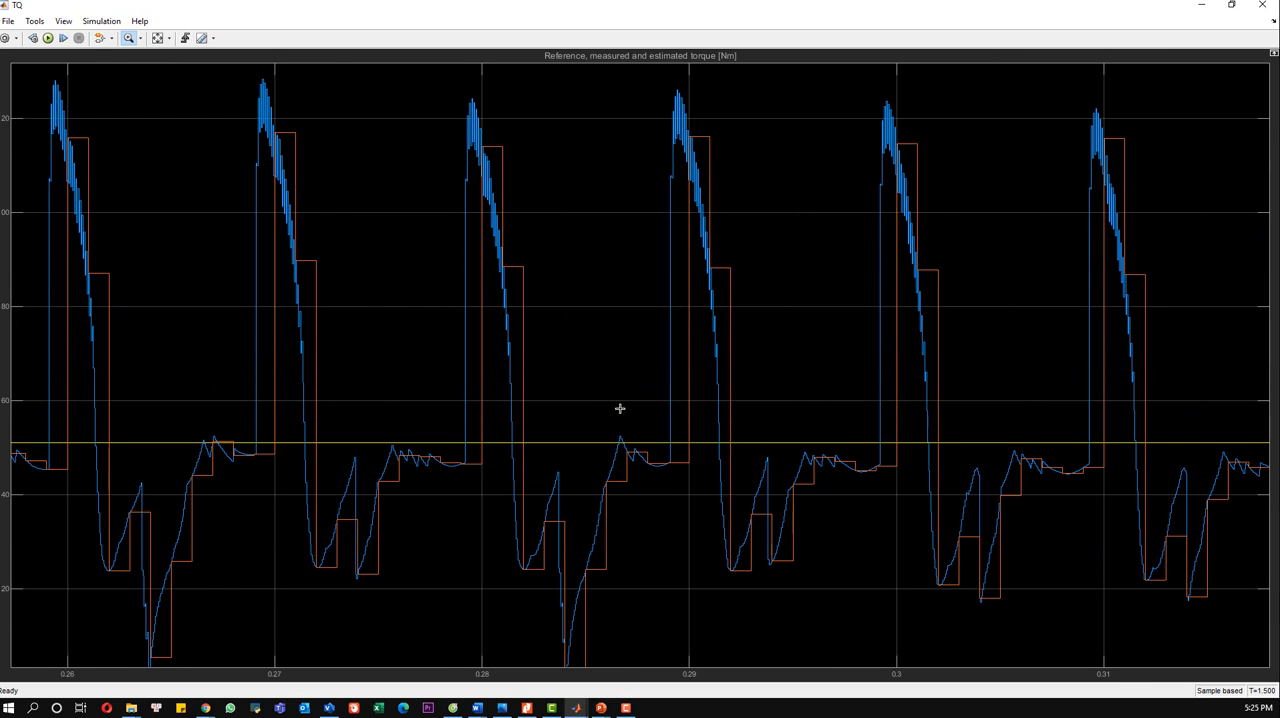
mouse_move(272, 236)
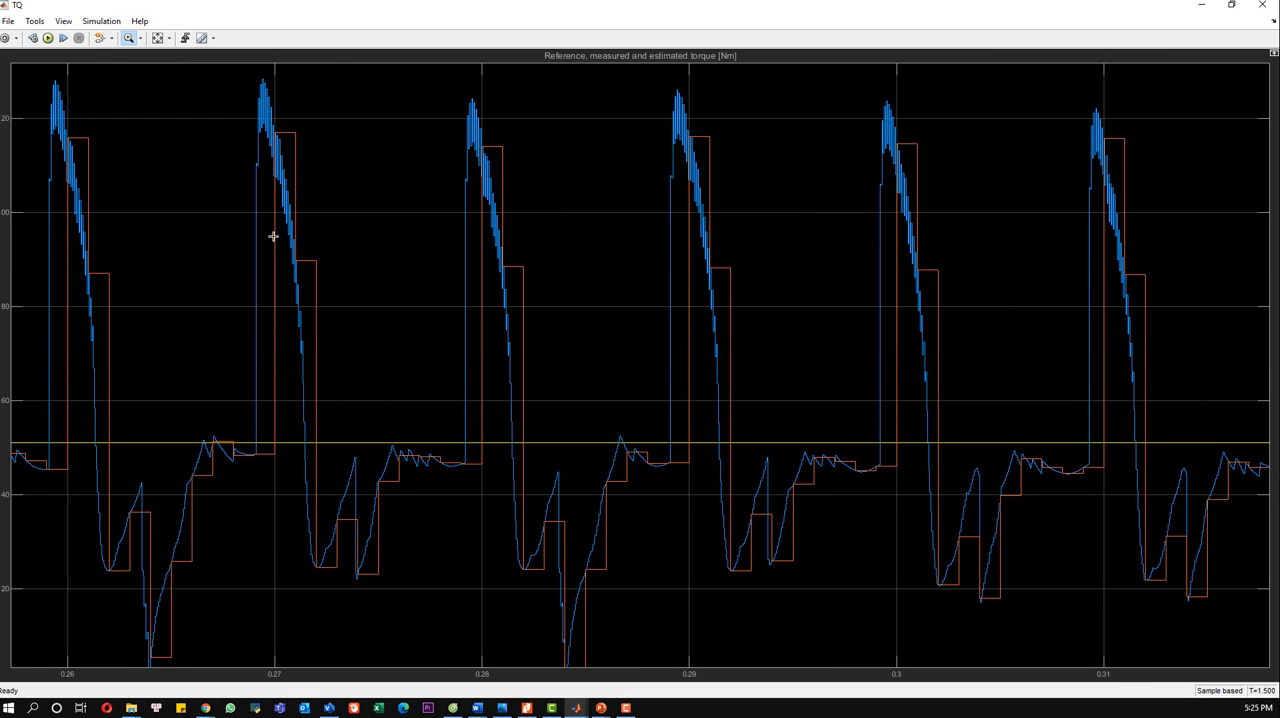
mouse_move(476, 296)
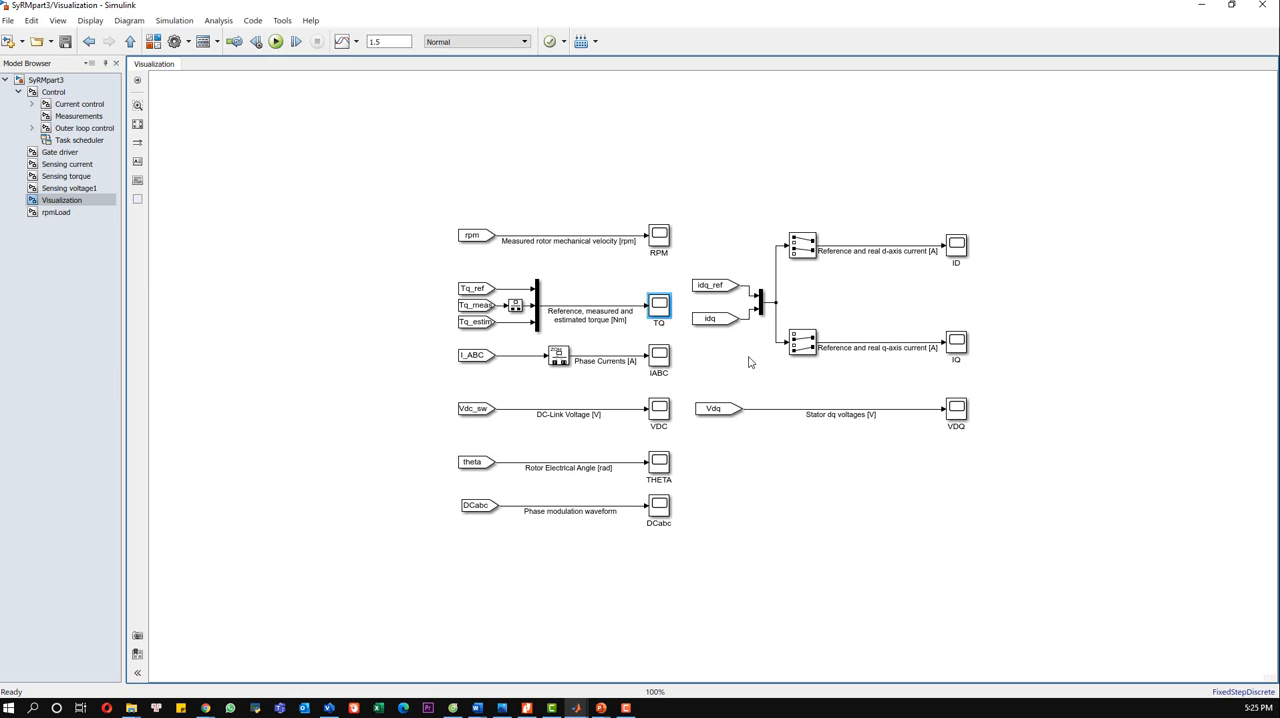
left_click(660, 358)
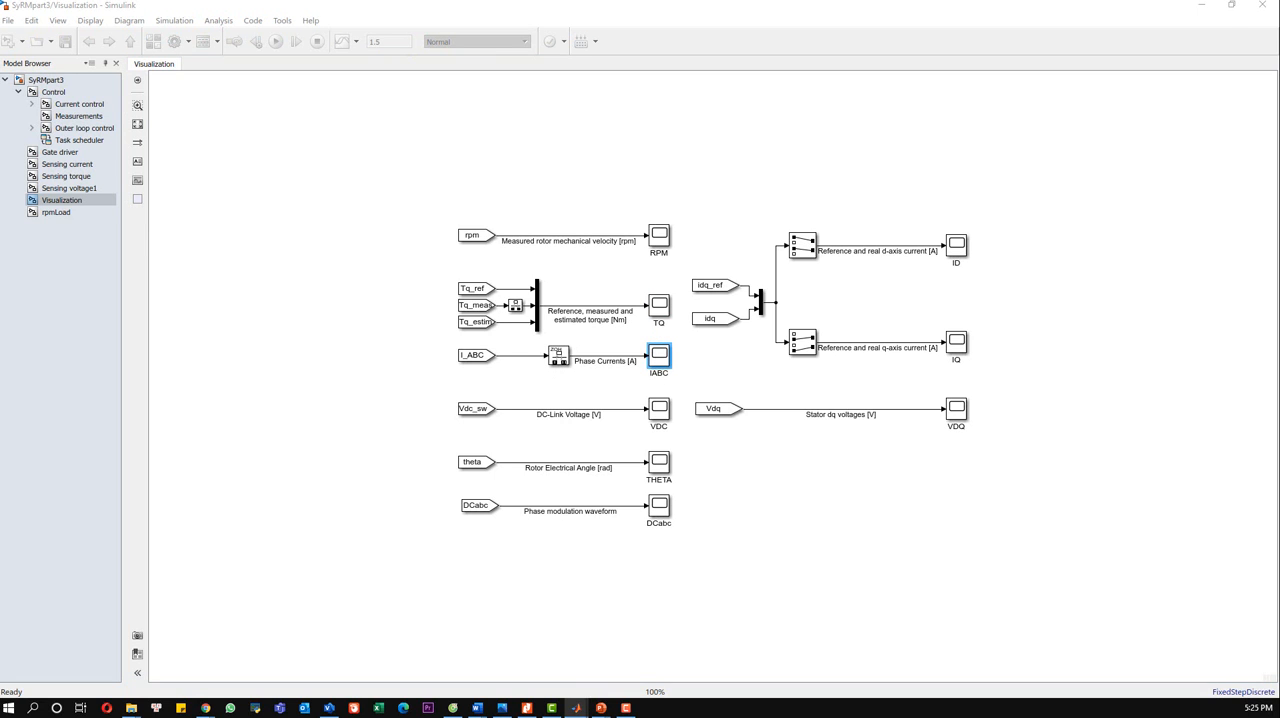
double_click(660, 360)
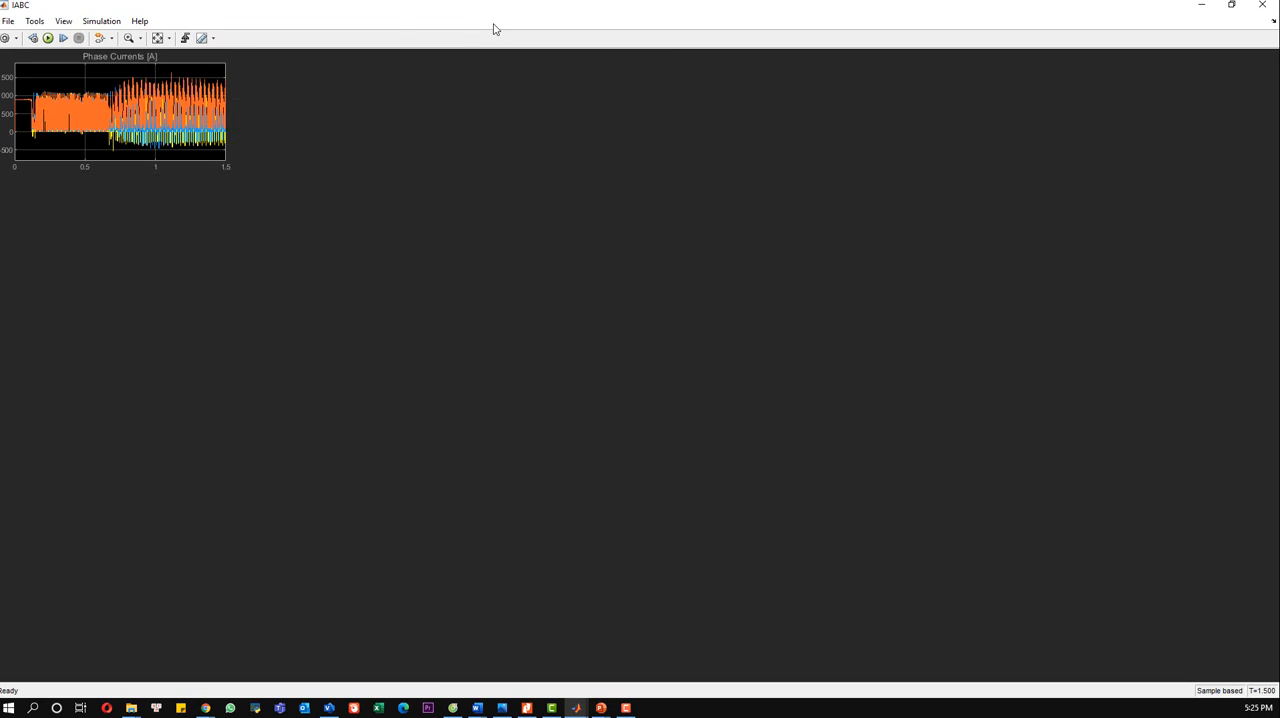
left_click(158, 38)
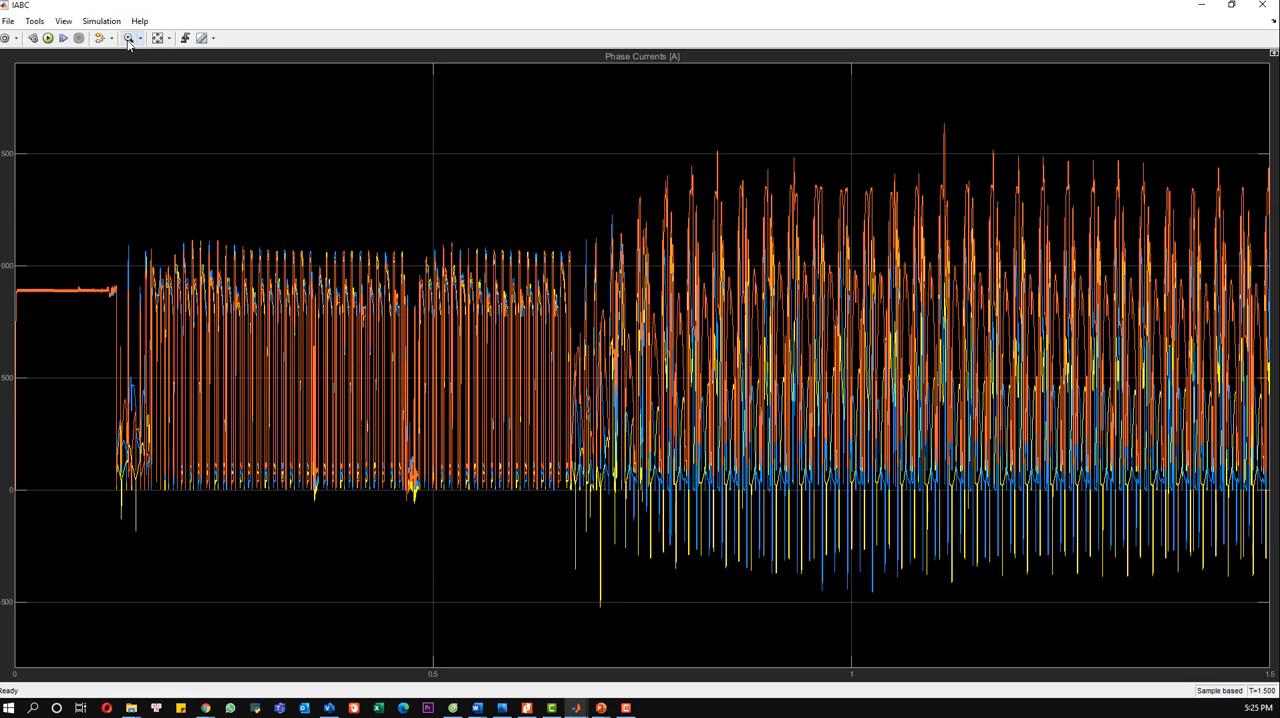
left_click_drag(610, 160, 1164, 562)
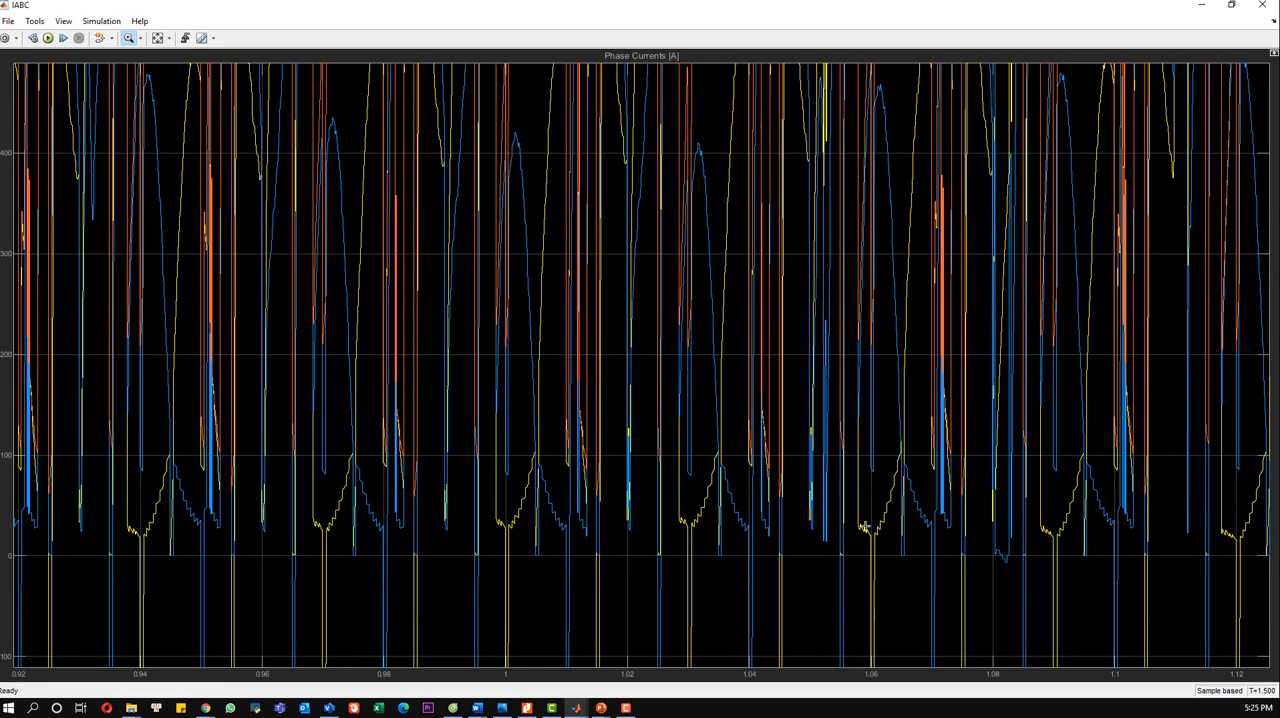
left_click(158, 38)
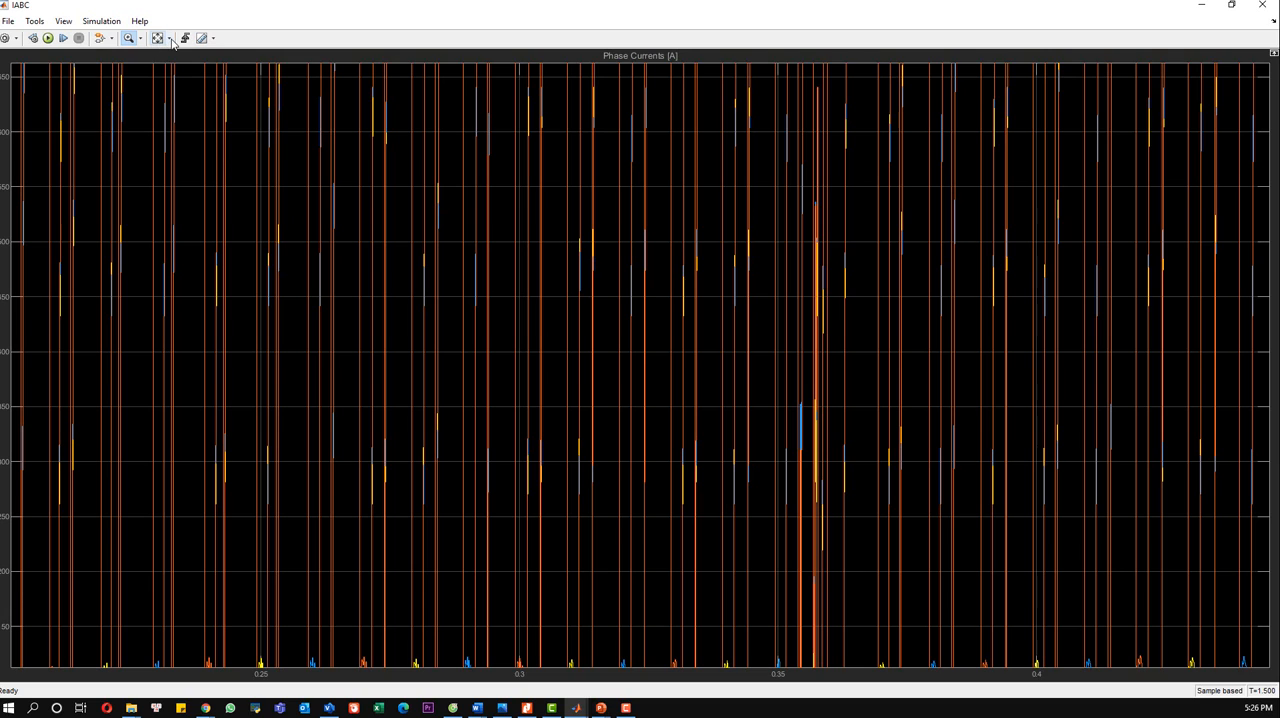
left_click(140, 38)
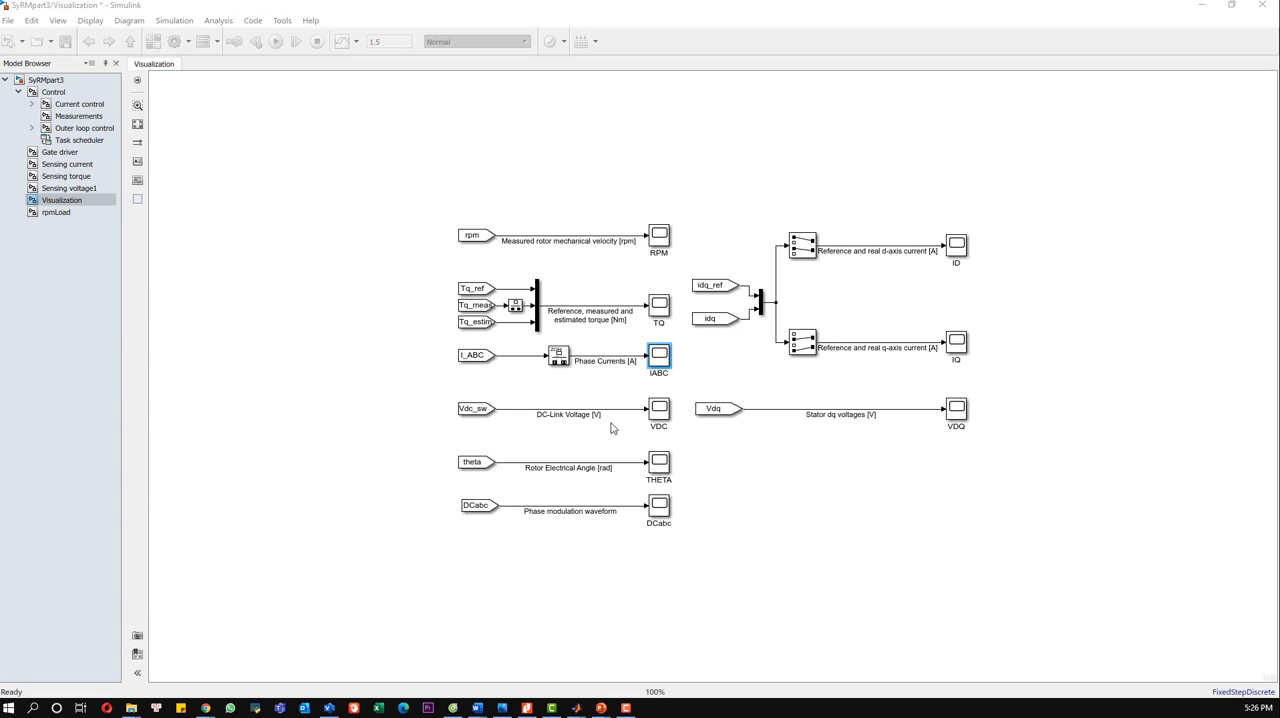
mouse_move(856, 426)
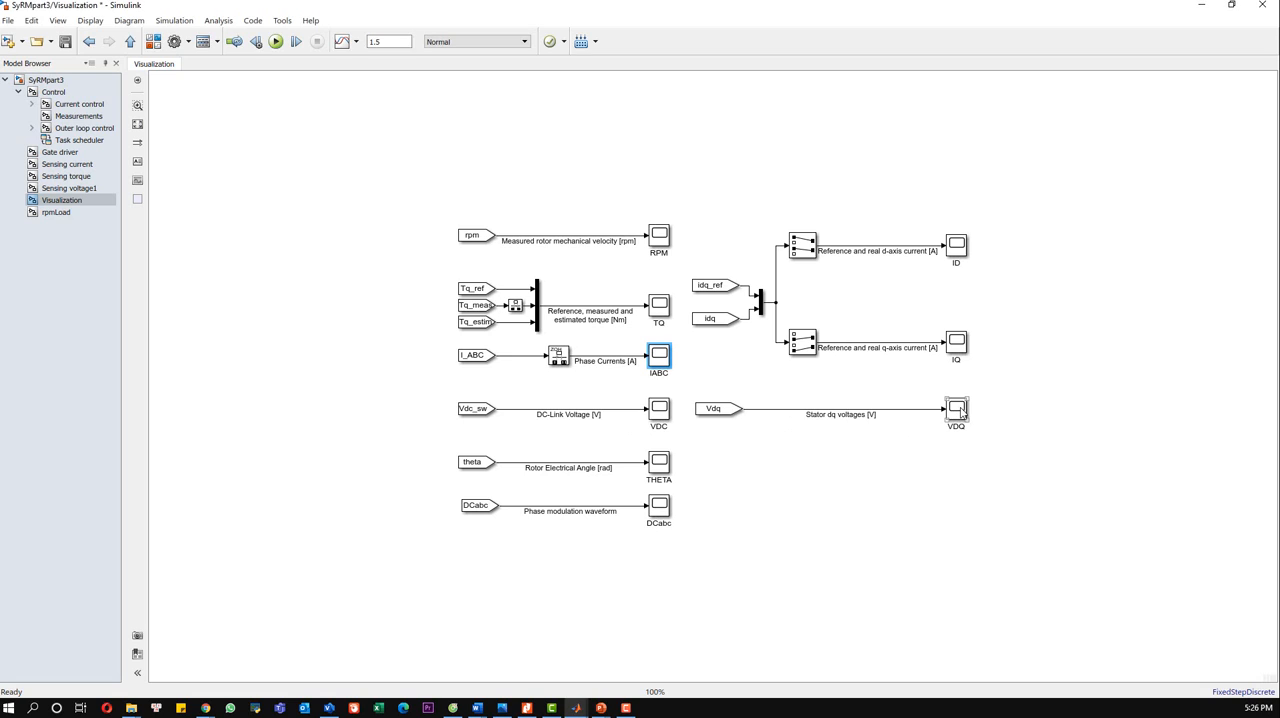
left_click(956, 410)
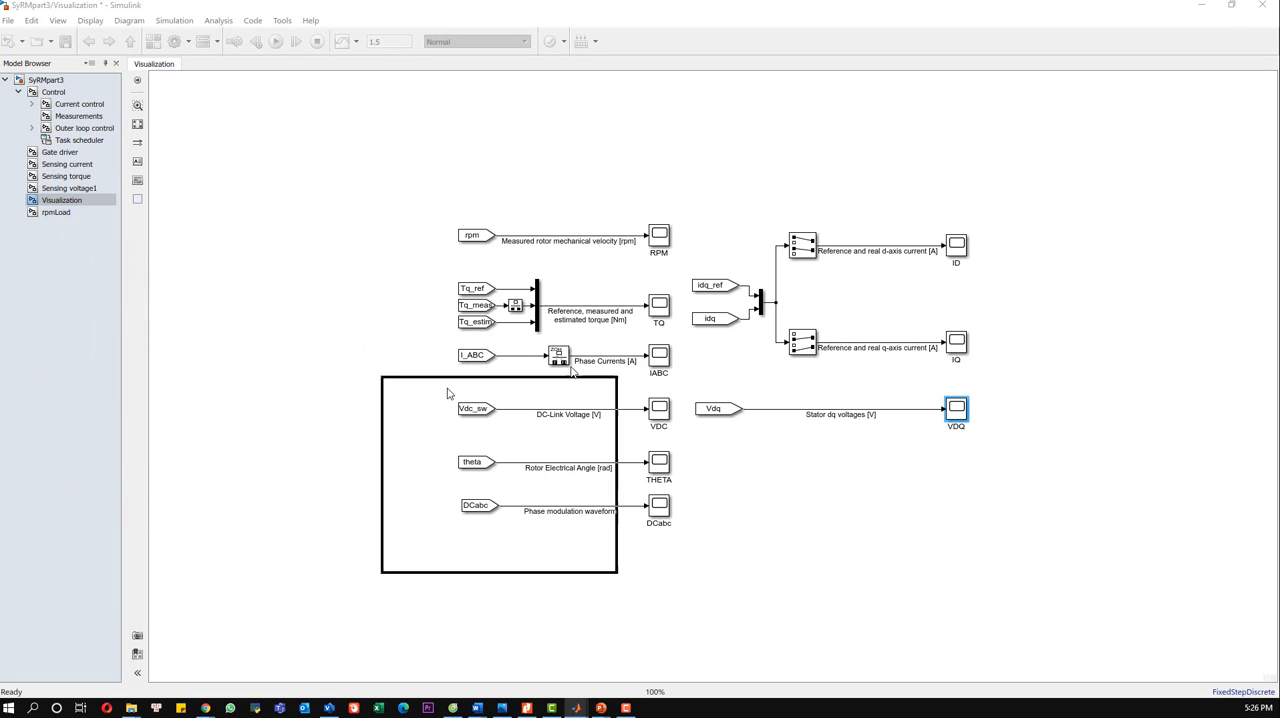
double_click(956, 408)
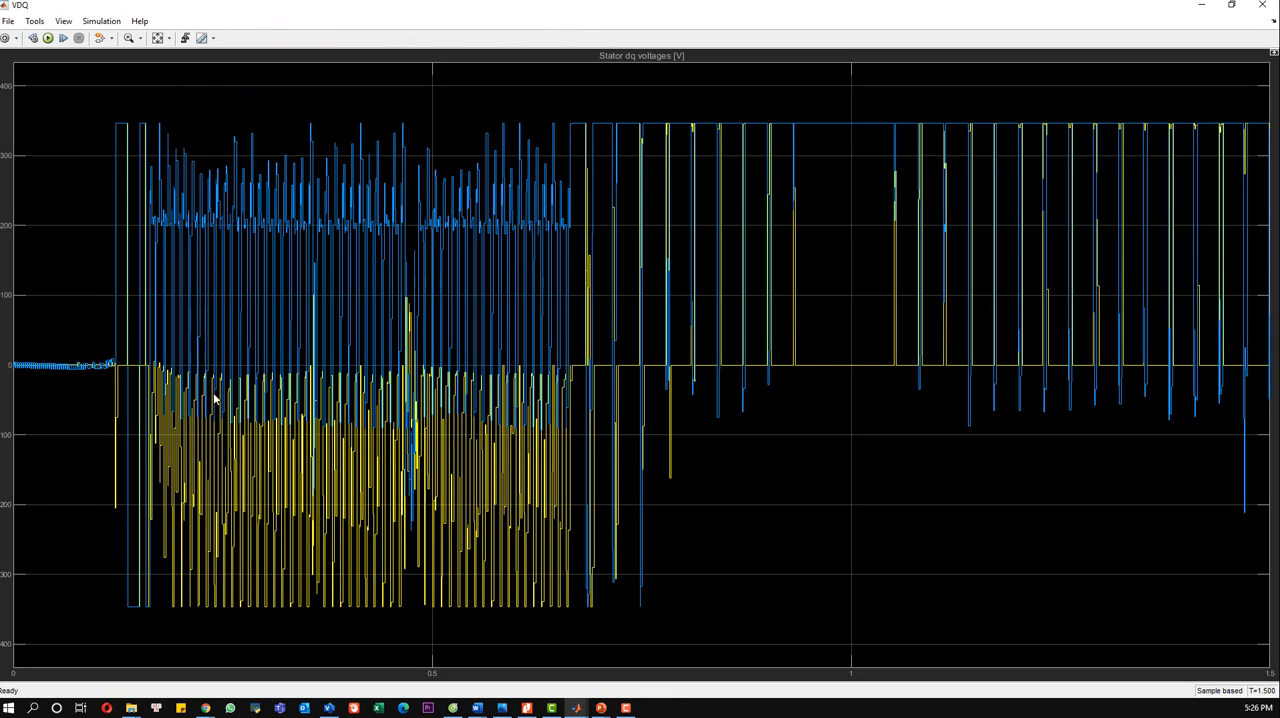
mouse_move(320, 180)
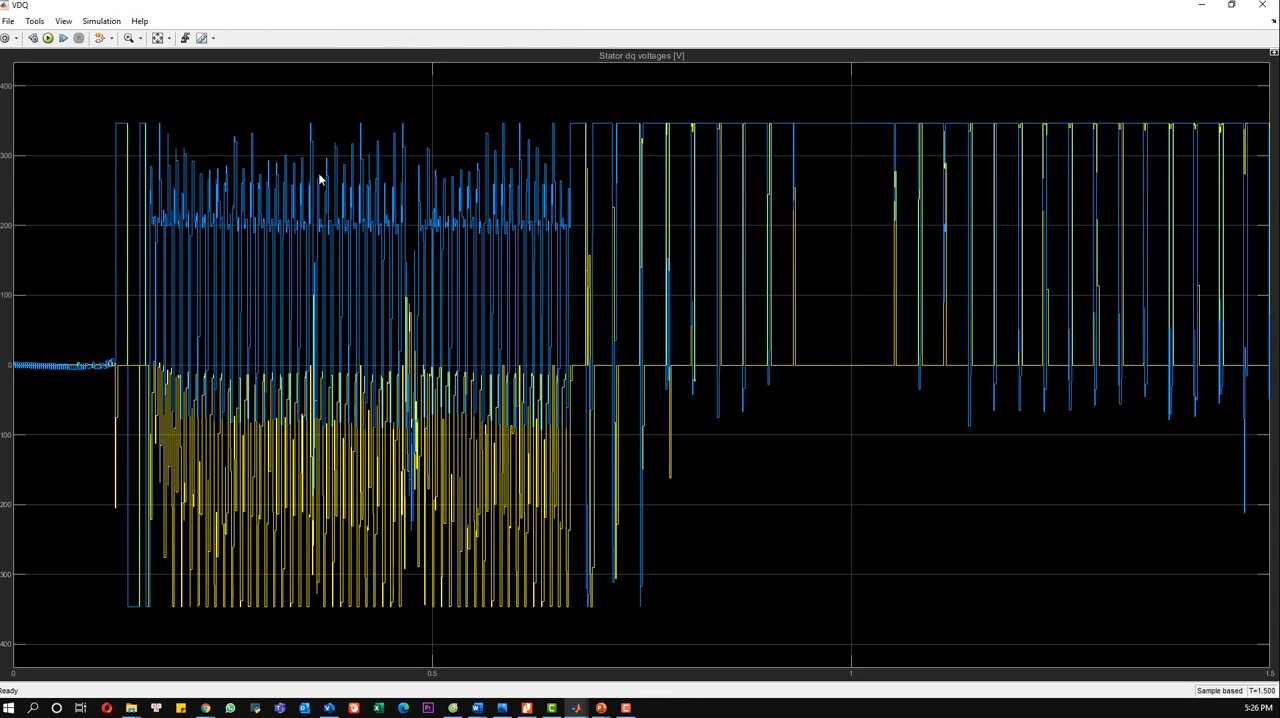
mouse_move(692, 156)
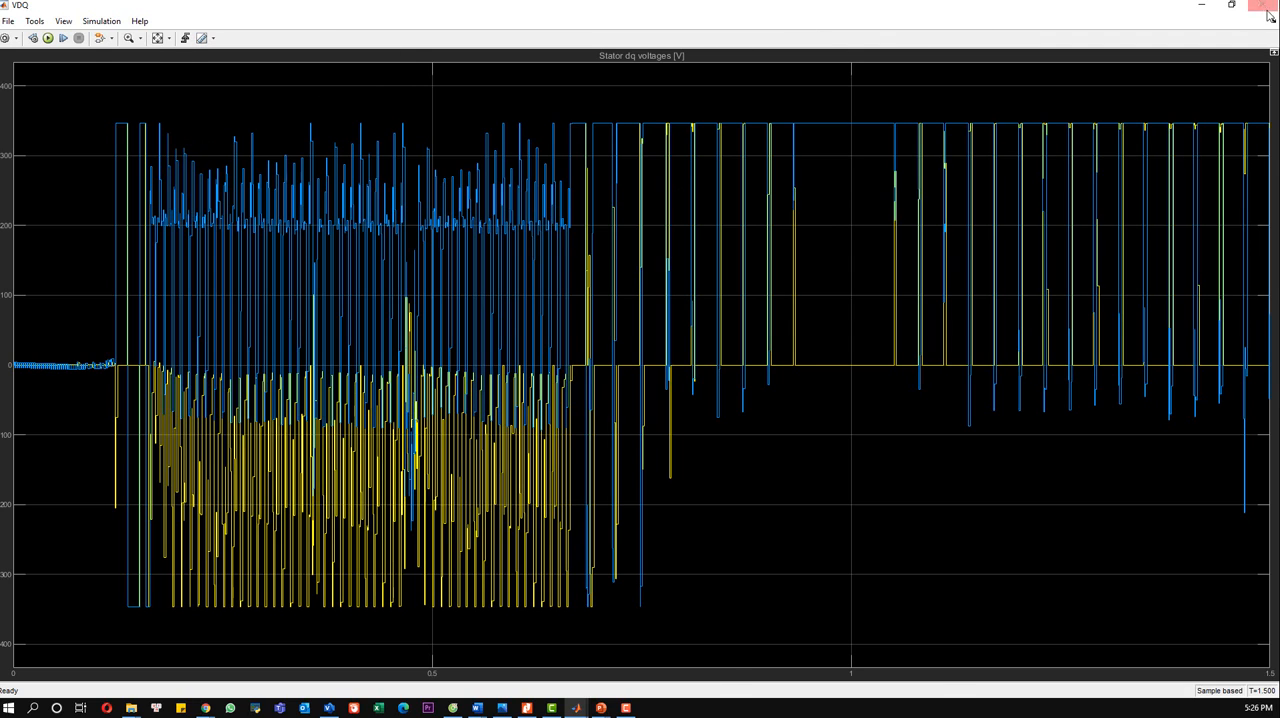
left_click(1268, 8)
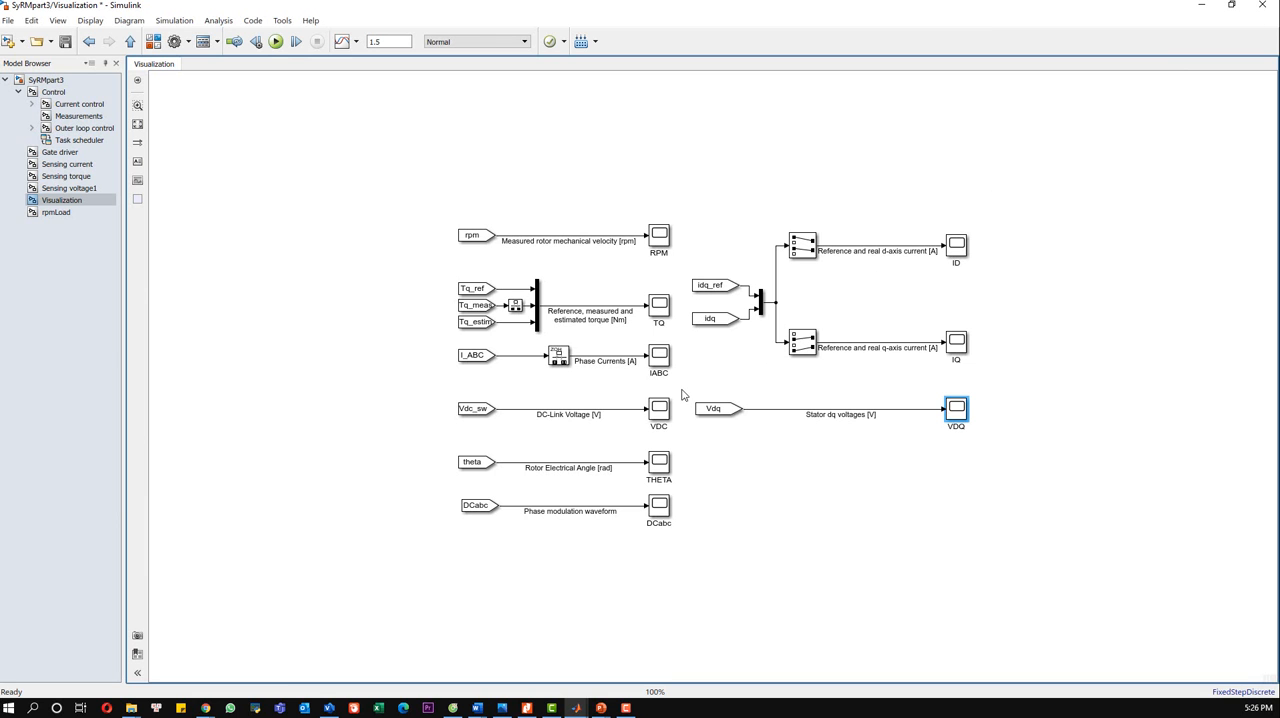
left_click(658, 412)
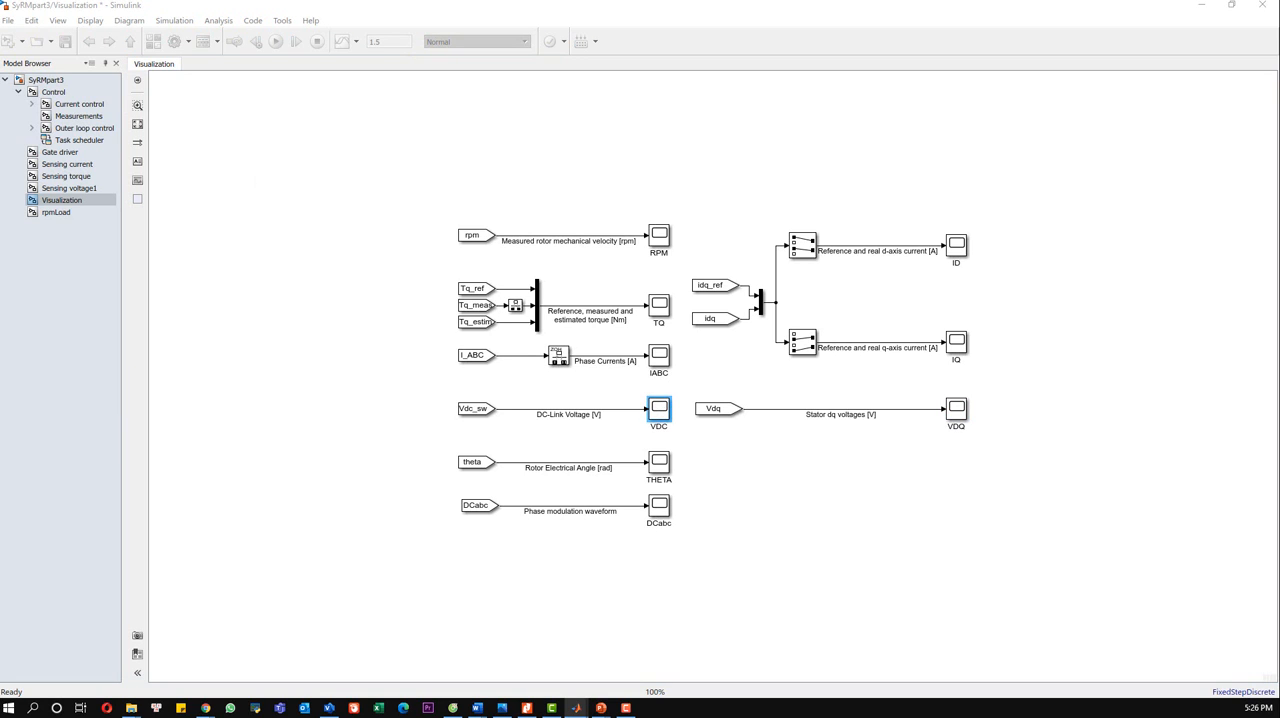
double_click(660, 410)
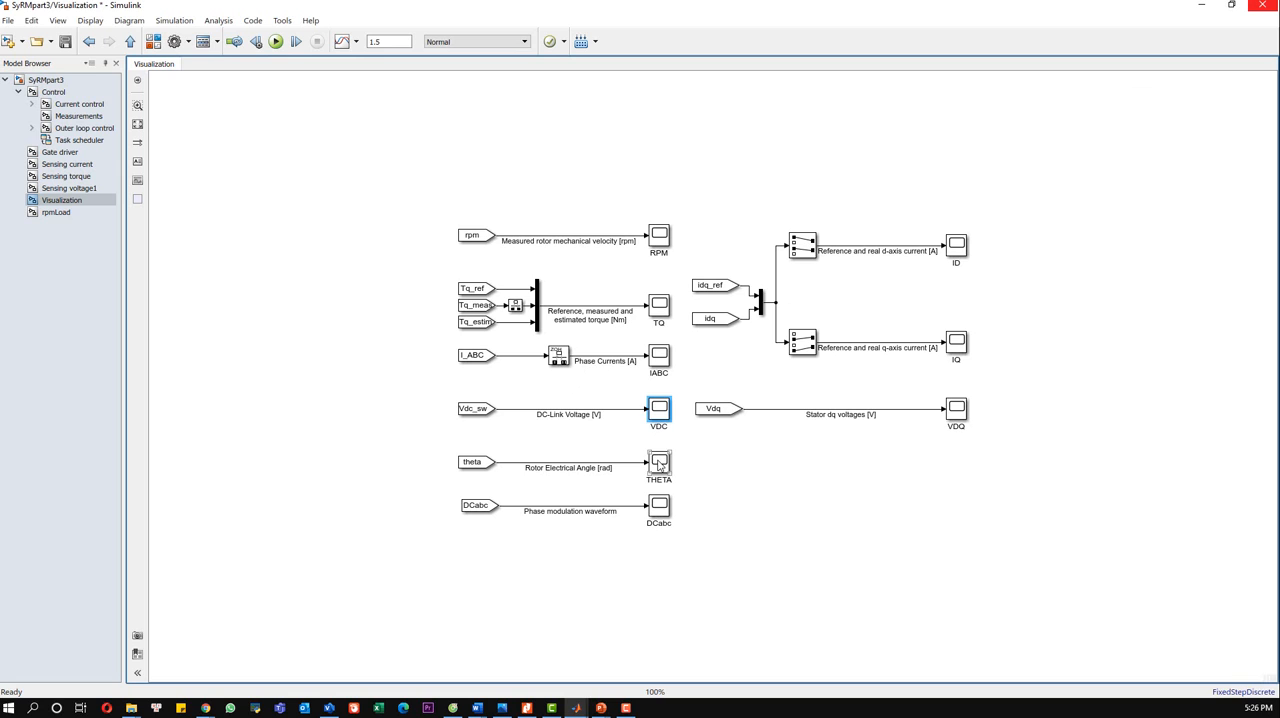
left_click(658, 460)
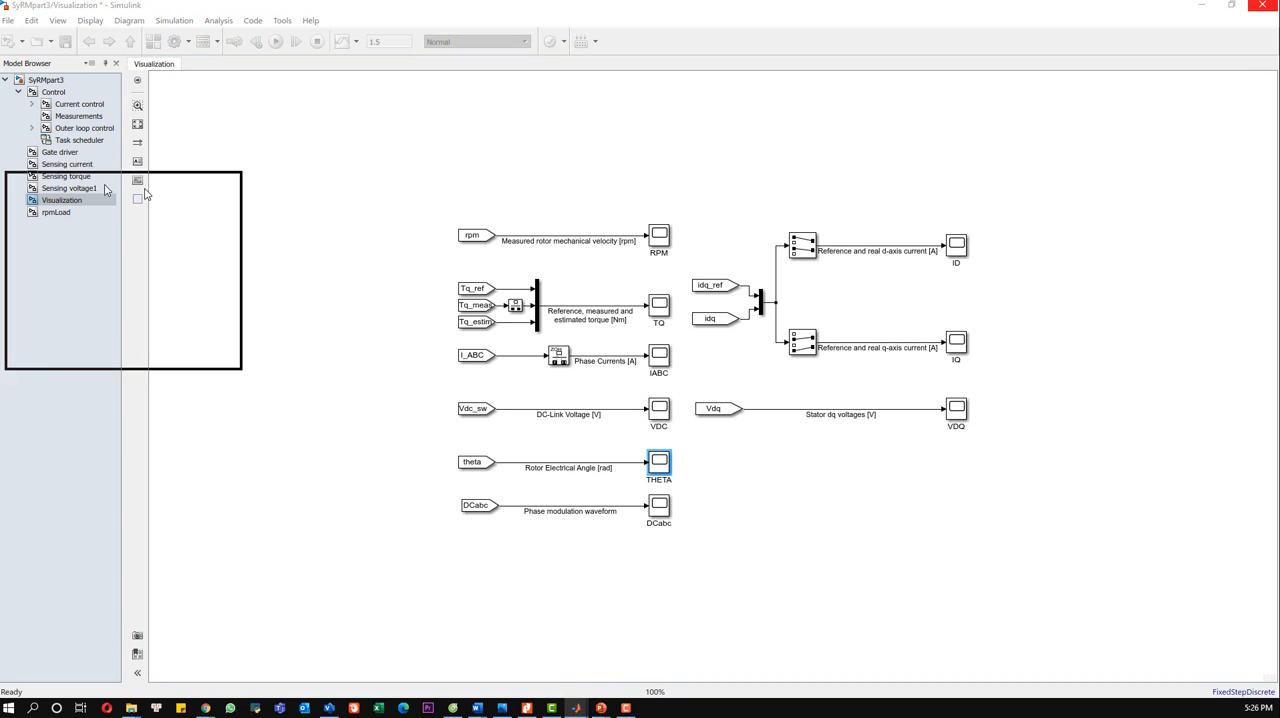
double_click(660, 460)
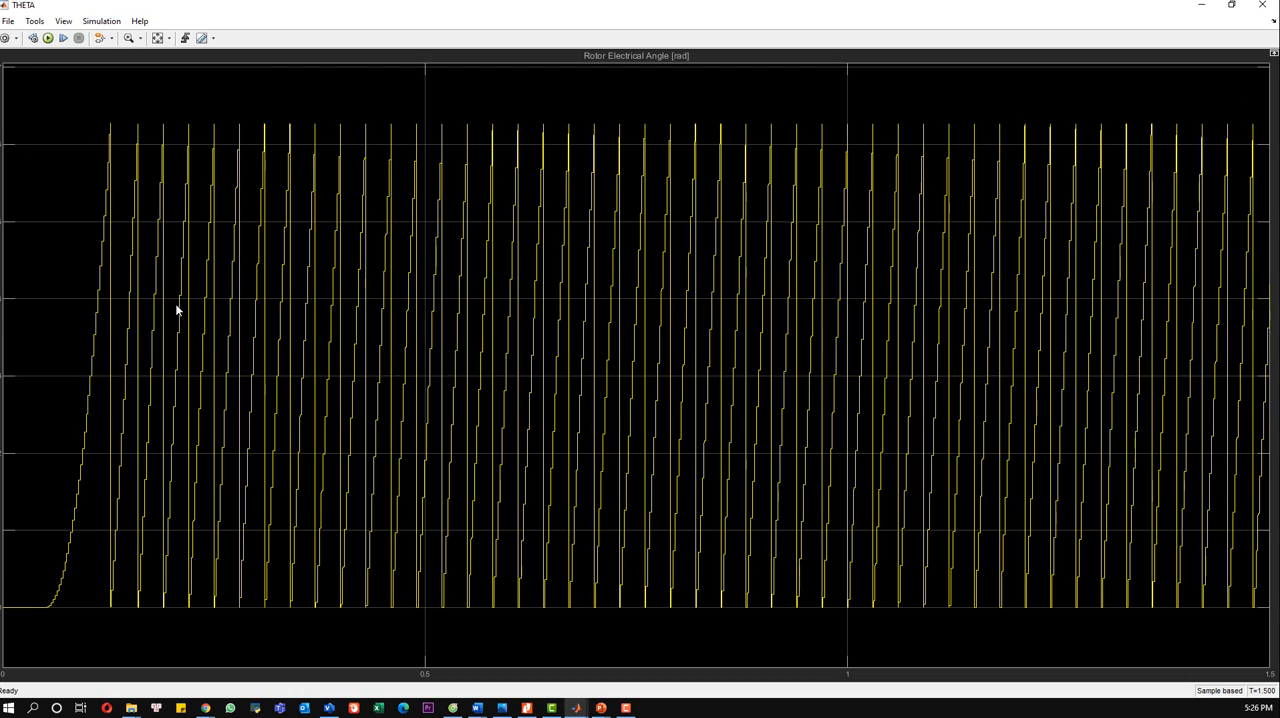
mouse_move(348, 172)
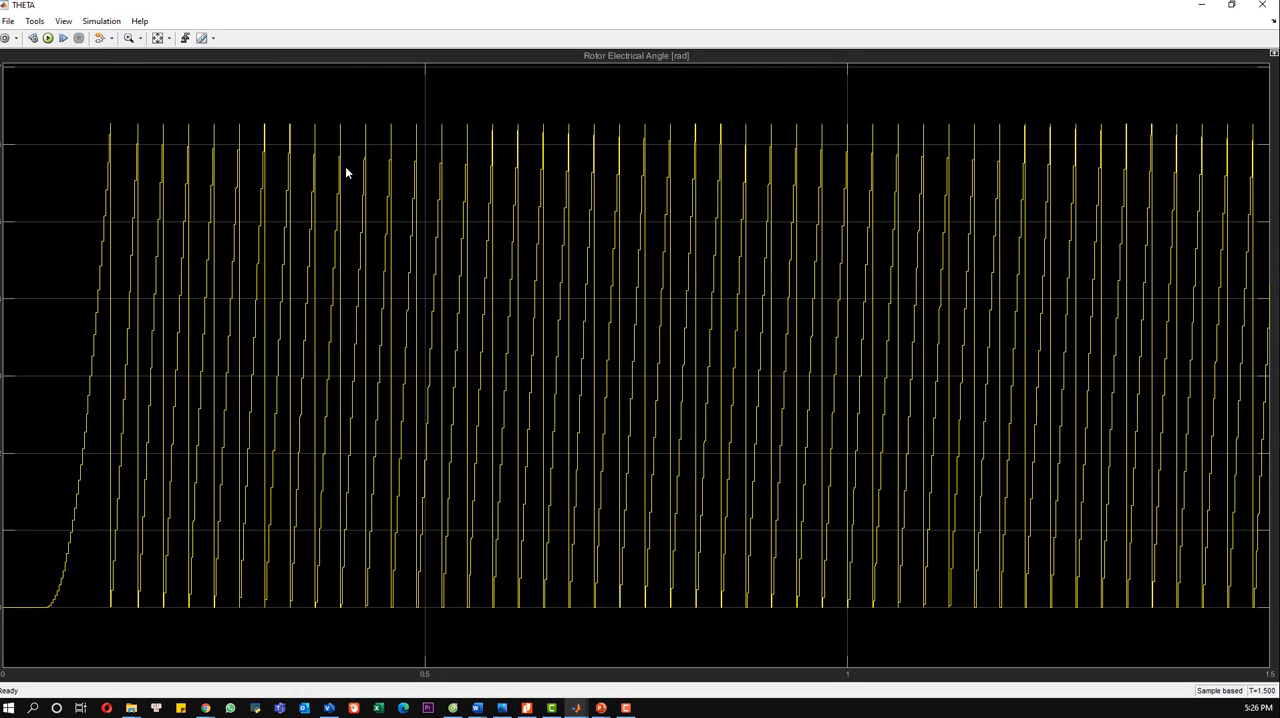
mouse_move(660, 148)
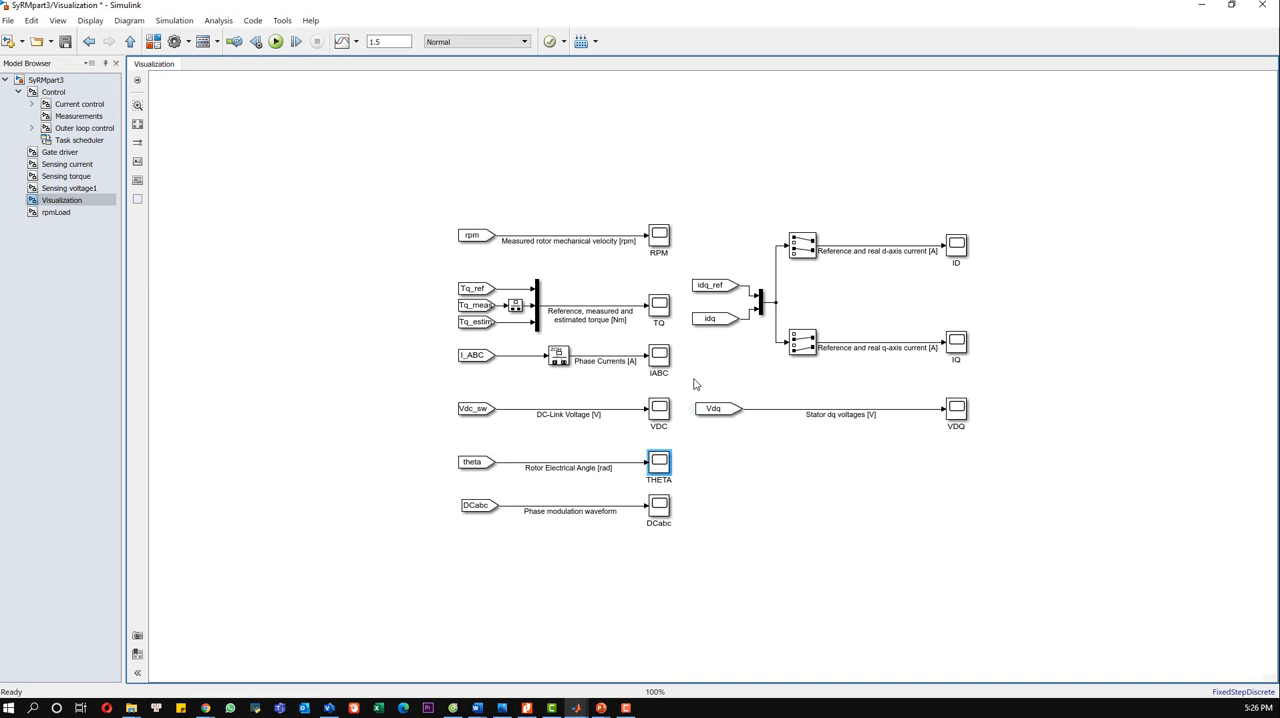
mouse_move(680, 488)
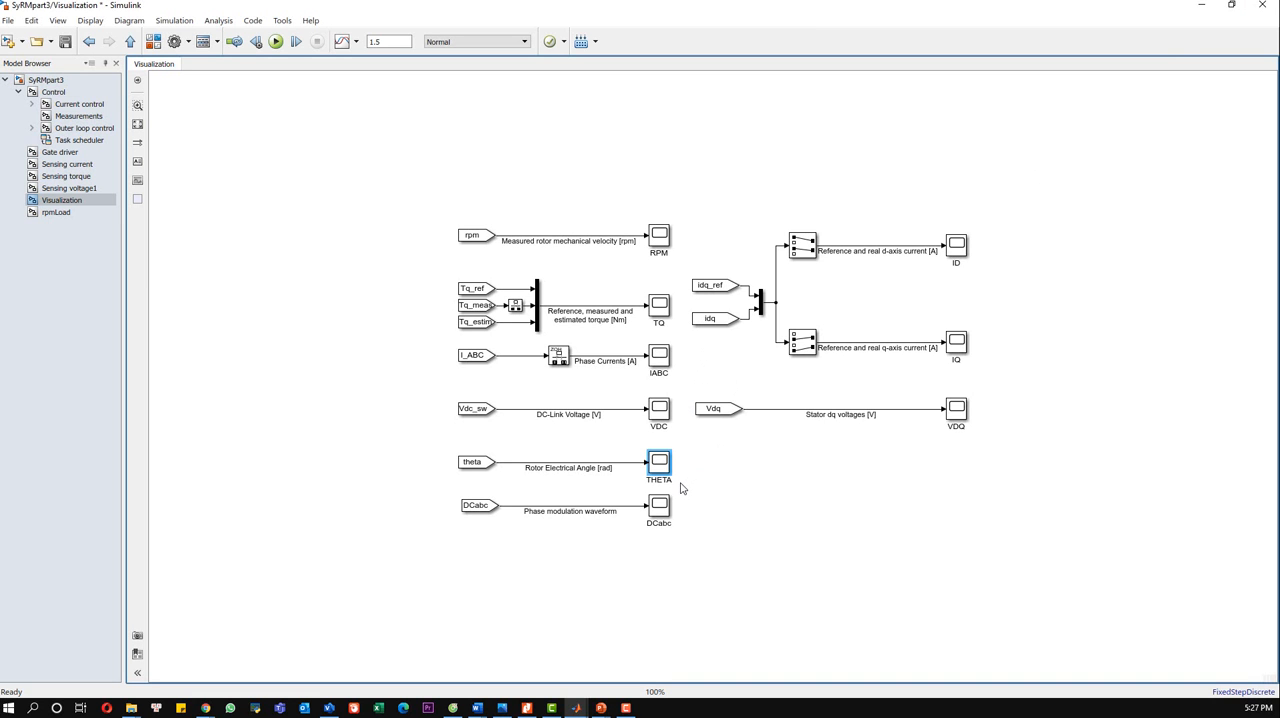
left_click(658, 504)
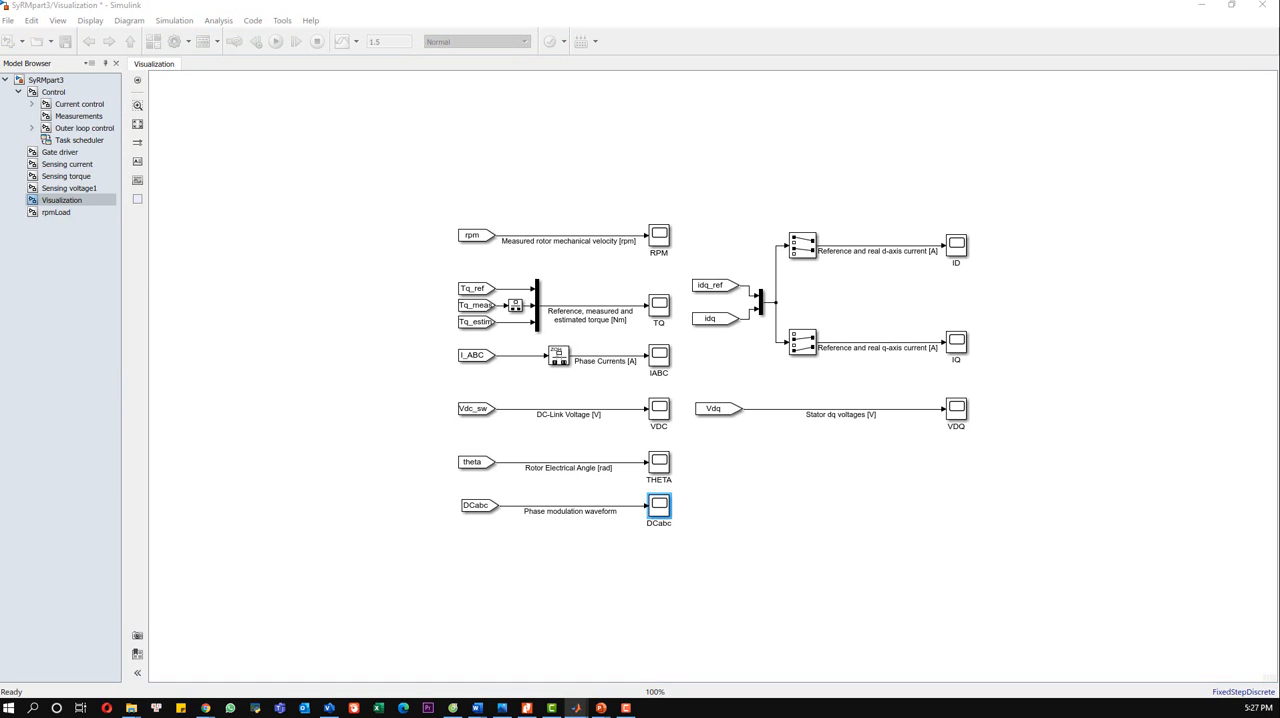
double_click(660, 504)
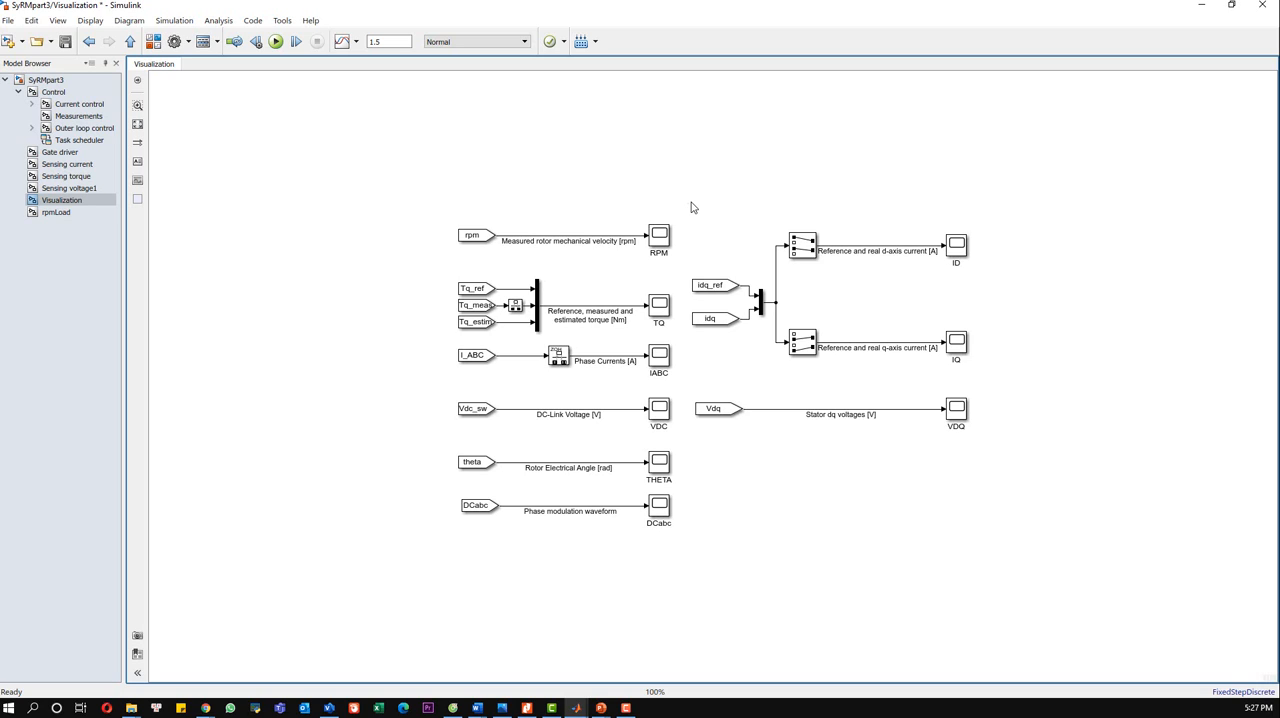
mouse_move(756, 212)
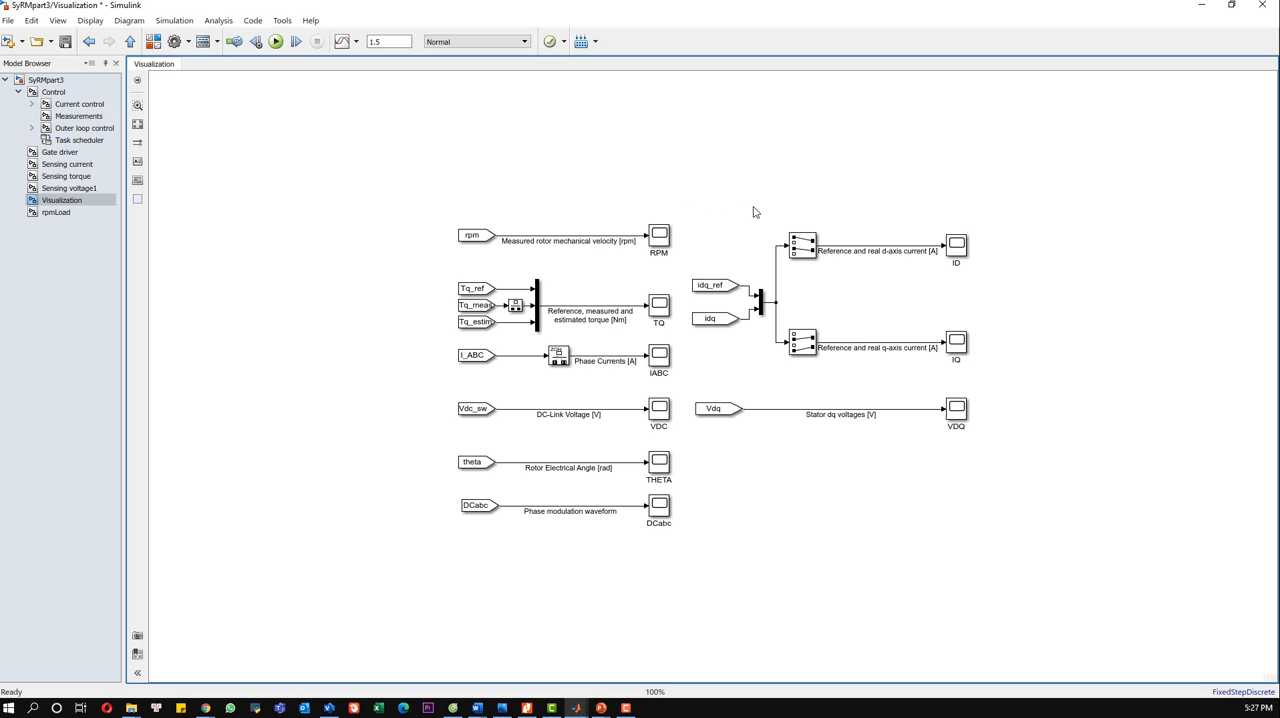